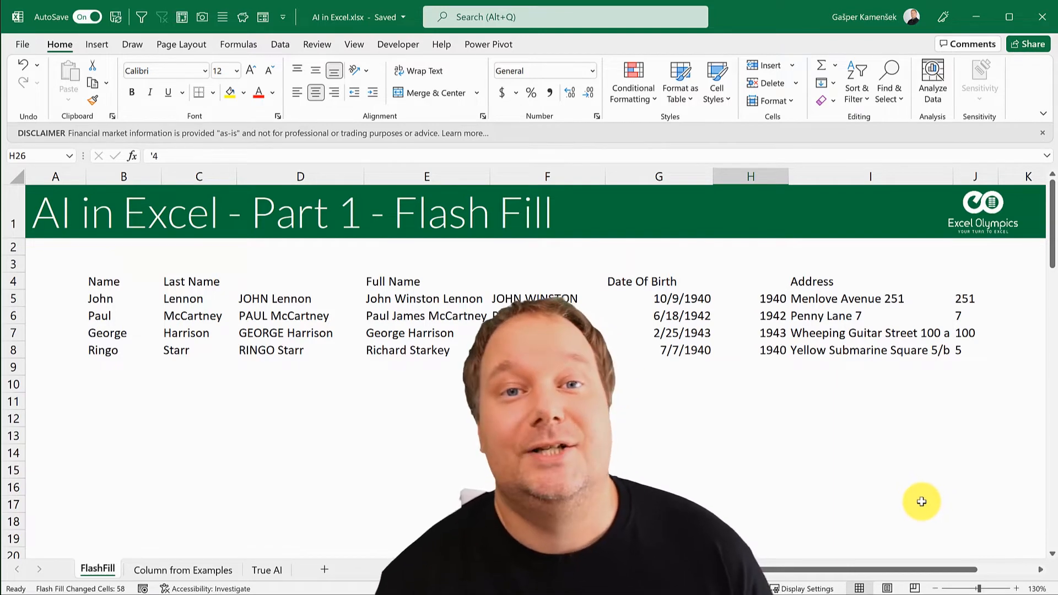
# - Move between the FlashFill sheet and the Column from Examples sheet, ending on the people table
pyautogui.click(182, 569)
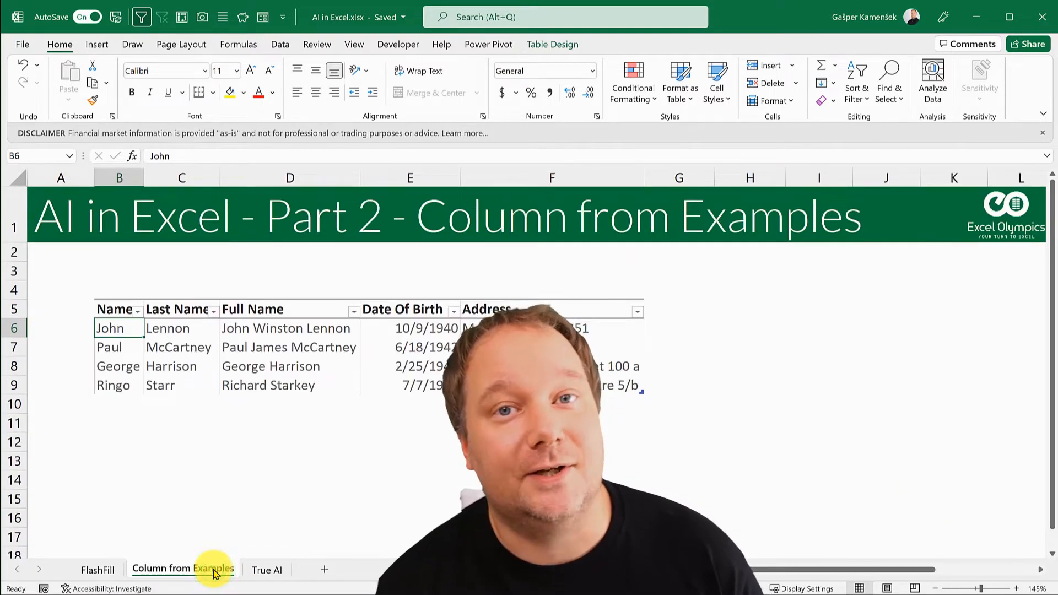
pyautogui.moveTo(328, 458)
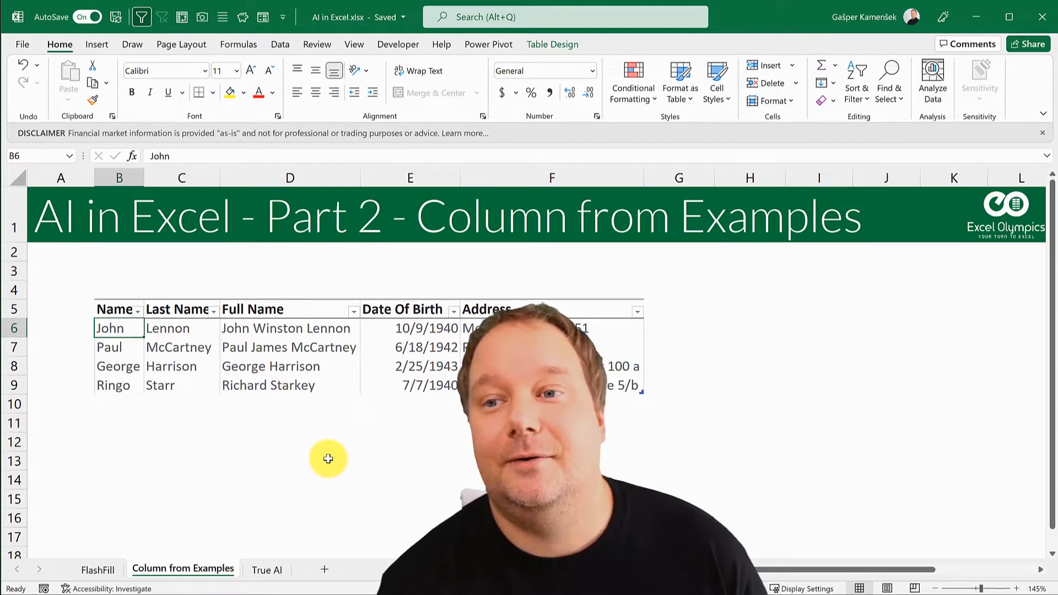
pyautogui.click(97, 568)
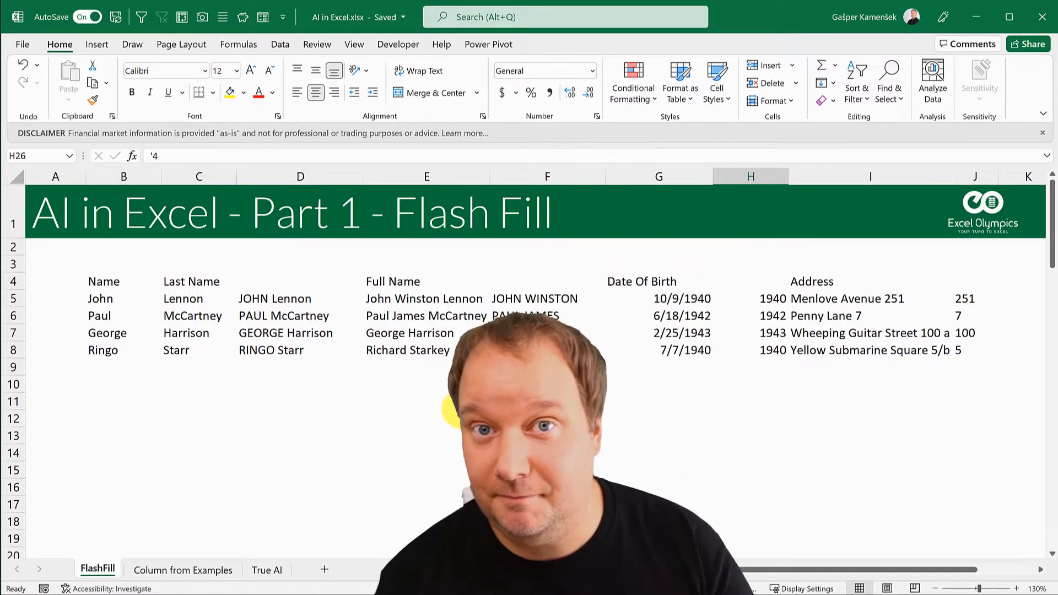
pyautogui.click(182, 569)
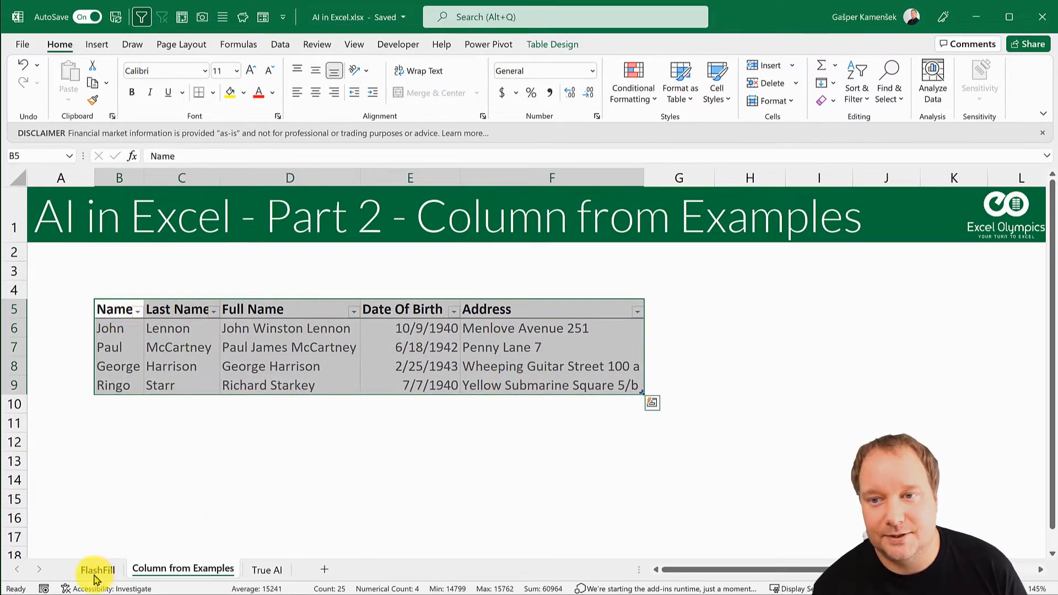
# - Select a cell in the people table and bring up the Data ribbon commands
pyautogui.click(181, 569)
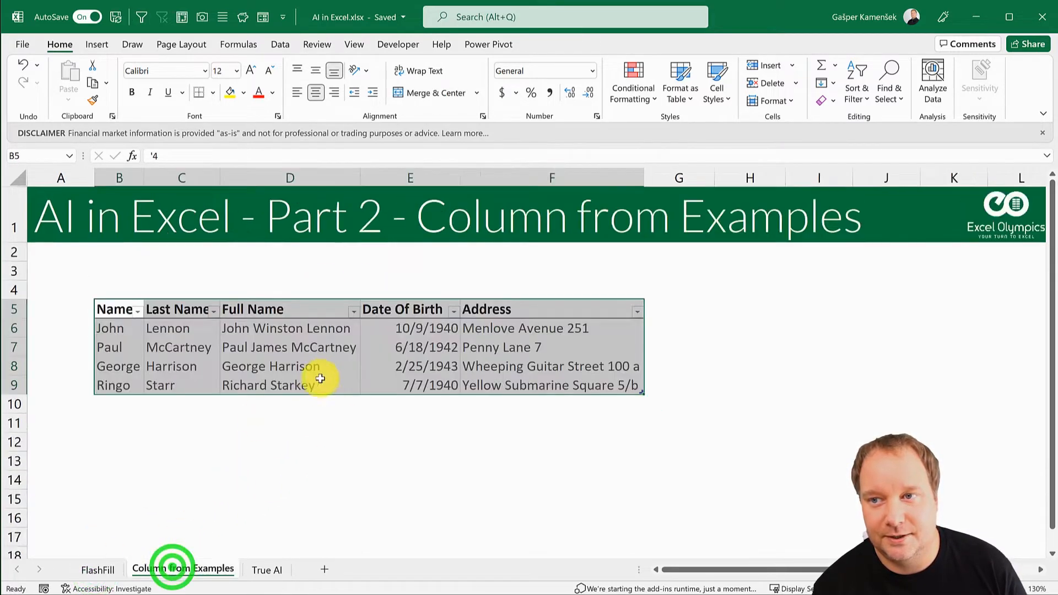
pyautogui.click(119, 328)
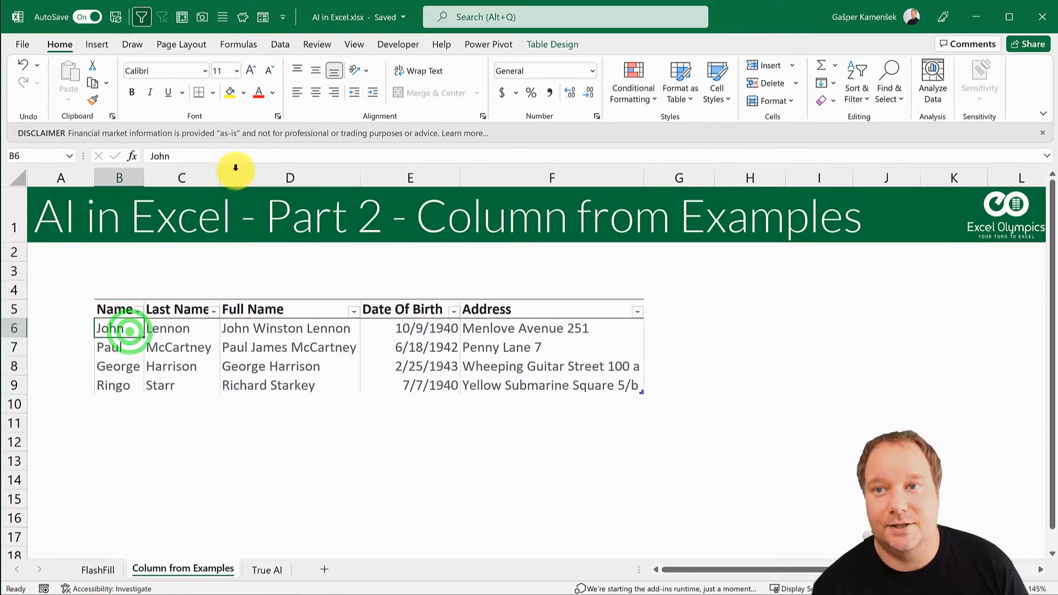
pyautogui.click(279, 45)
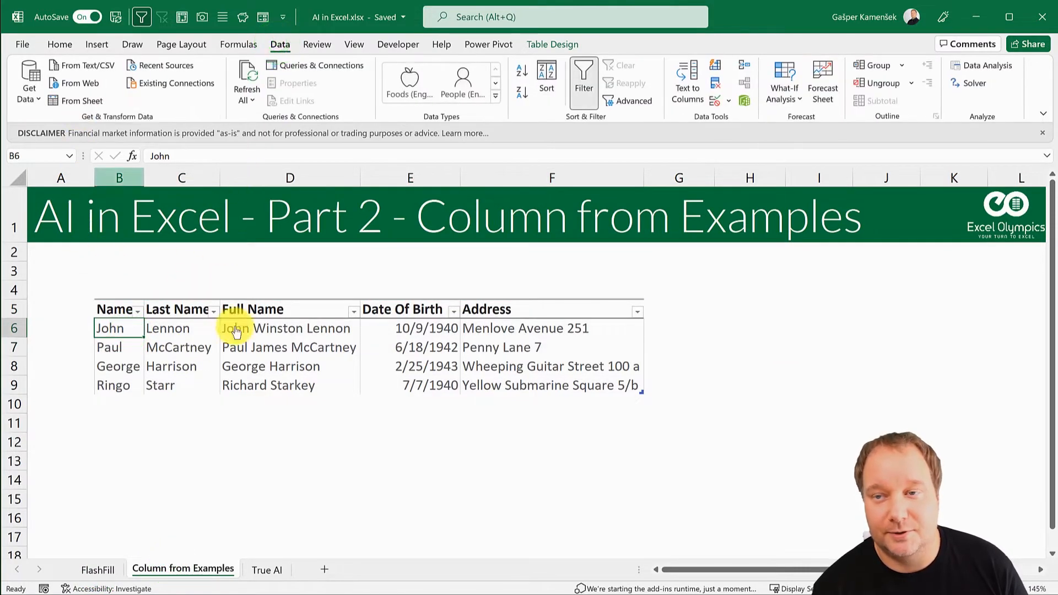
pyautogui.moveTo(473, 366)
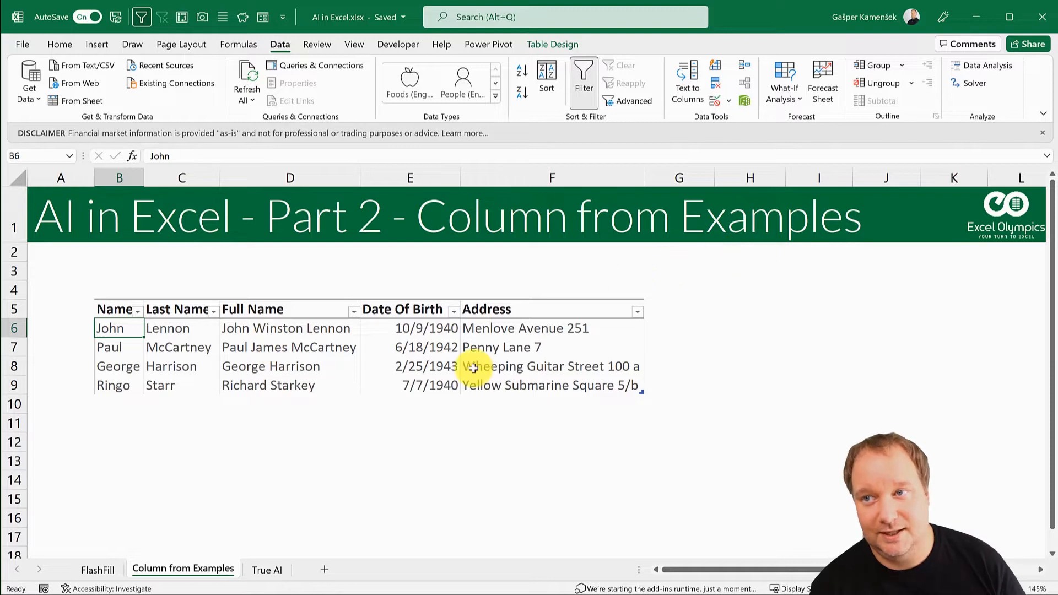
pyautogui.moveTo(250, 299)
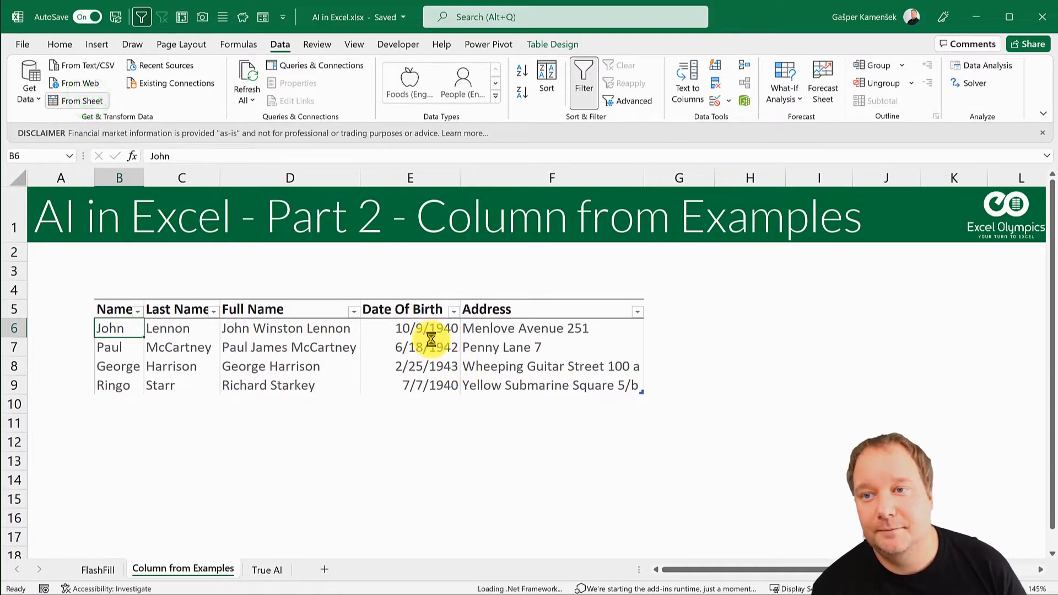
pyautogui.moveTo(509, 350)
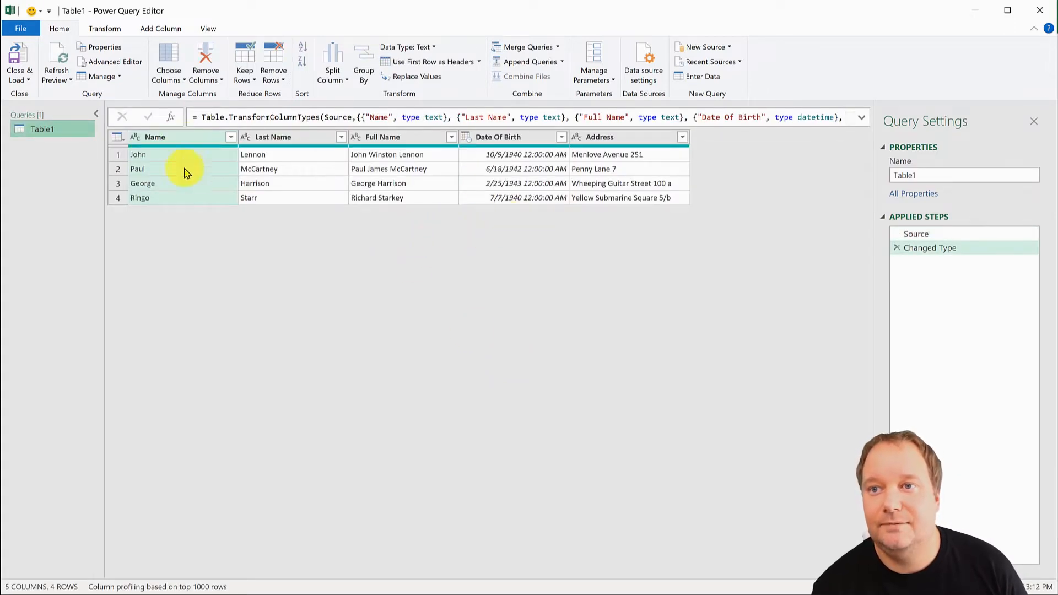
pyautogui.moveTo(602, 203)
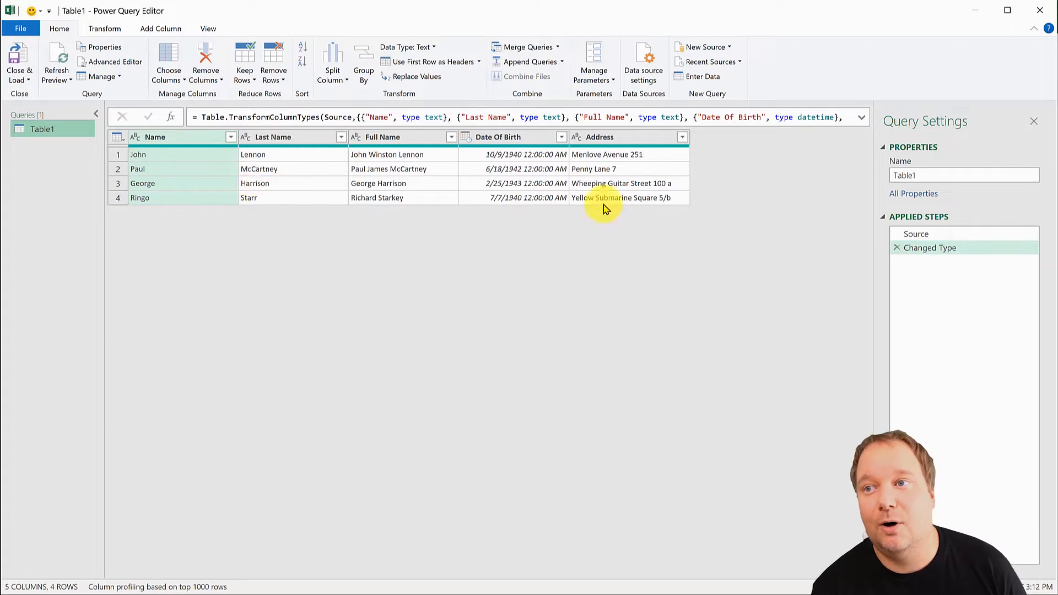
# - Show the Add Column commands and the Column From Examples options
pyautogui.click(160, 29)
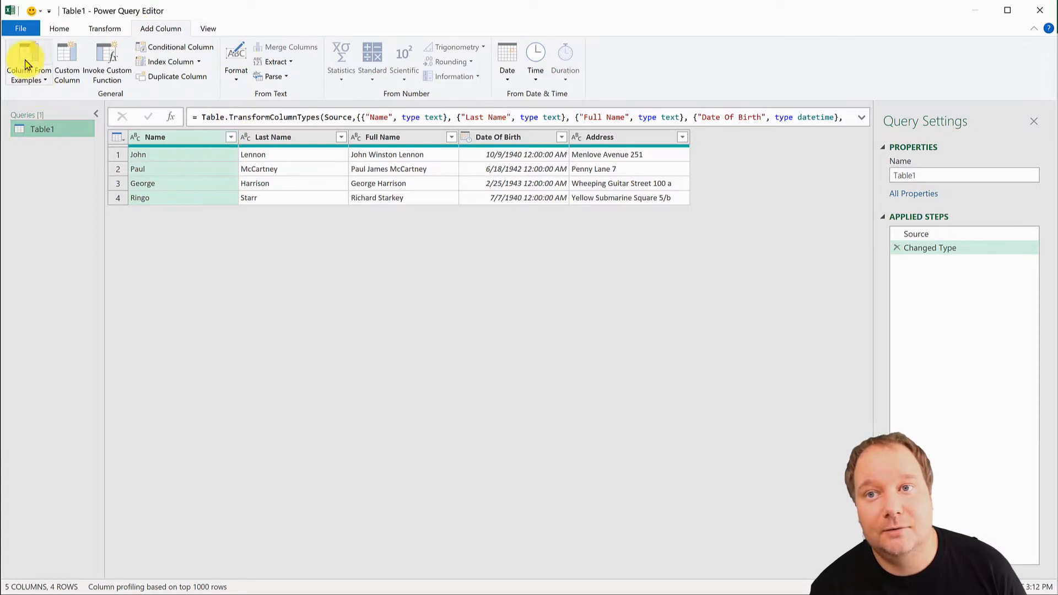
pyautogui.moveTo(26, 64)
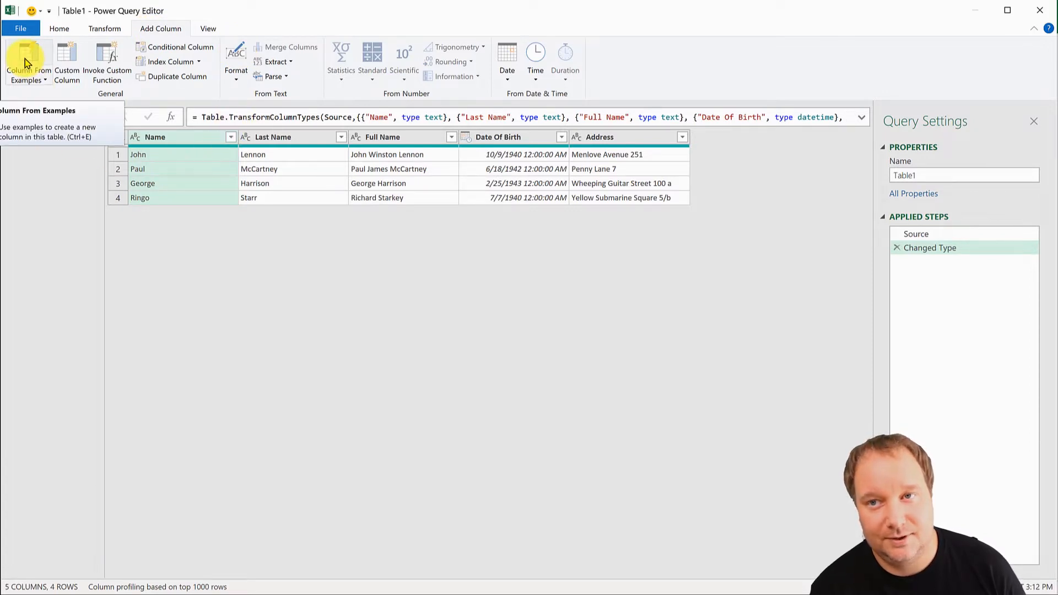
pyautogui.click(29, 64)
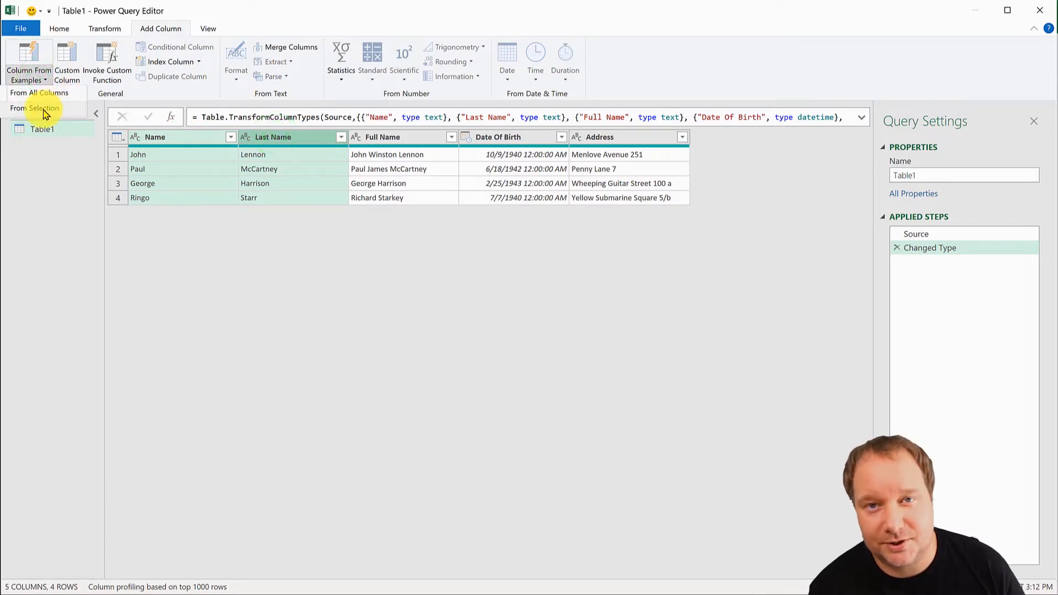
pyautogui.moveTo(43, 113)
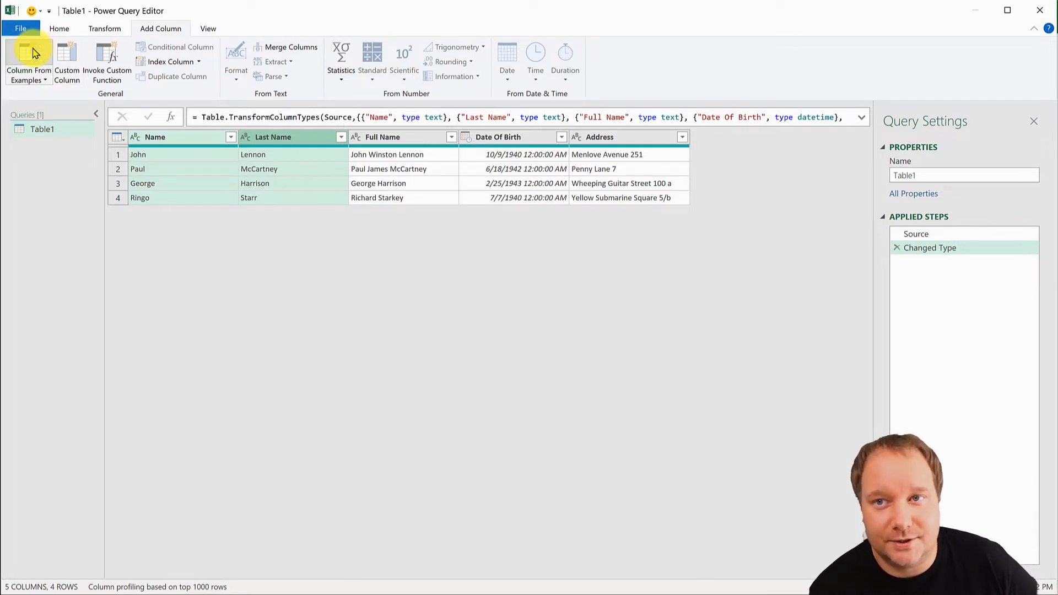
# - Create a column from examples with 'JOHN Lennon' in the first row, previewing a Merged column
pyautogui.click(28, 60)
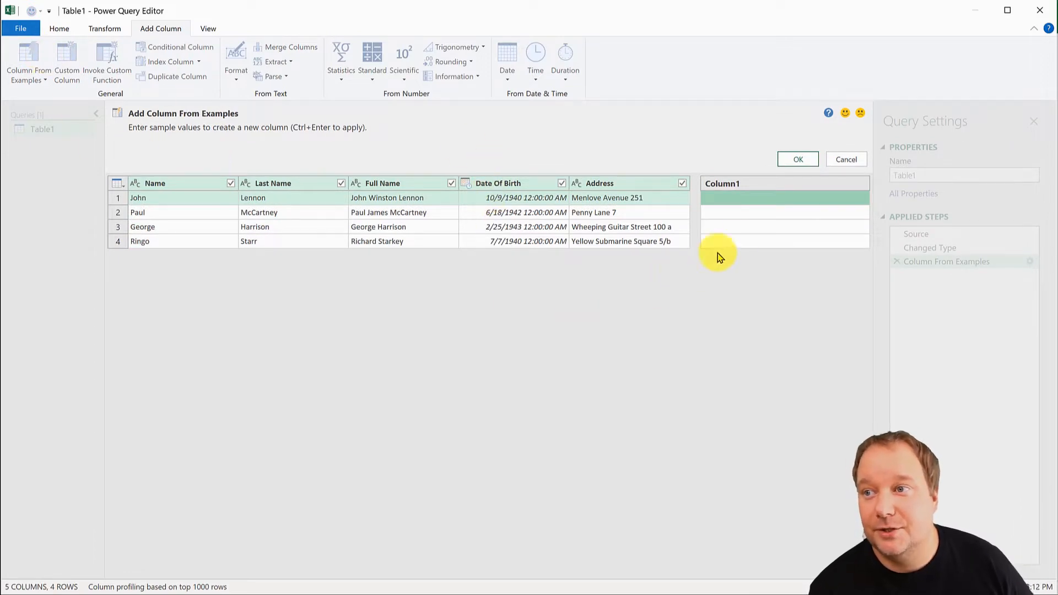
pyautogui.moveTo(767, 257)
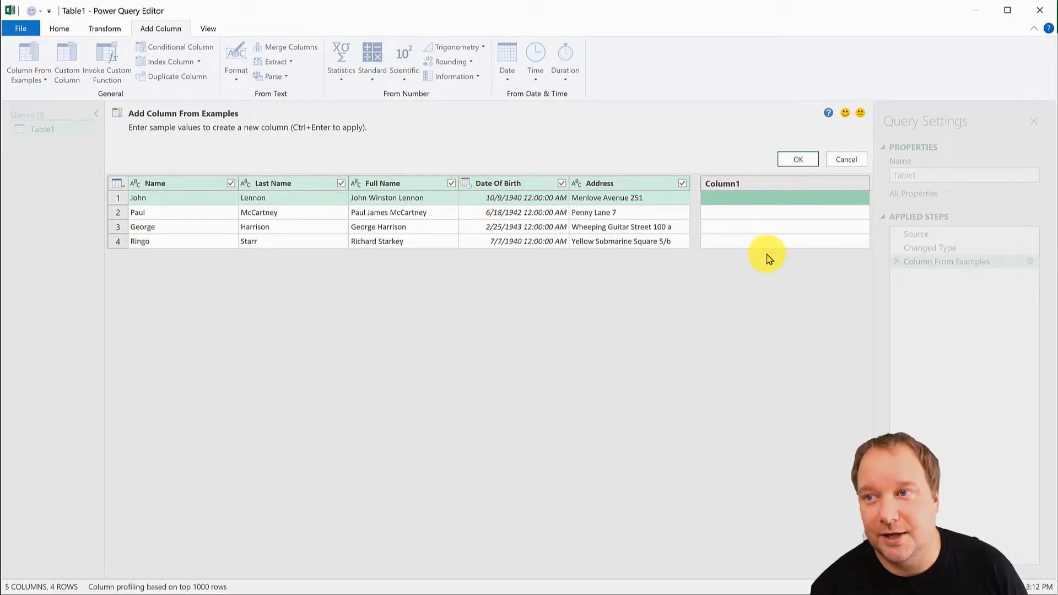
pyautogui.moveTo(753, 201)
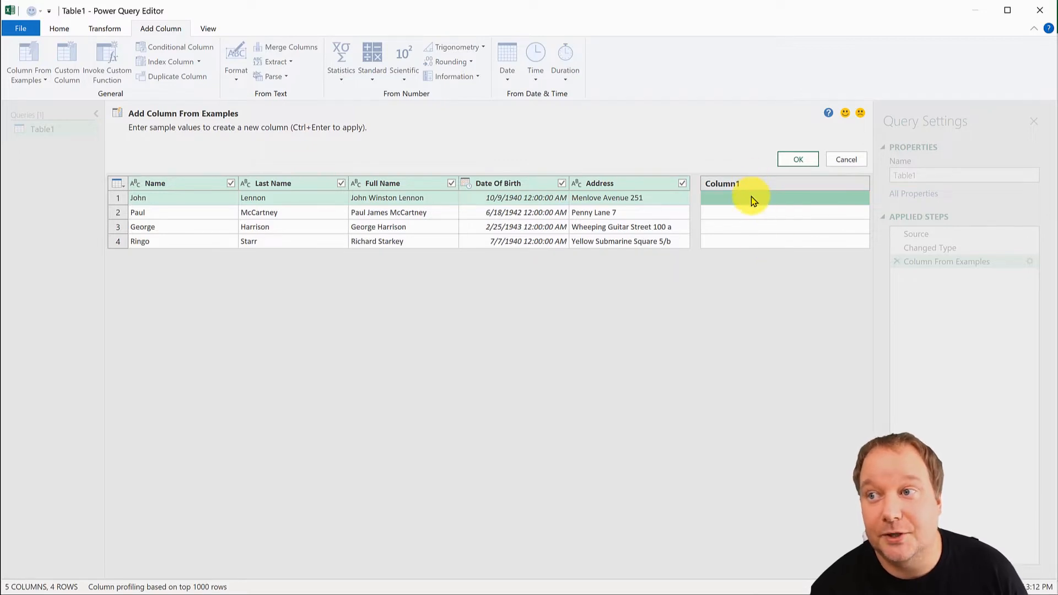
pyautogui.moveTo(753, 300)
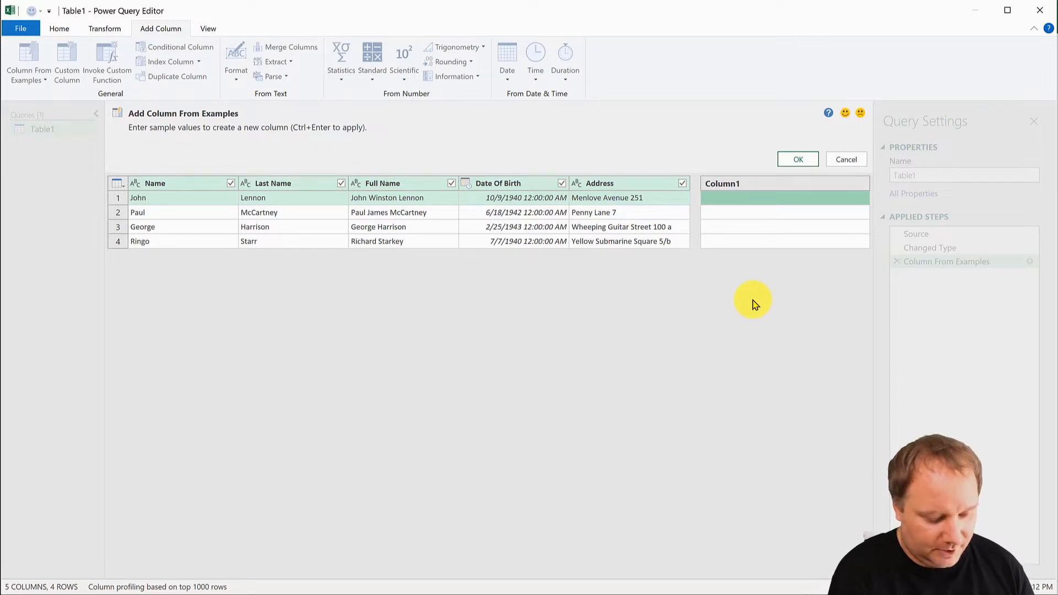
pyautogui.write('JOHN')
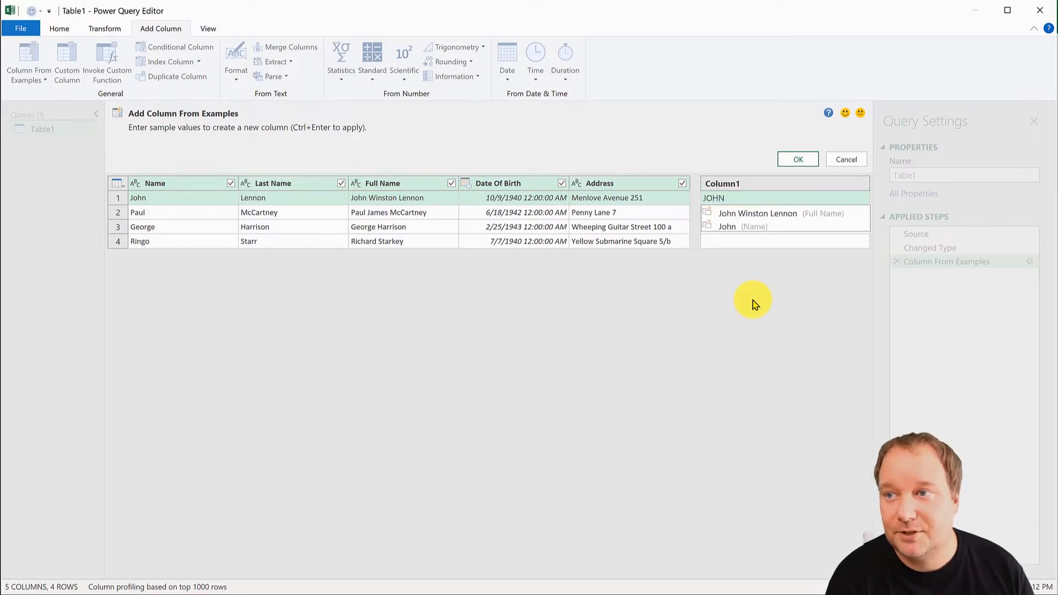
pyautogui.moveTo(817, 215)
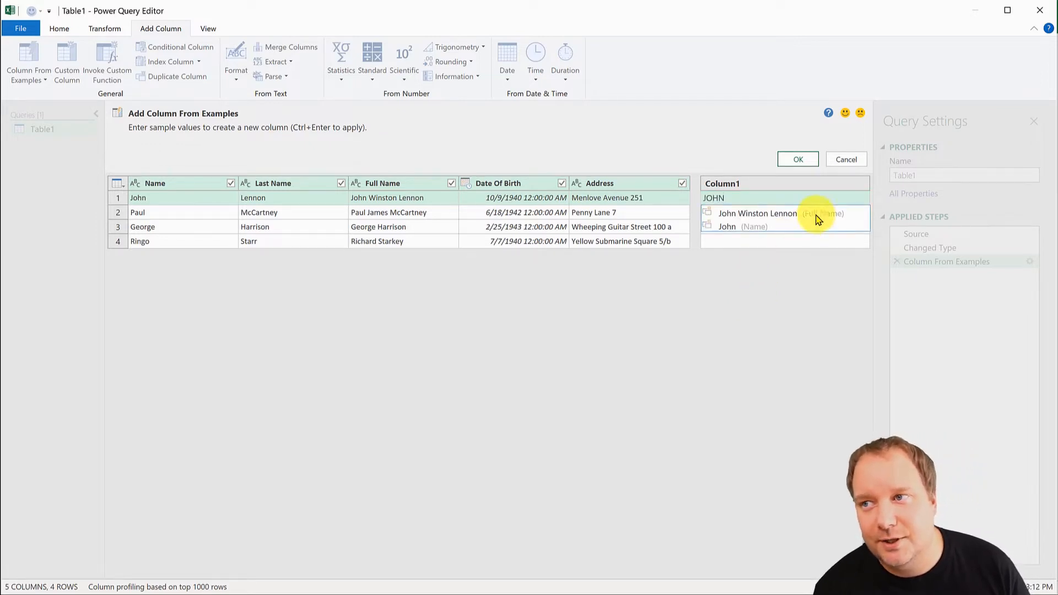
pyautogui.moveTo(738, 279)
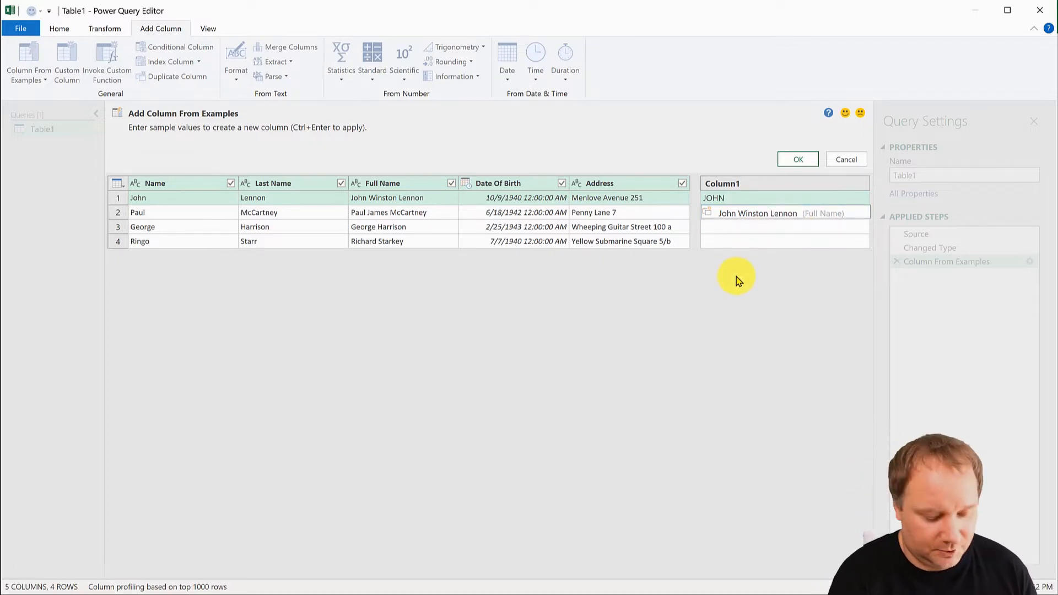
pyautogui.write('lenn')
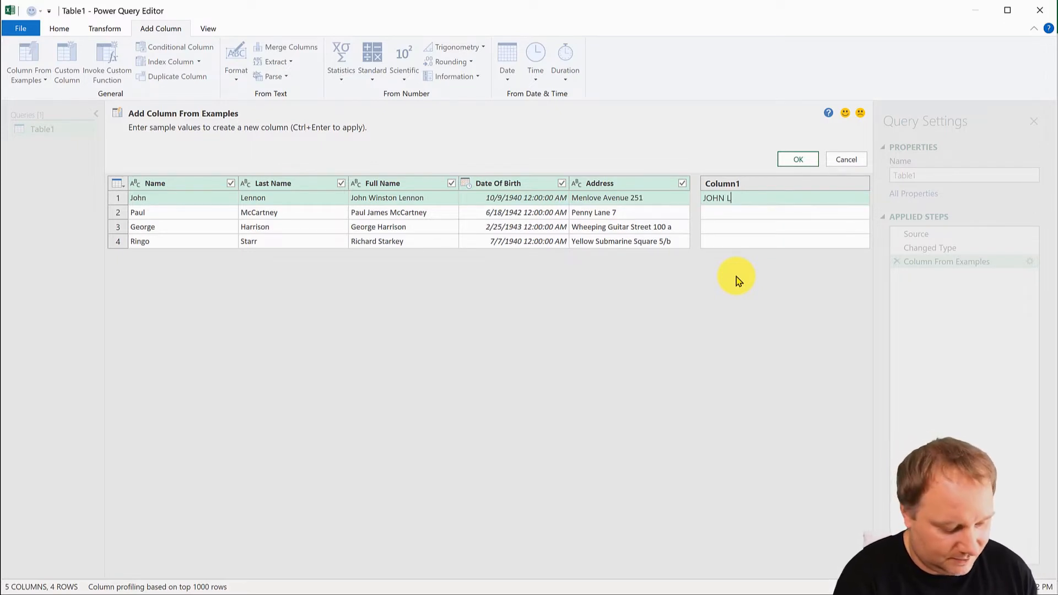
pyautogui.write('ennon')
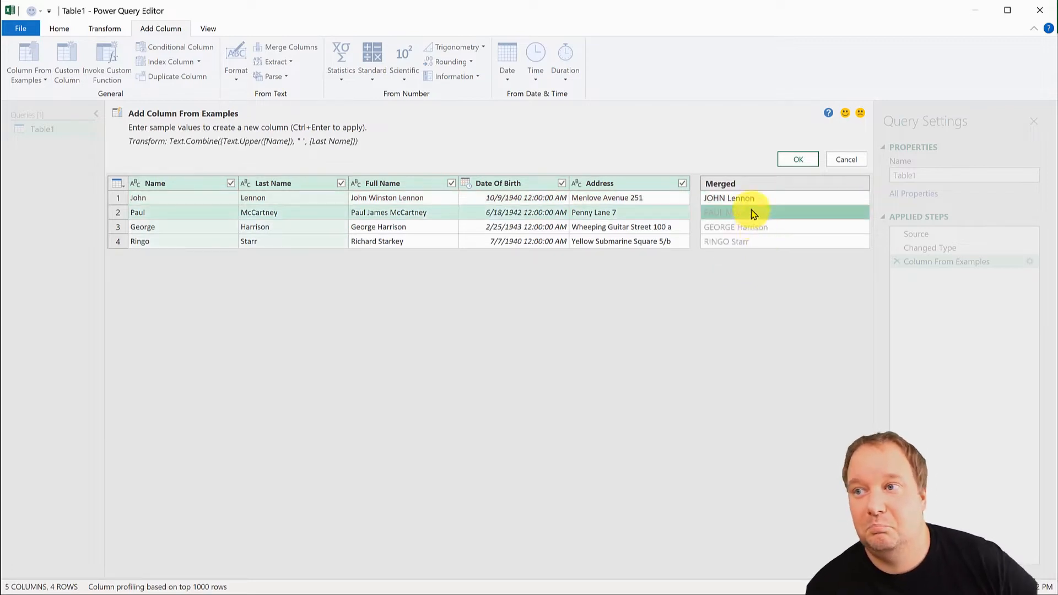
pyautogui.moveTo(734, 250)
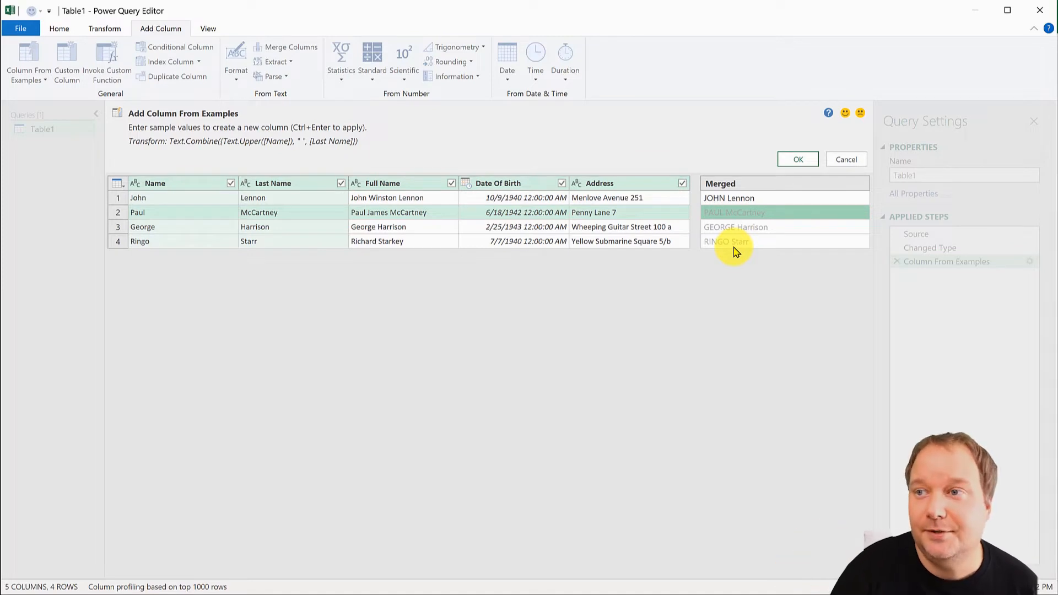
pyautogui.moveTo(768, 271)
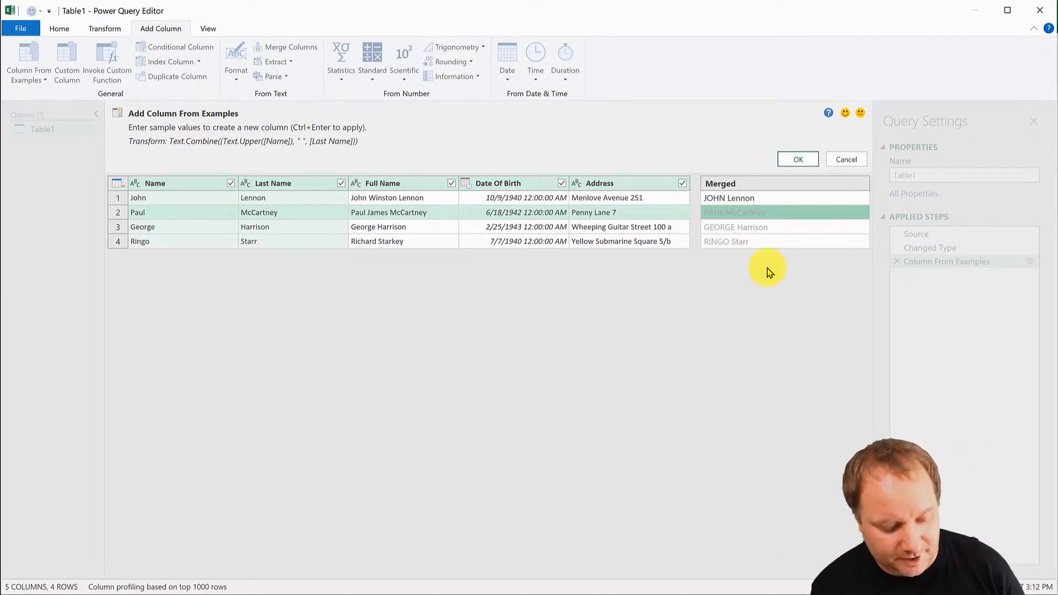
pyautogui.moveTo(762, 266)
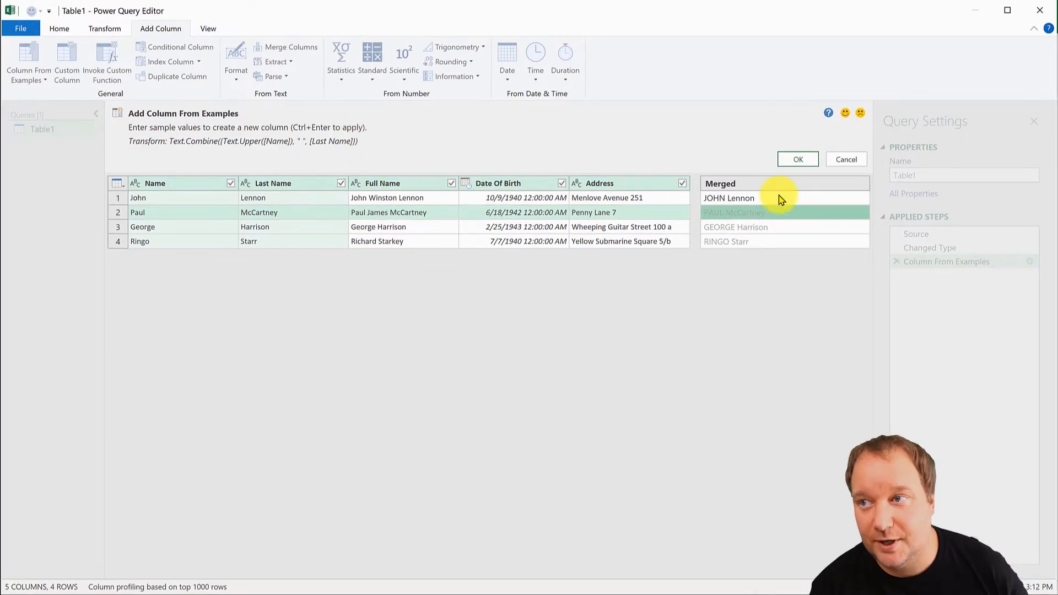
pyautogui.click(797, 158)
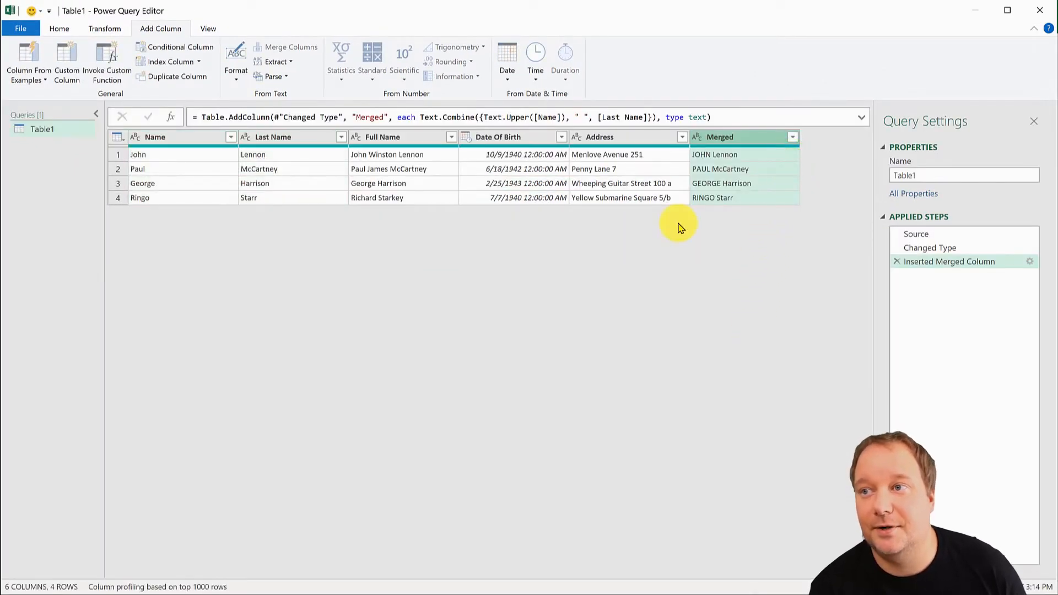
pyautogui.moveTo(732, 137)
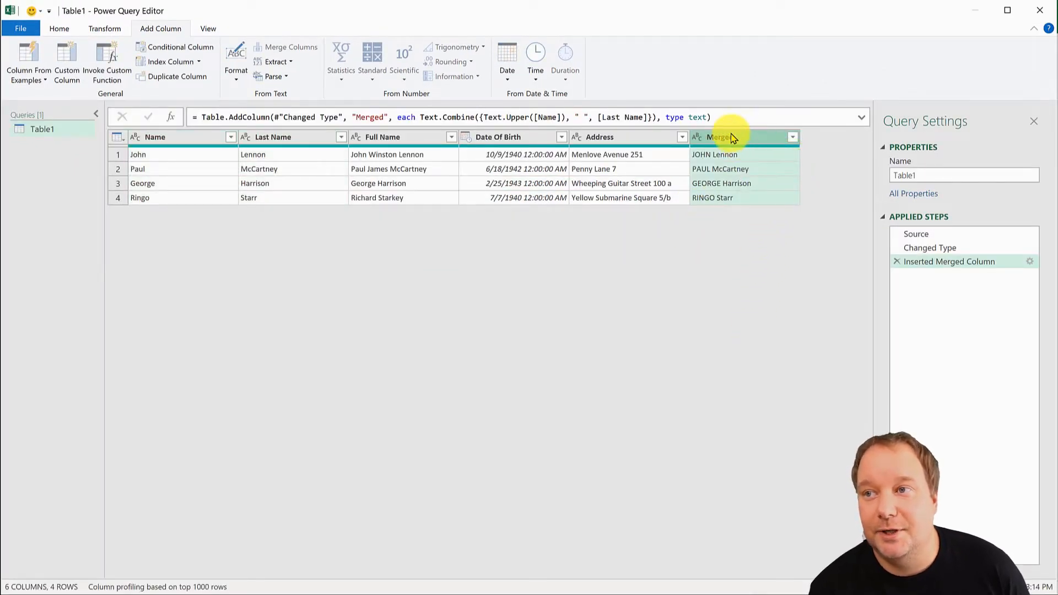
pyautogui.moveTo(742, 131)
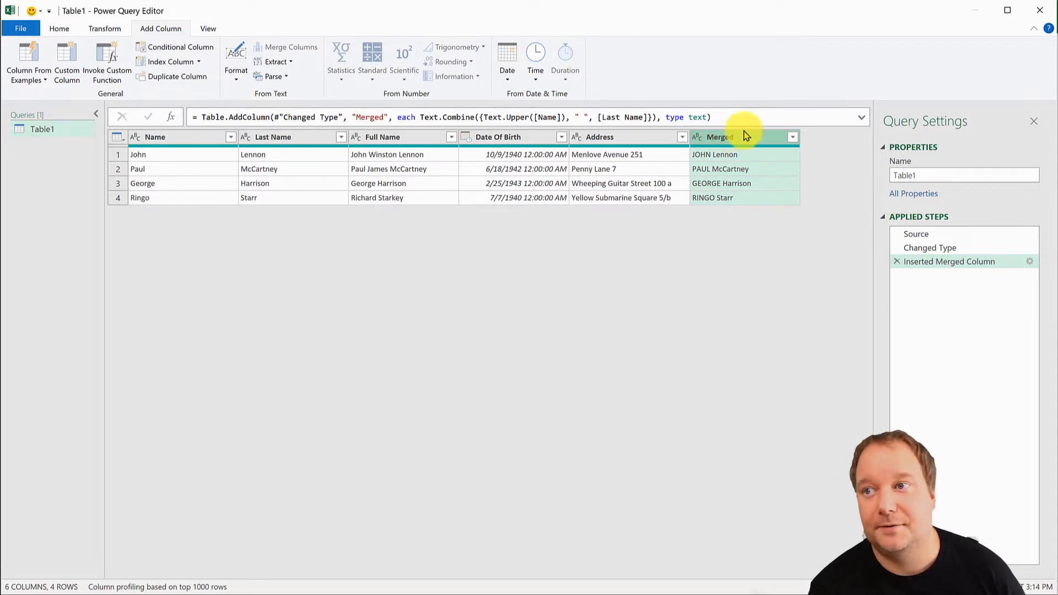
pyautogui.moveTo(769, 208)
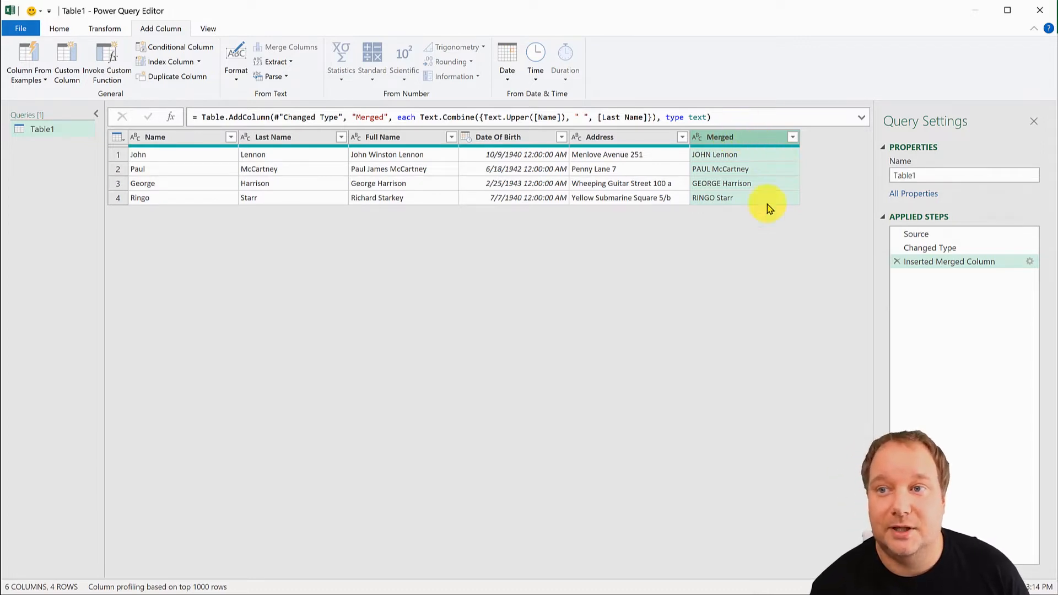
pyautogui.click(404, 137)
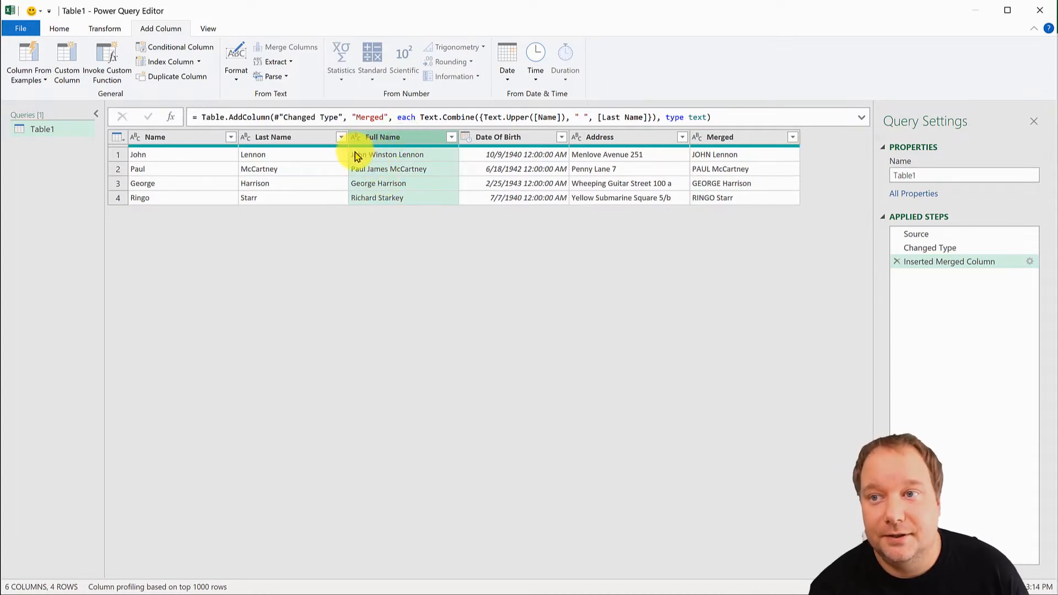
pyautogui.moveTo(378, 154)
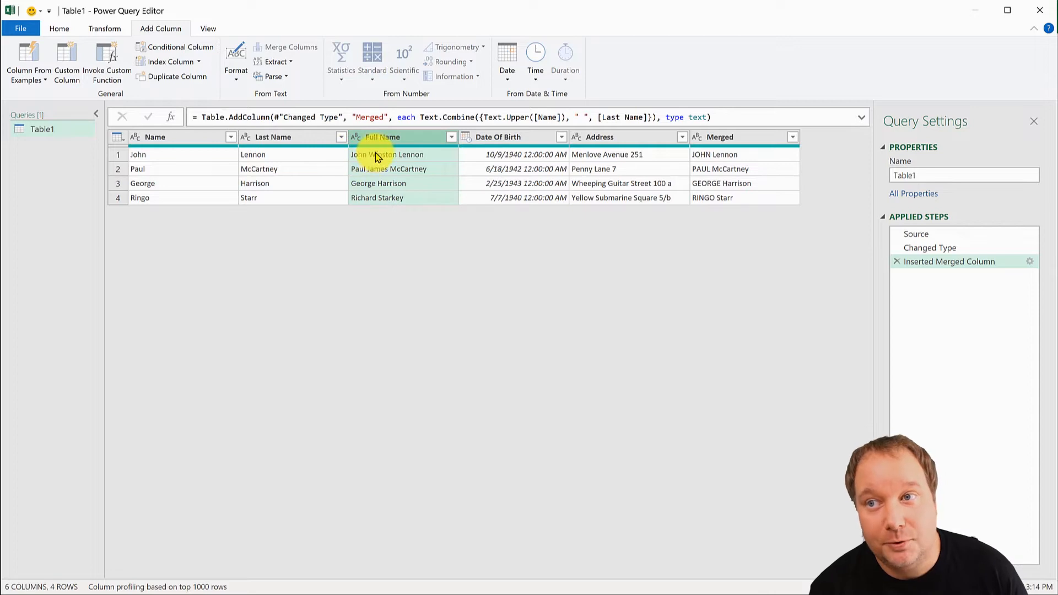
pyautogui.moveTo(365, 197)
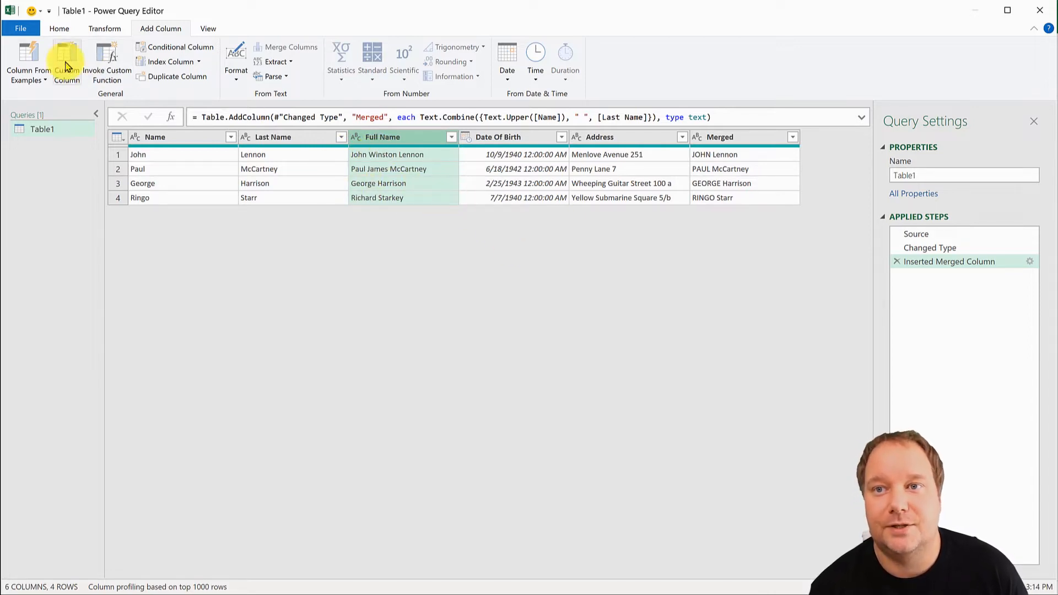
# - Create another example column starting with JOHN and correct George's row value
pyautogui.click(27, 60)
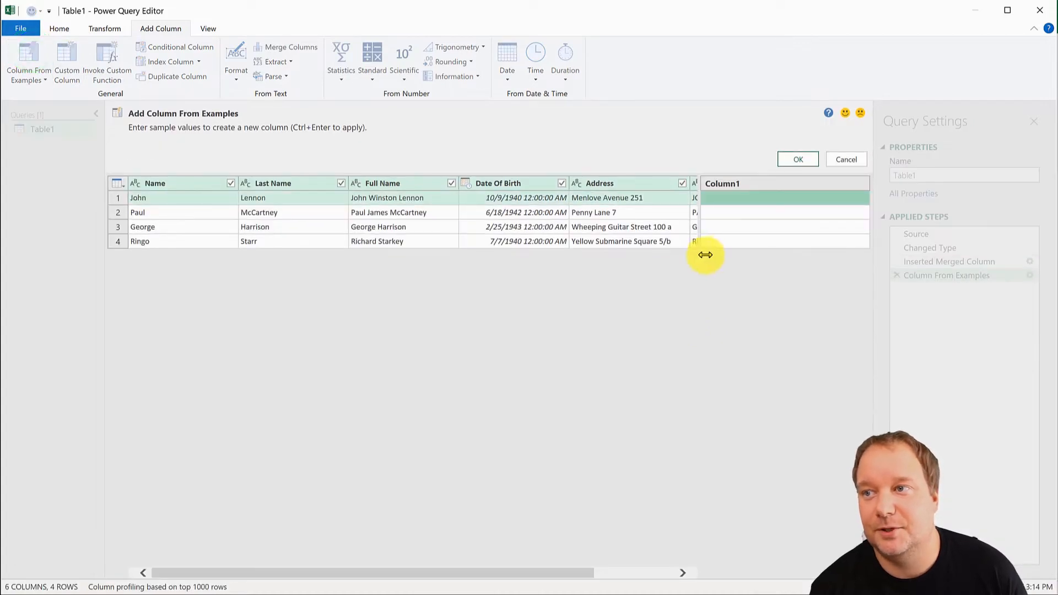
pyautogui.moveTo(723, 391)
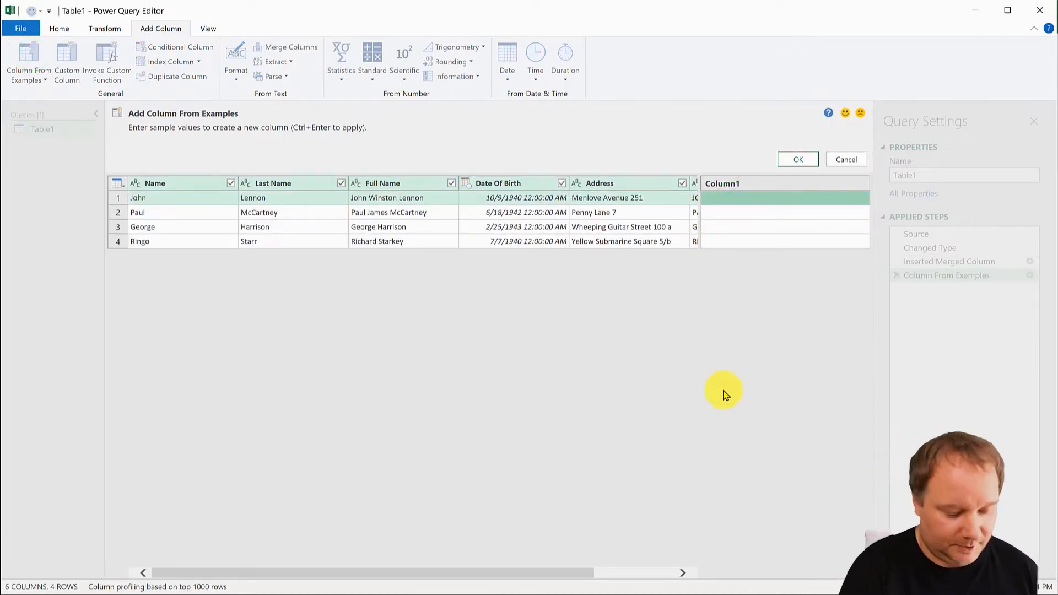
pyautogui.write('JOHN WINSTO')
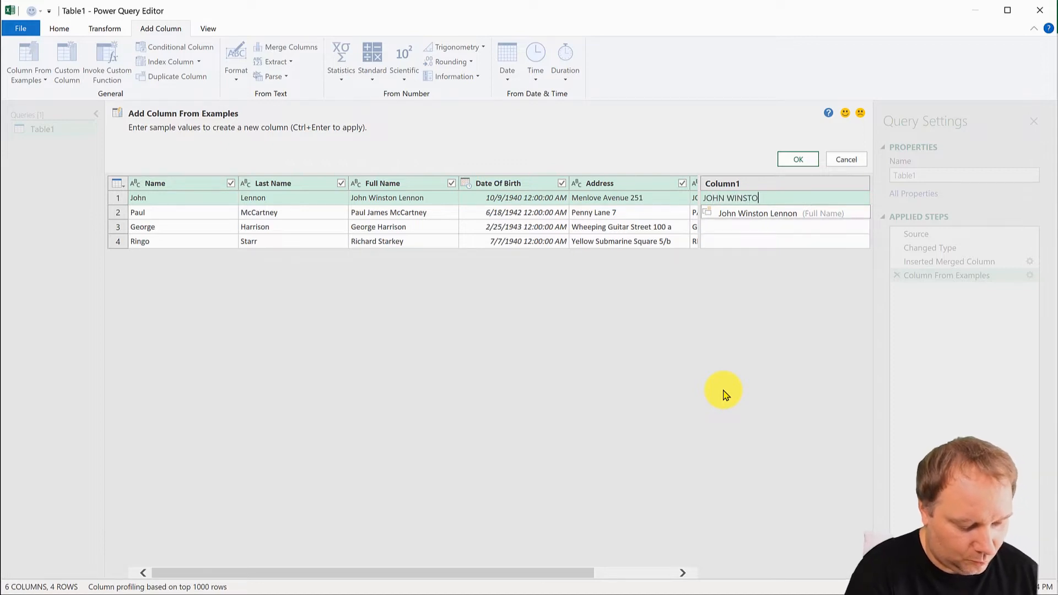
pyautogui.write('N')
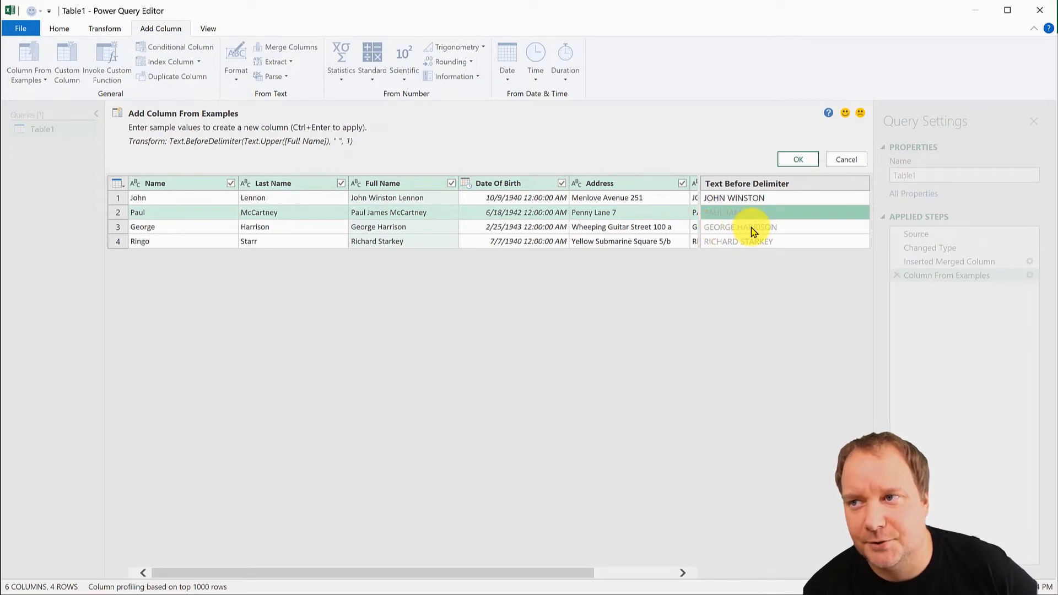
pyautogui.moveTo(388, 245)
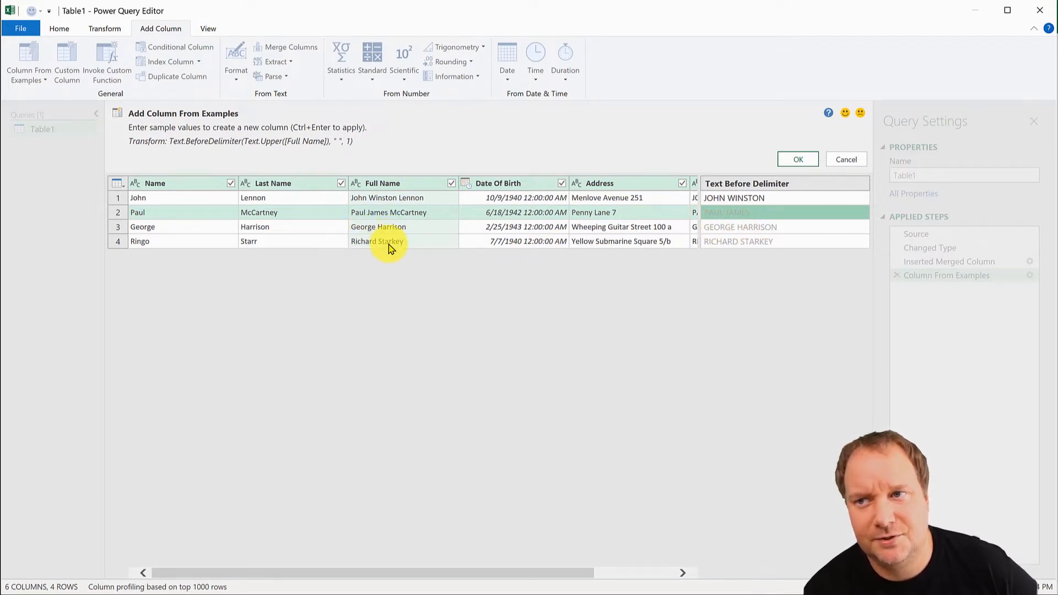
pyautogui.moveTo(833, 251)
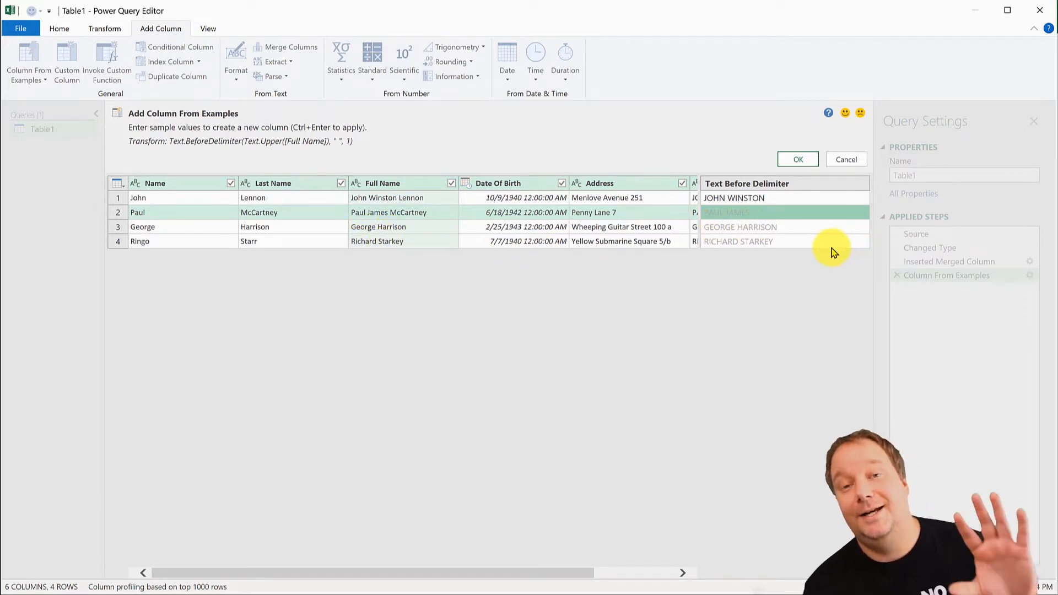
pyautogui.moveTo(827, 264)
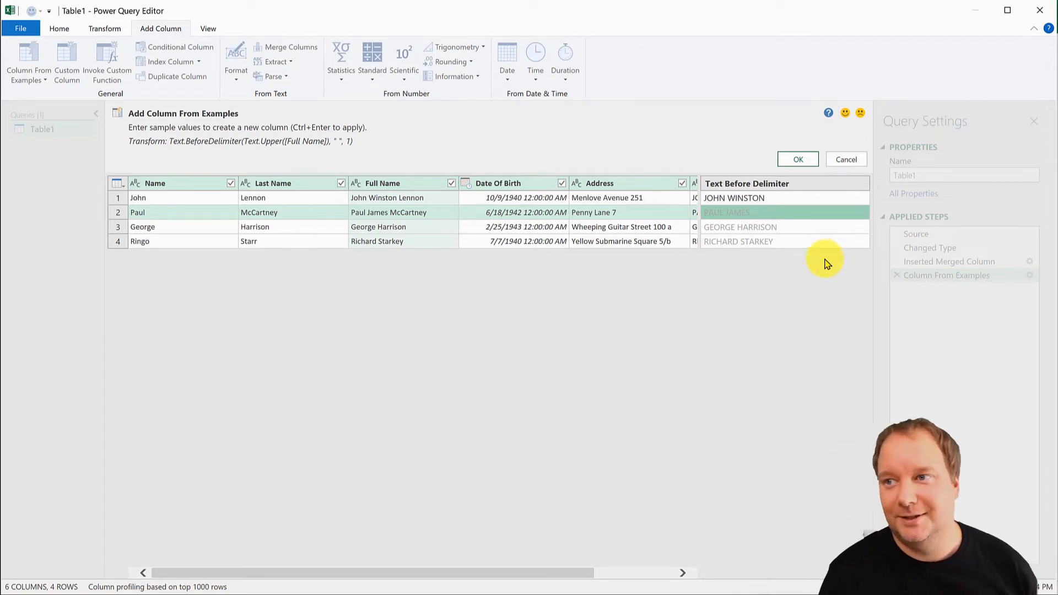
pyautogui.moveTo(749, 219)
pyautogui.write('RICHARD')
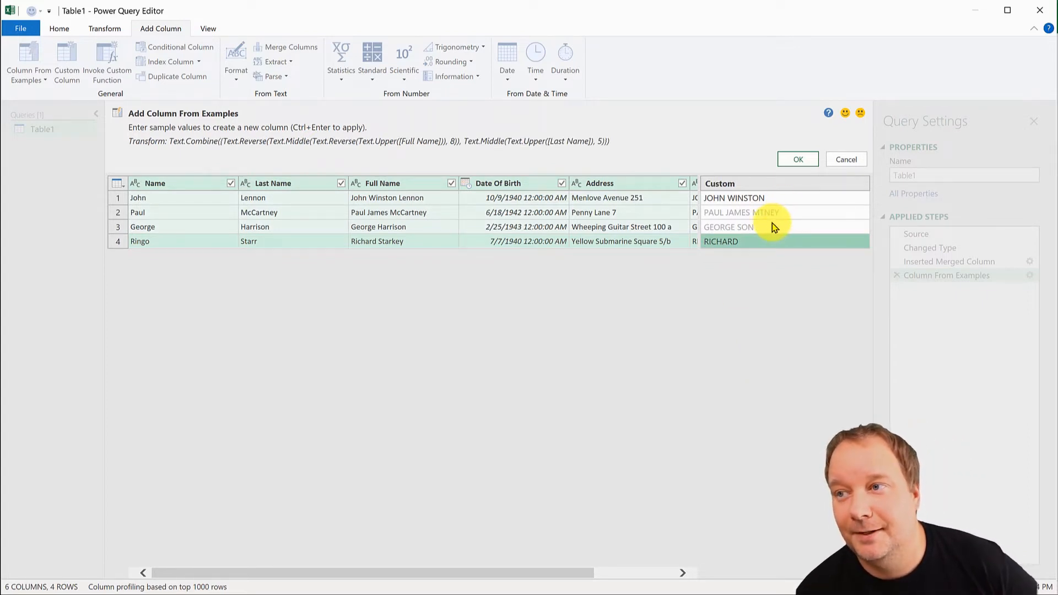
pyautogui.moveTo(737, 241)
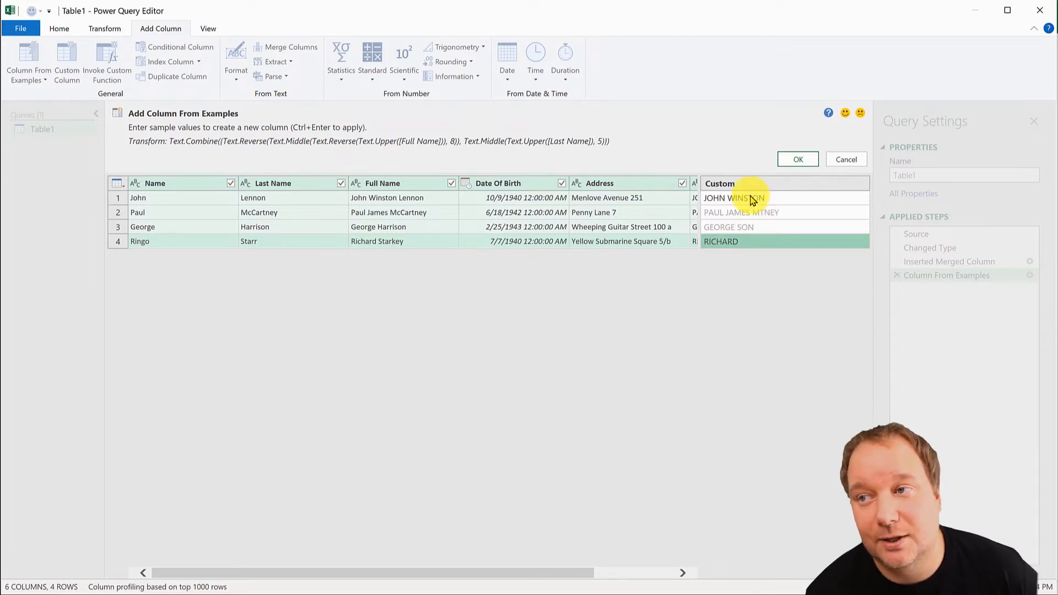
pyautogui.moveTo(723, 255)
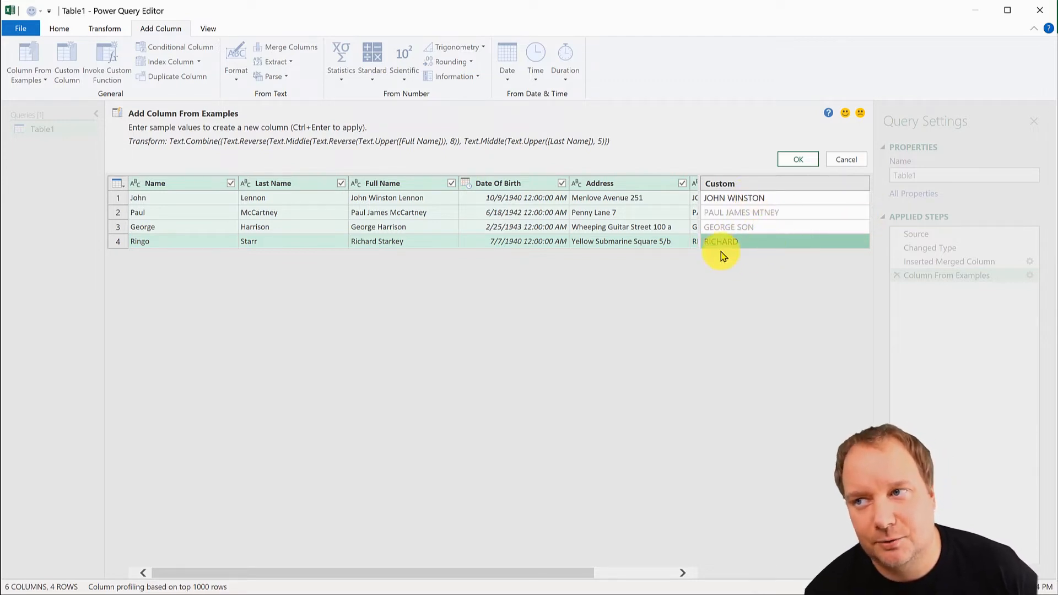
pyautogui.moveTo(732, 234)
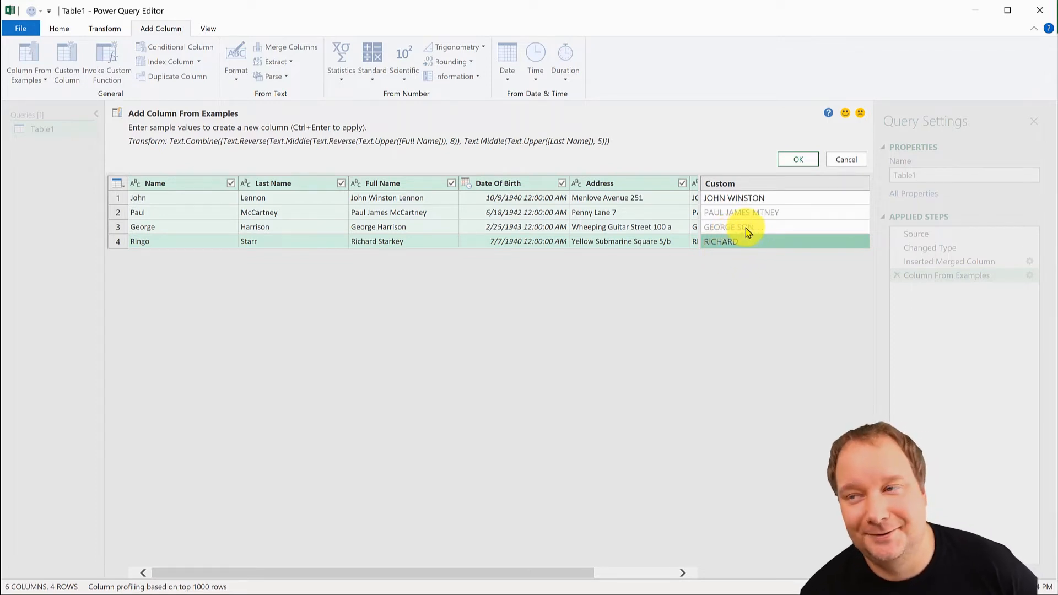
pyautogui.click(746, 227)
pyautogui.write('GEORGE')
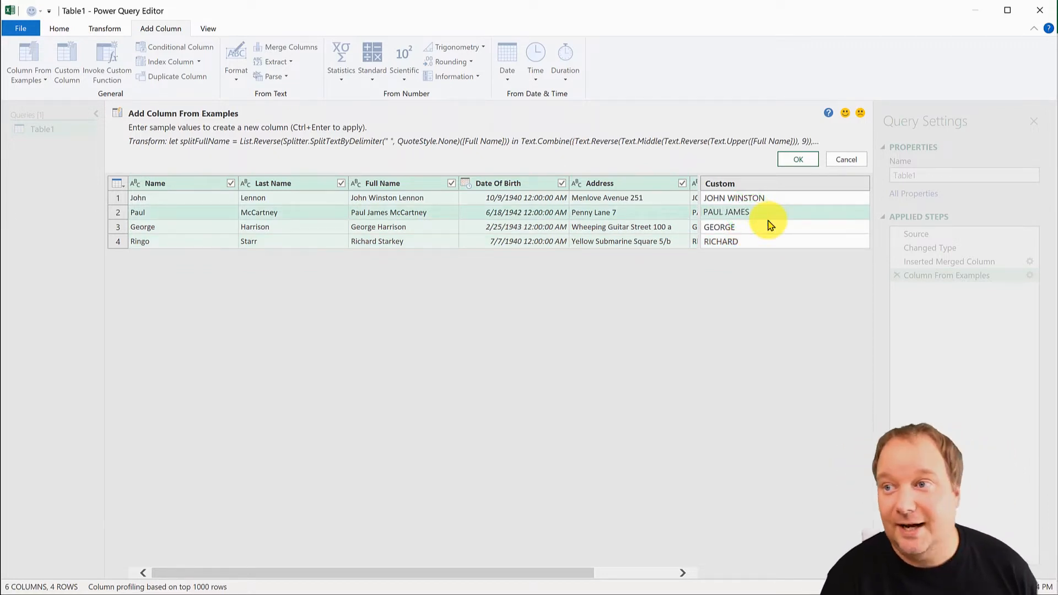
pyautogui.click(742, 227)
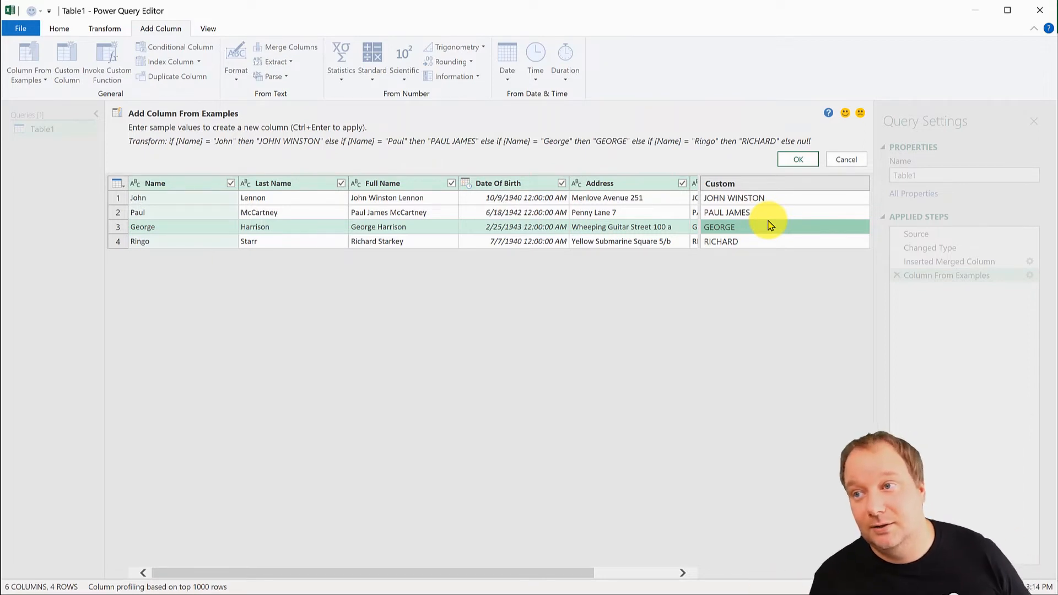
pyautogui.moveTo(842, 275)
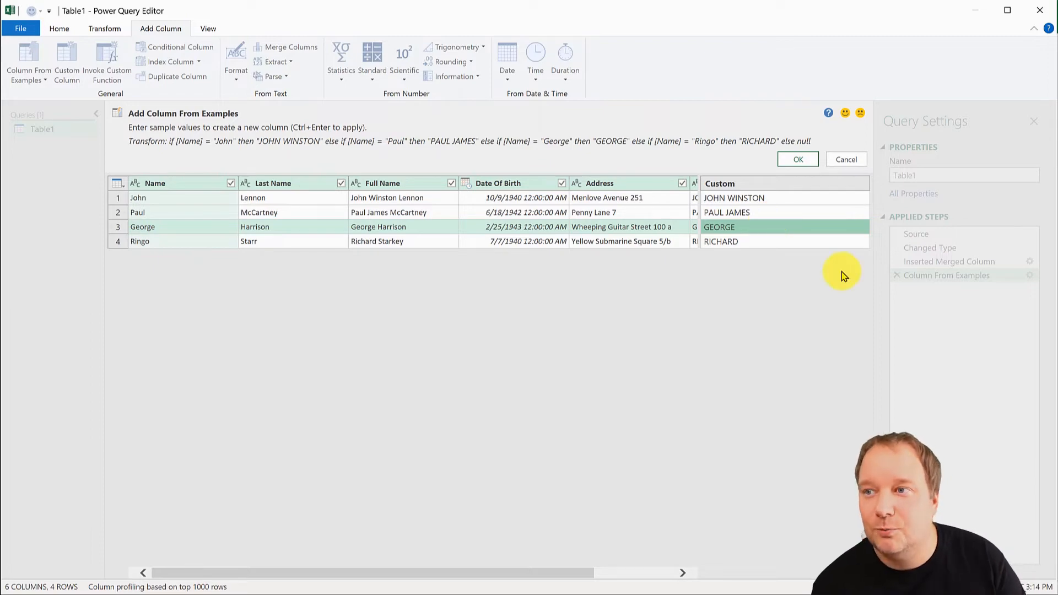
pyautogui.moveTo(482, 188)
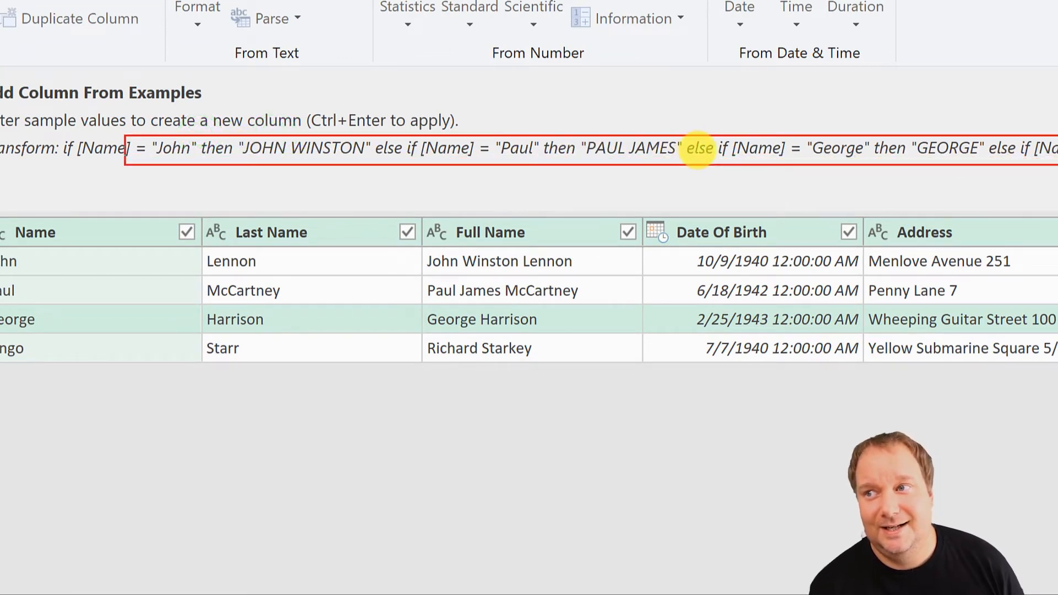
pyautogui.moveTo(615, 180)
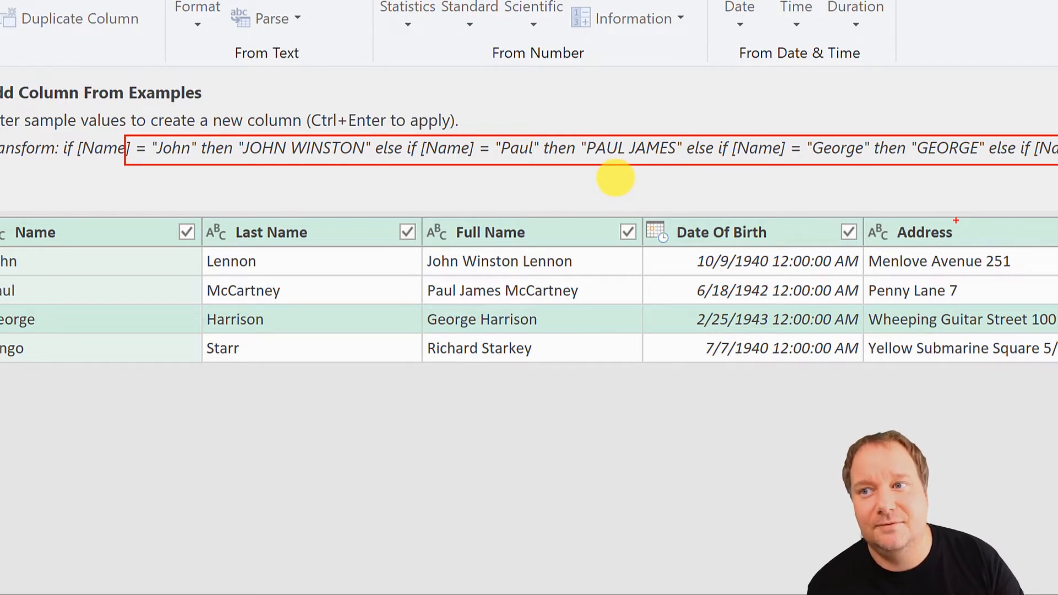
pyautogui.click(491, 232)
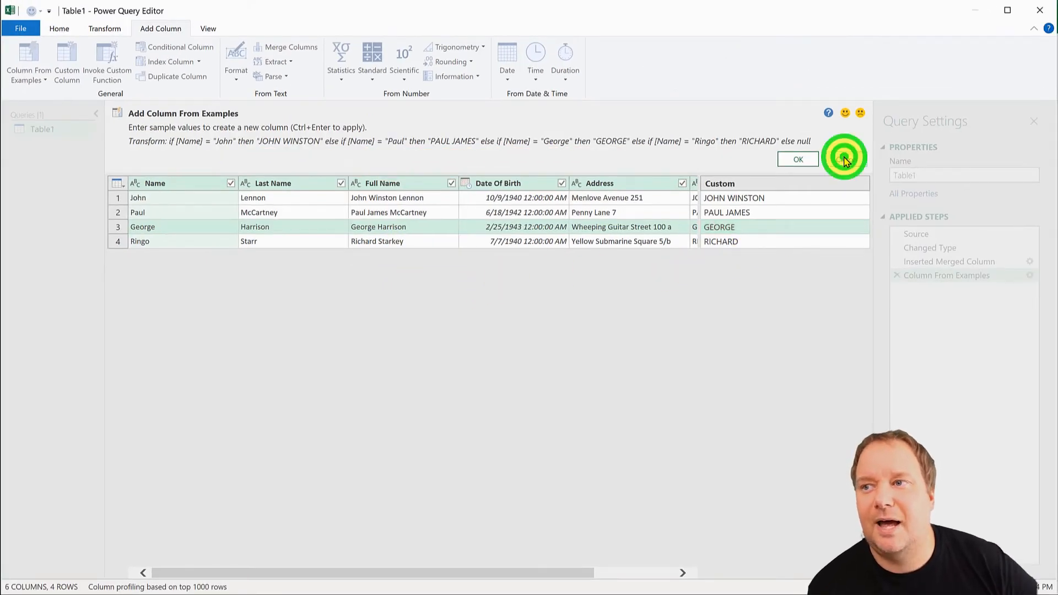
# - Rebuild the example column from Full Name only with JOHN WINSTON, GEORGE and RICHARD
pyautogui.click(797, 159)
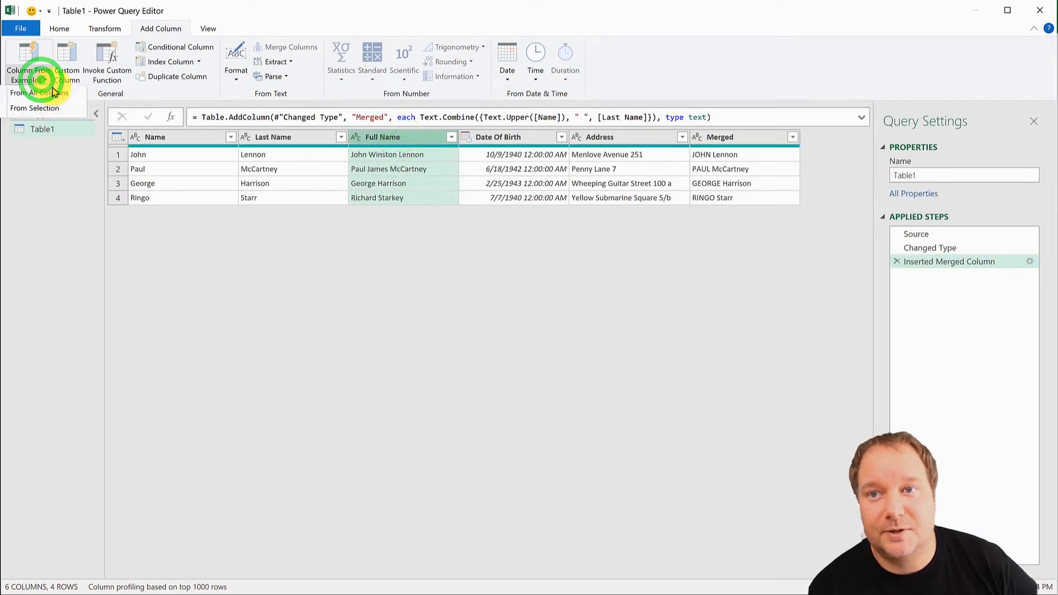
pyautogui.click(38, 93)
pyautogui.write('JOHN')
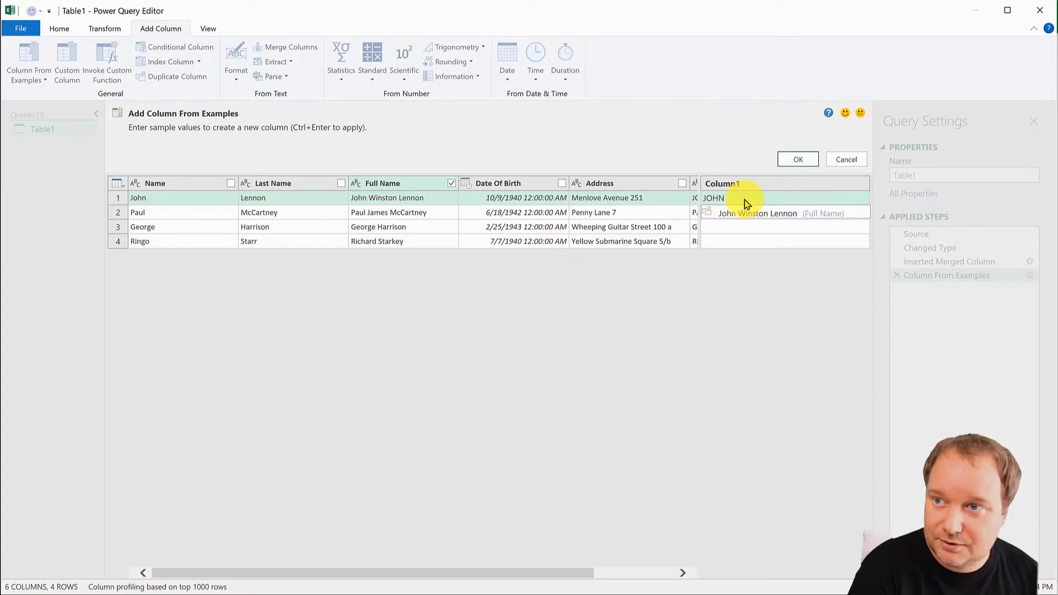
pyautogui.write('W')
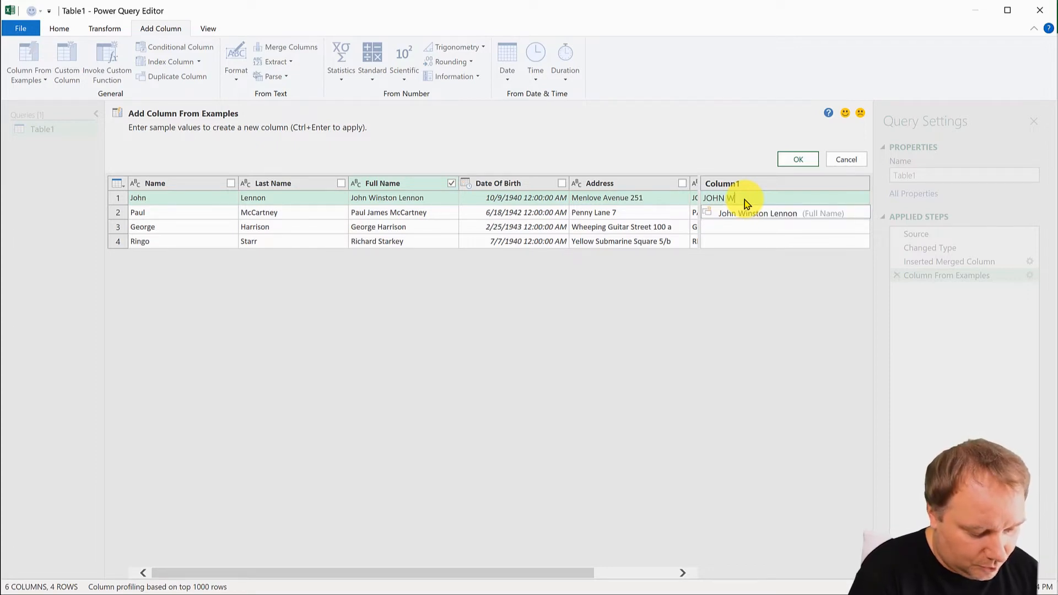
pyautogui.write('WINSTON')
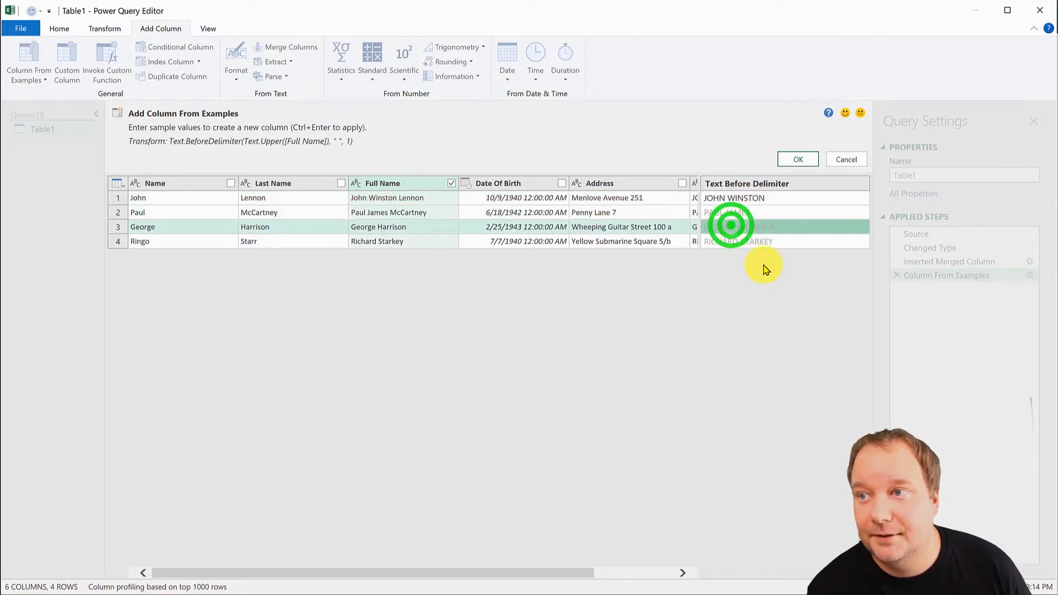
pyautogui.write('GEORGE')
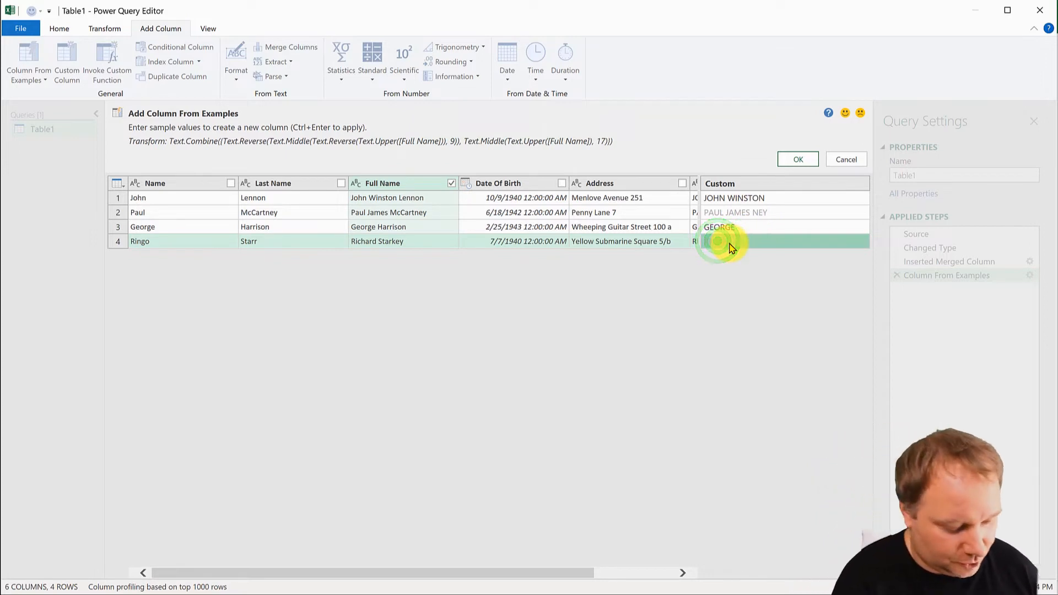
pyautogui.write('RICHARD')
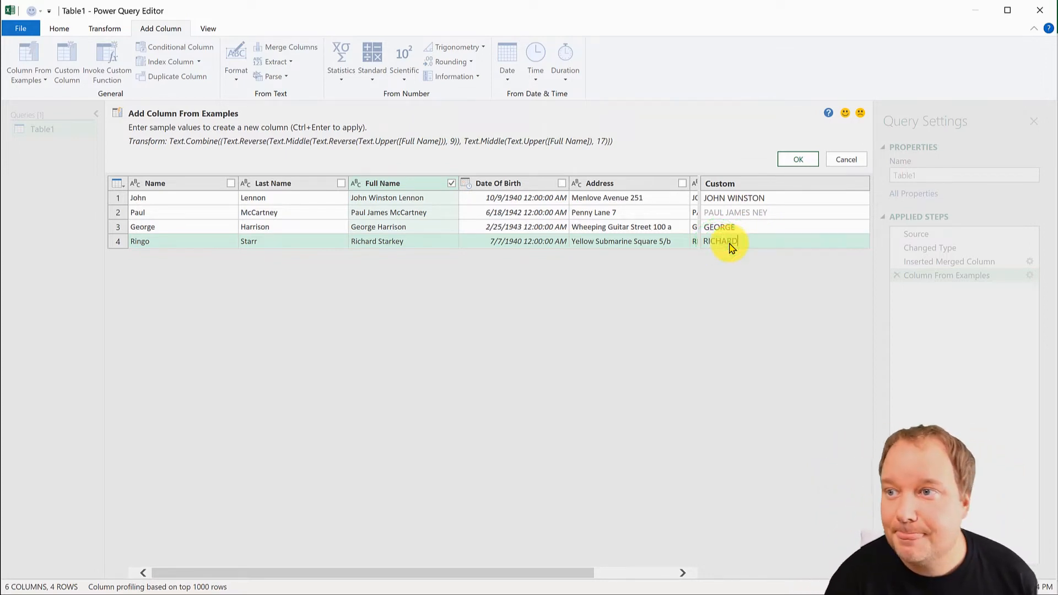
pyautogui.click(735, 212)
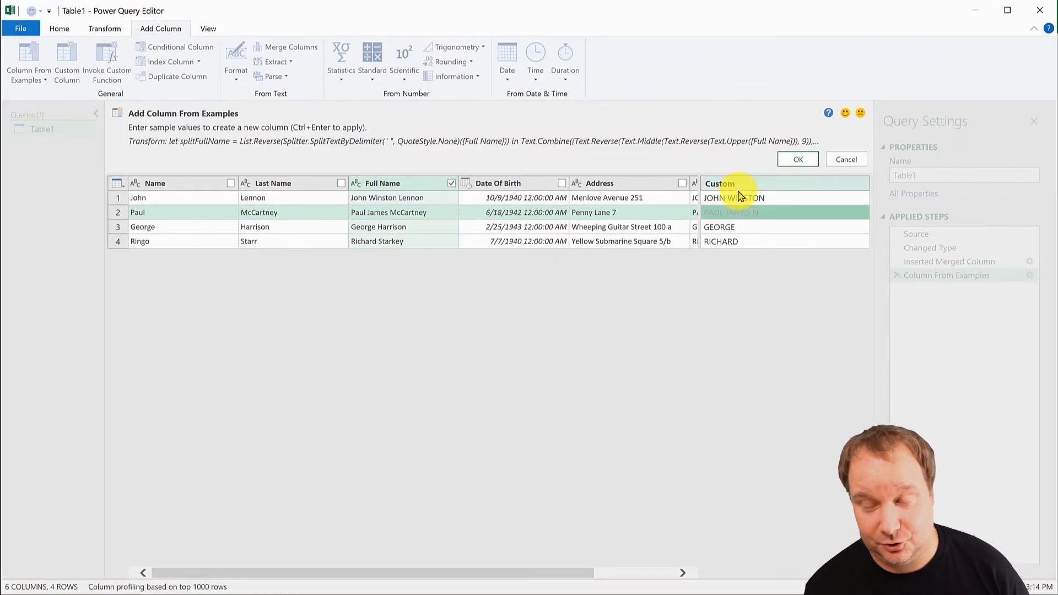
pyautogui.moveTo(759, 217)
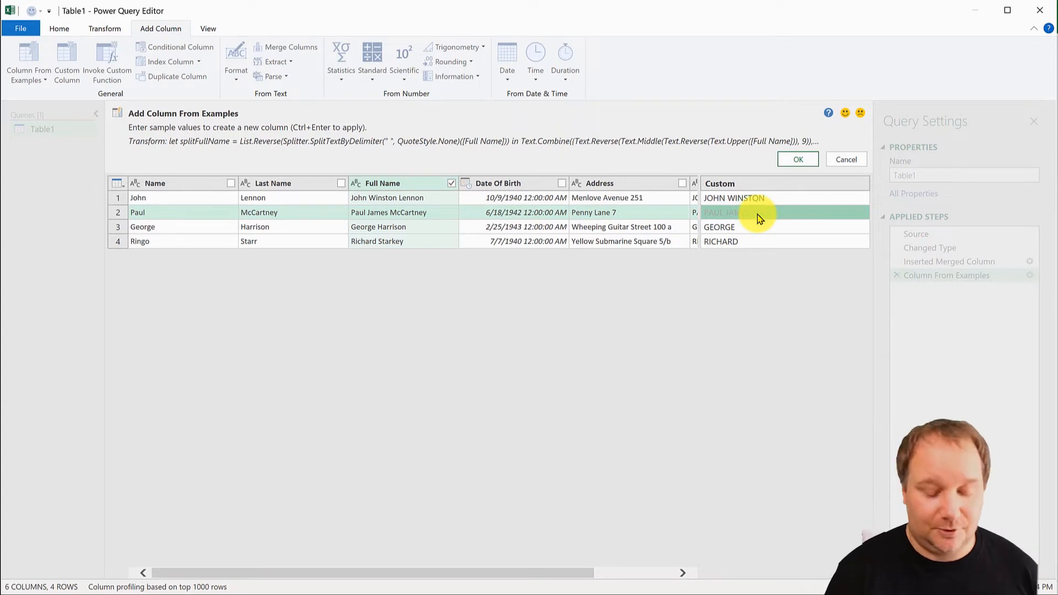
# - Add PAUL JAMES as an example, then cancel the uppercase-names column
pyautogui.write('PAUL JAMES')
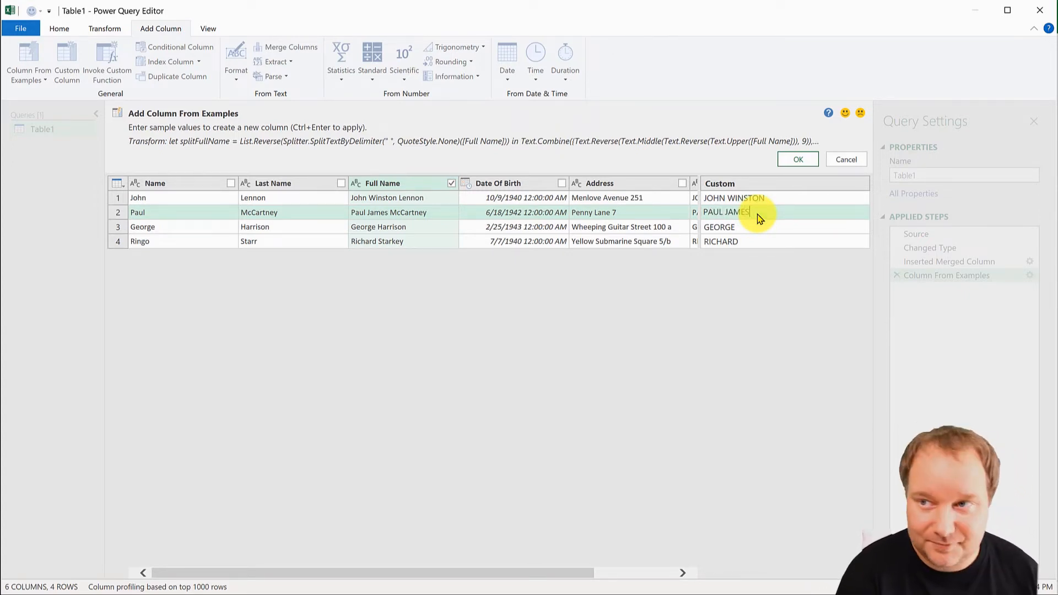
pyautogui.click(719, 227)
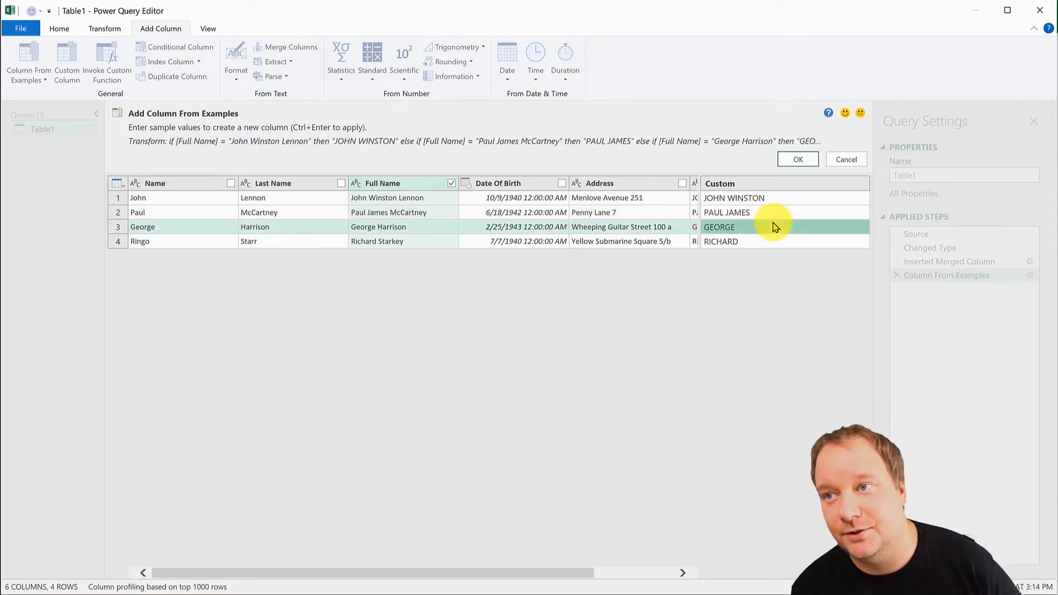
pyautogui.moveTo(425, 152)
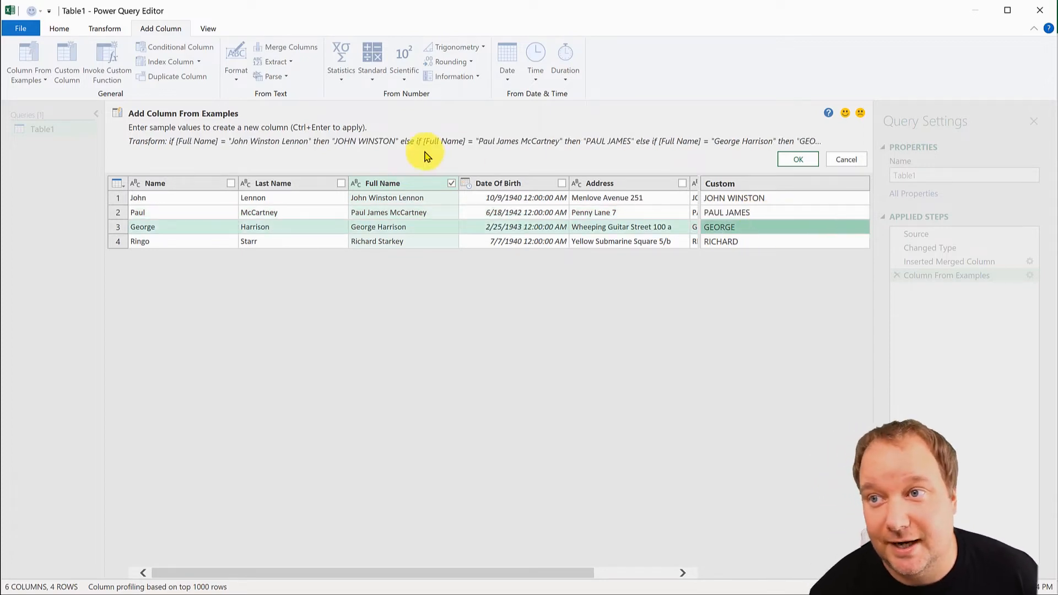
pyautogui.moveTo(573, 155)
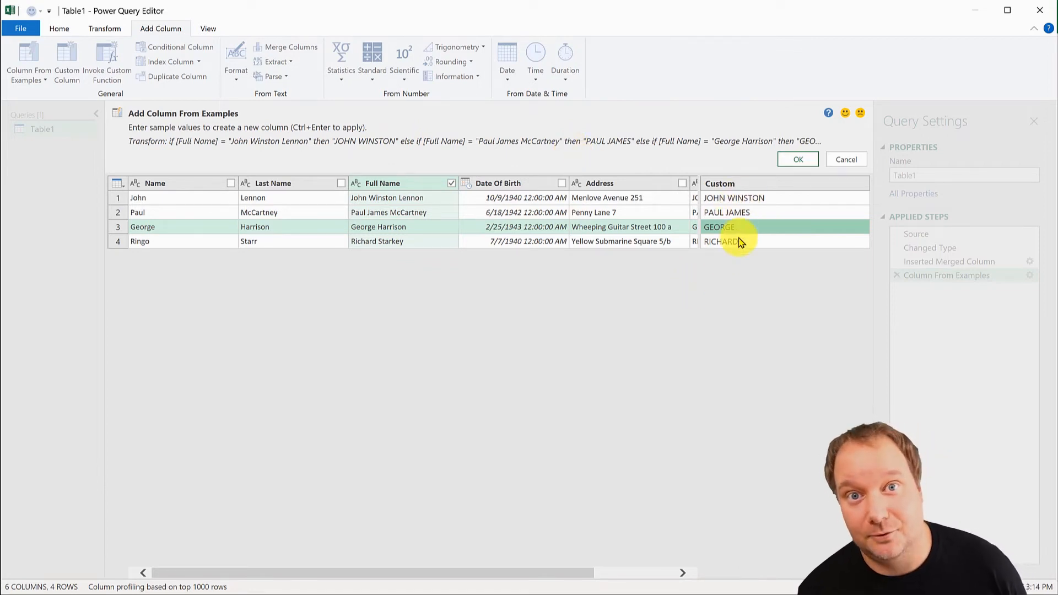
pyautogui.moveTo(794, 212)
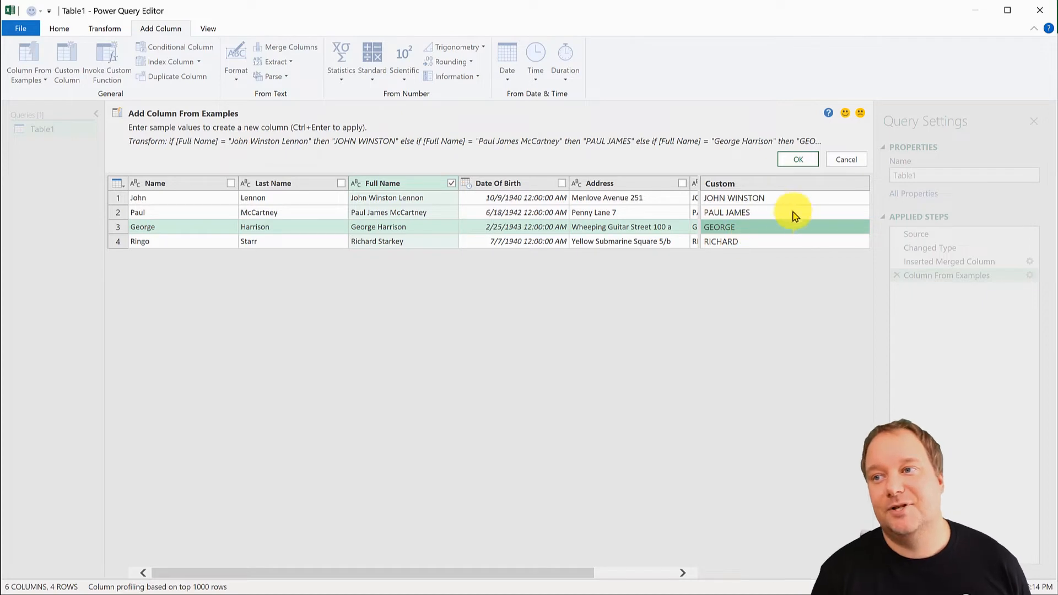
pyautogui.moveTo(763, 255)
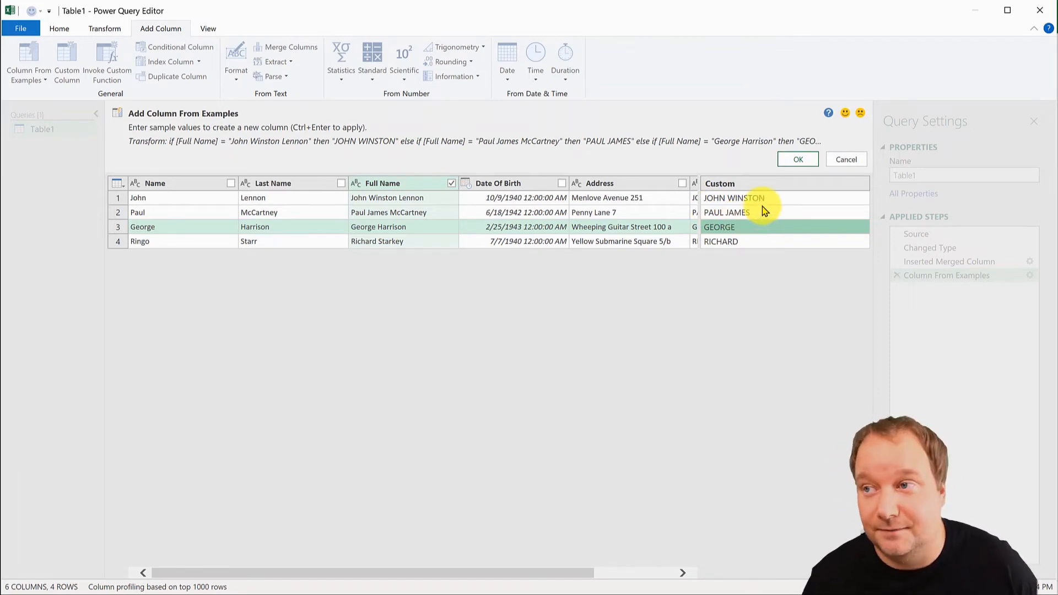
pyautogui.click(845, 159)
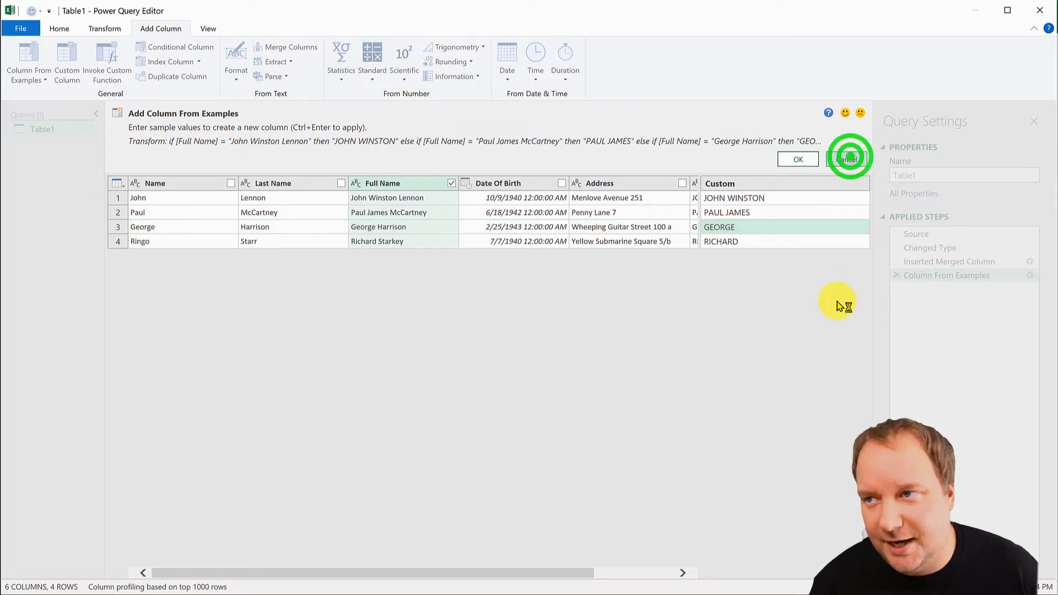
# - From Date Of Birth, build an example column typed 'Oc' giving month names like October
pyautogui.click(848, 159)
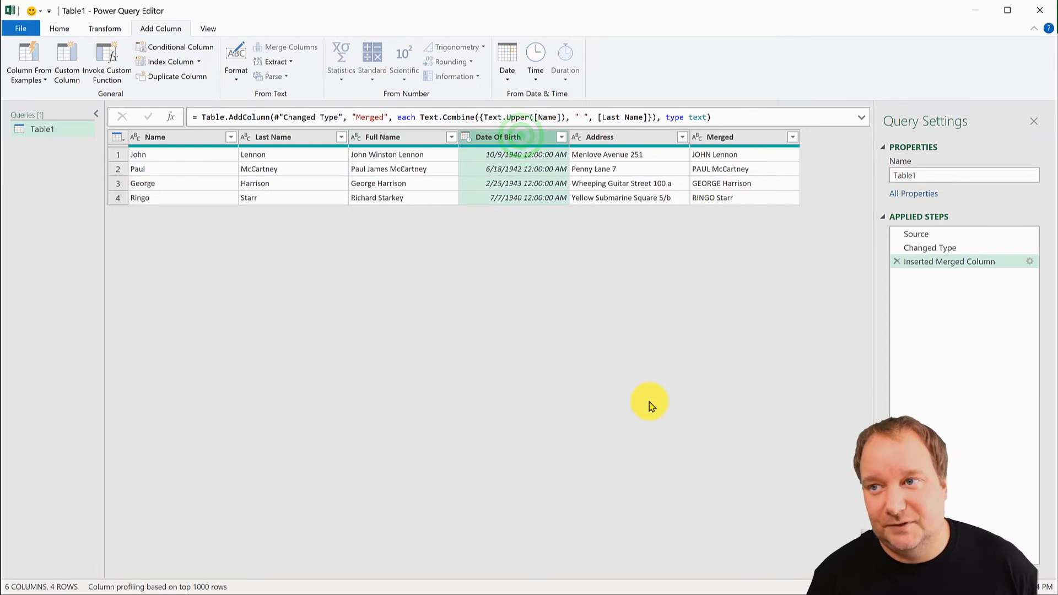
pyautogui.moveTo(29, 57)
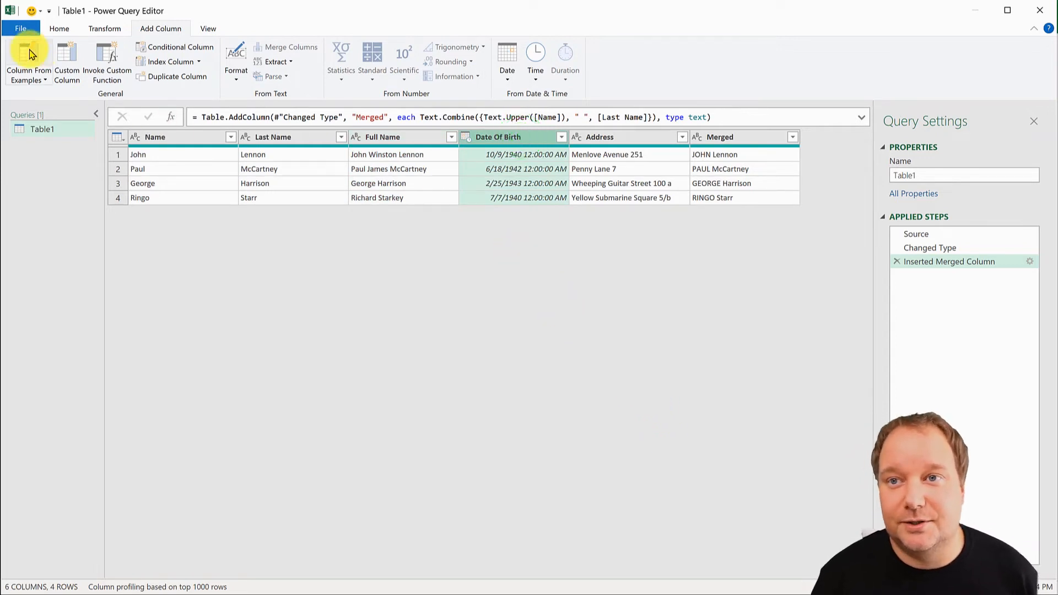
pyautogui.click(29, 60)
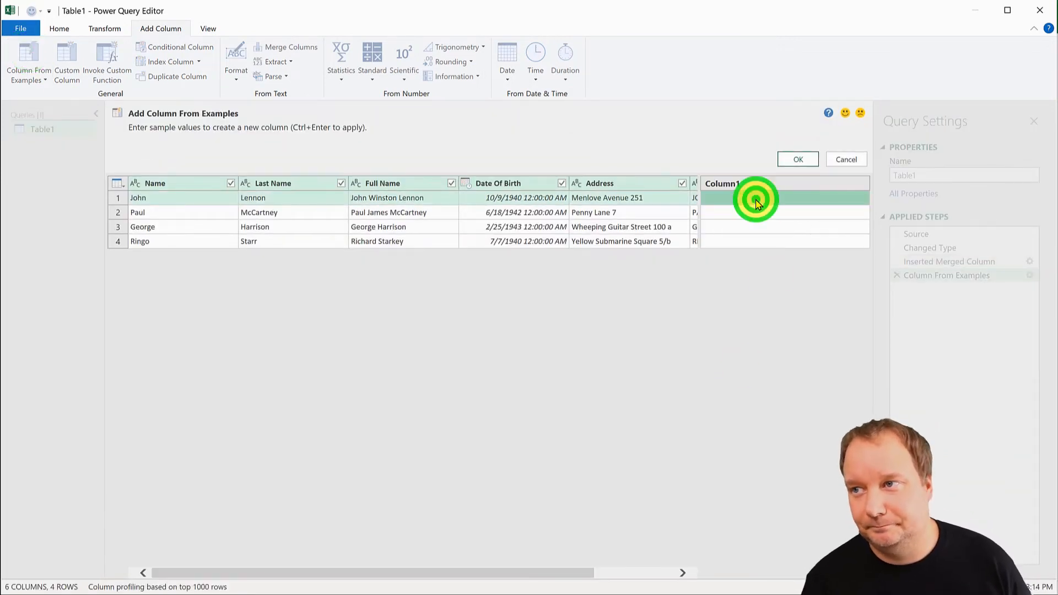
pyautogui.moveTo(755, 357)
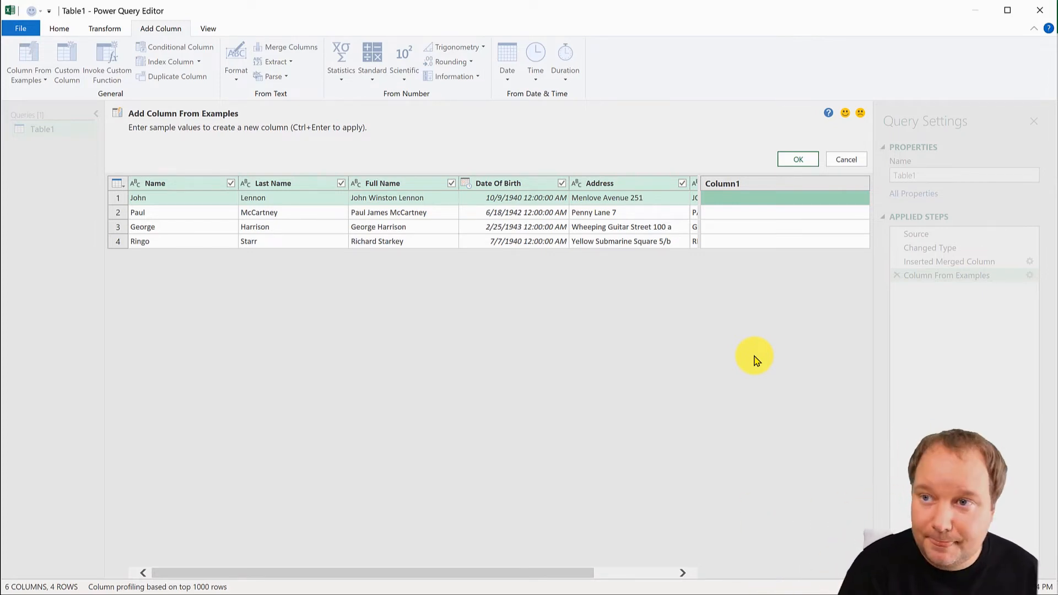
pyautogui.write('October')
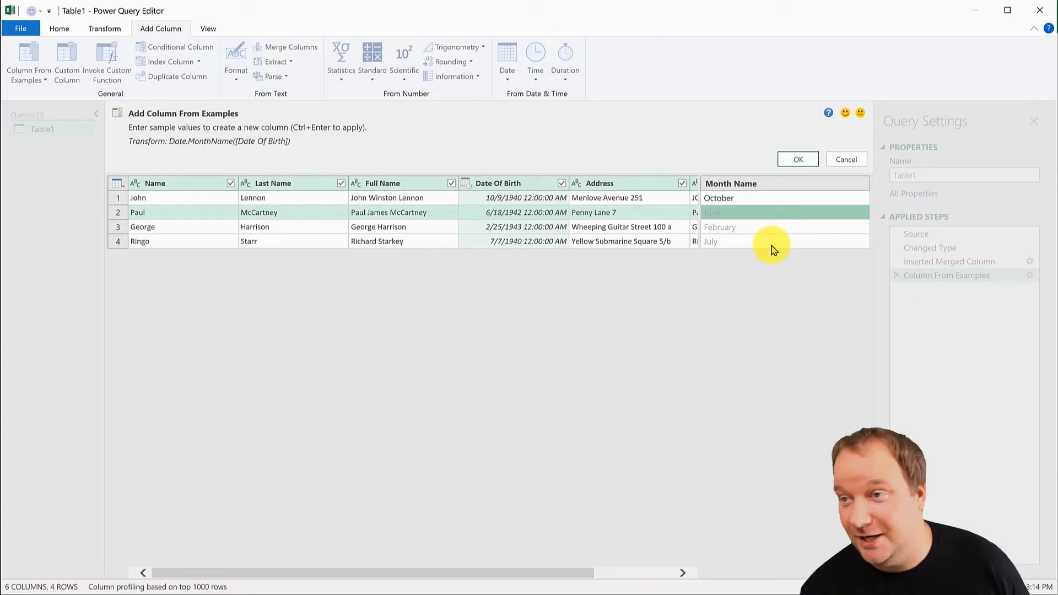
pyautogui.moveTo(775, 197)
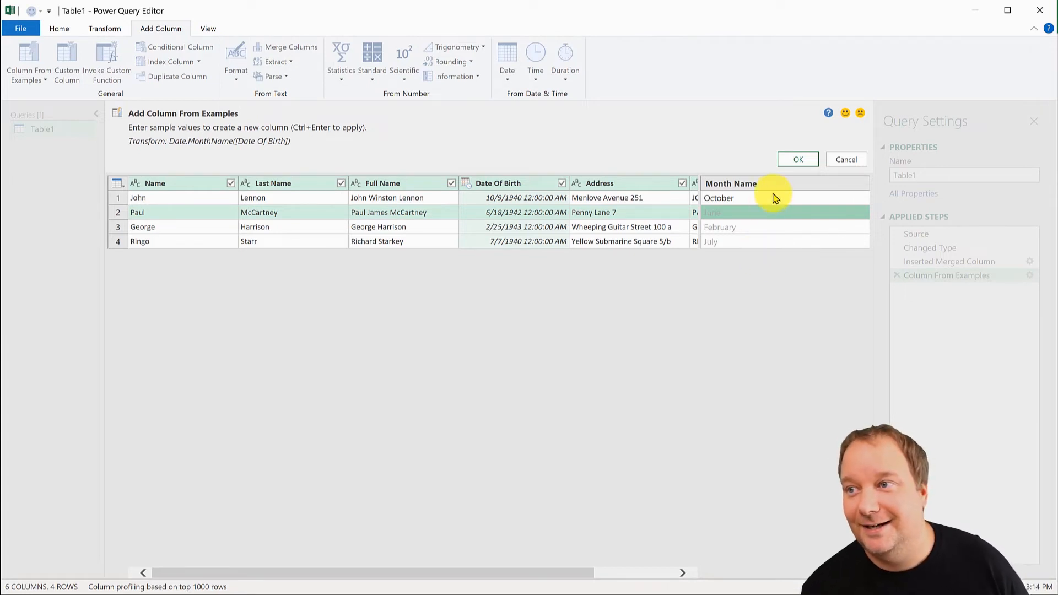
# - Try 1940 as the first example, clear it and browse the suggested values list
pyautogui.click(750, 197)
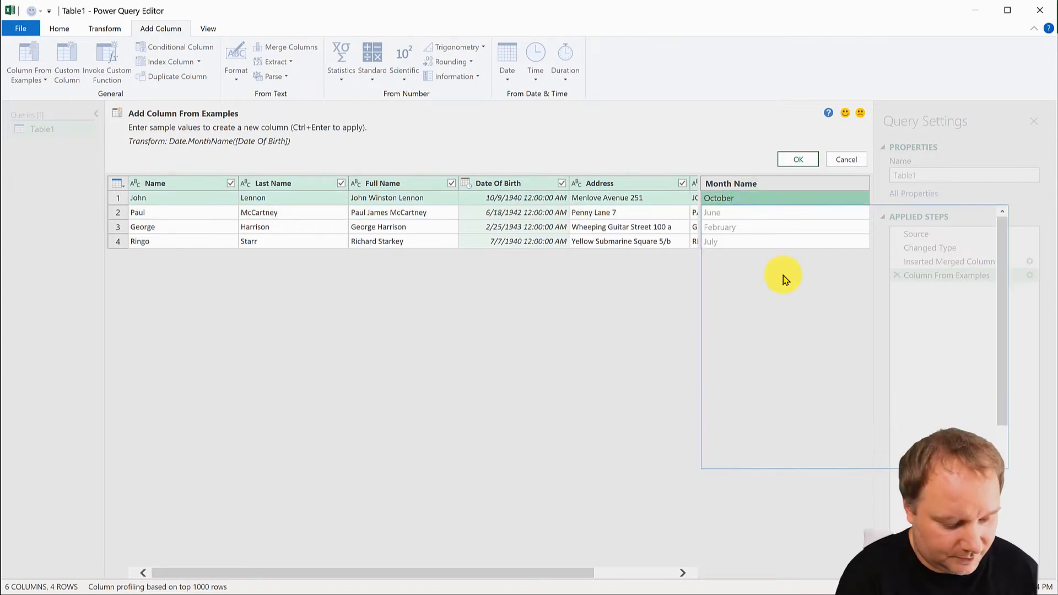
pyautogui.write('1940')
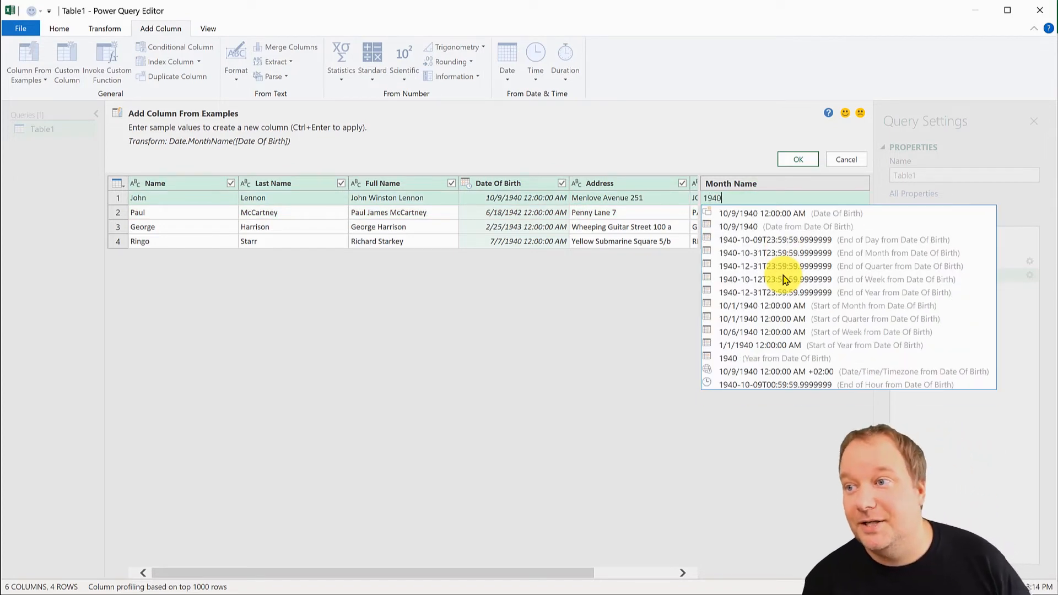
pyautogui.moveTo(819, 302)
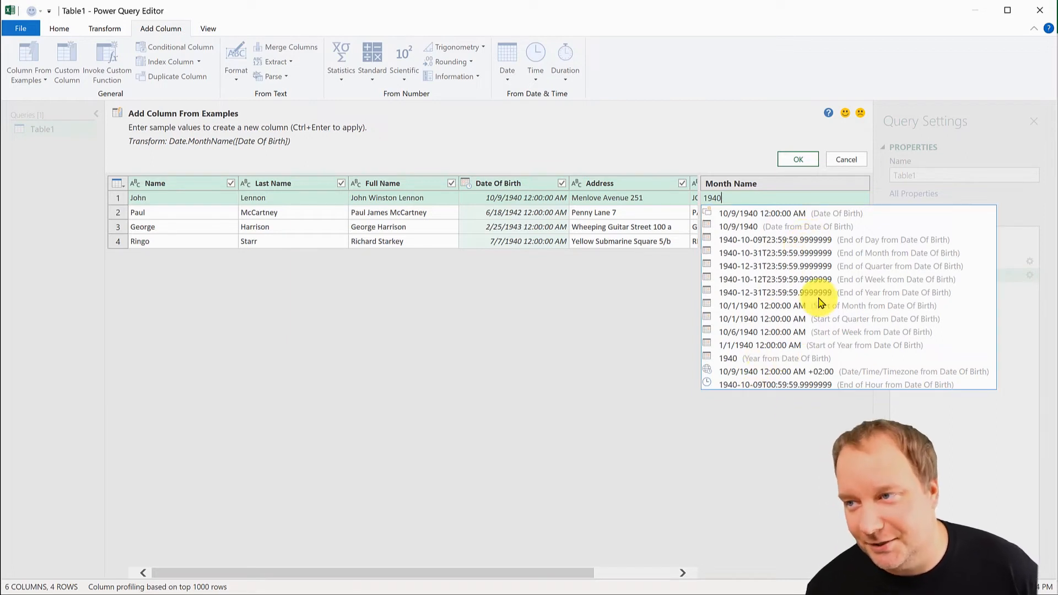
pyautogui.moveTo(837, 257)
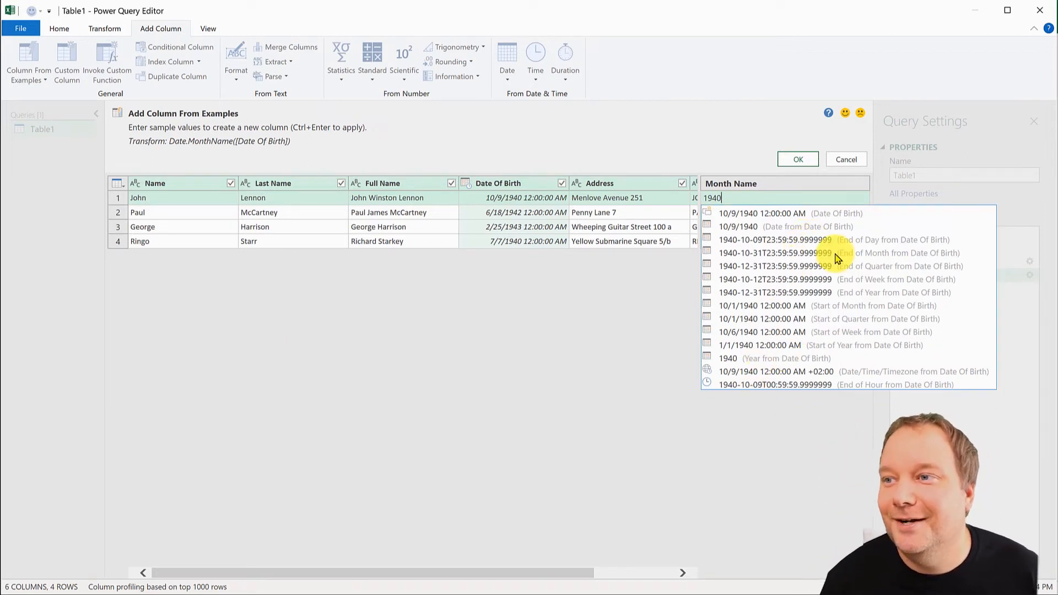
pyautogui.moveTo(455, 216)
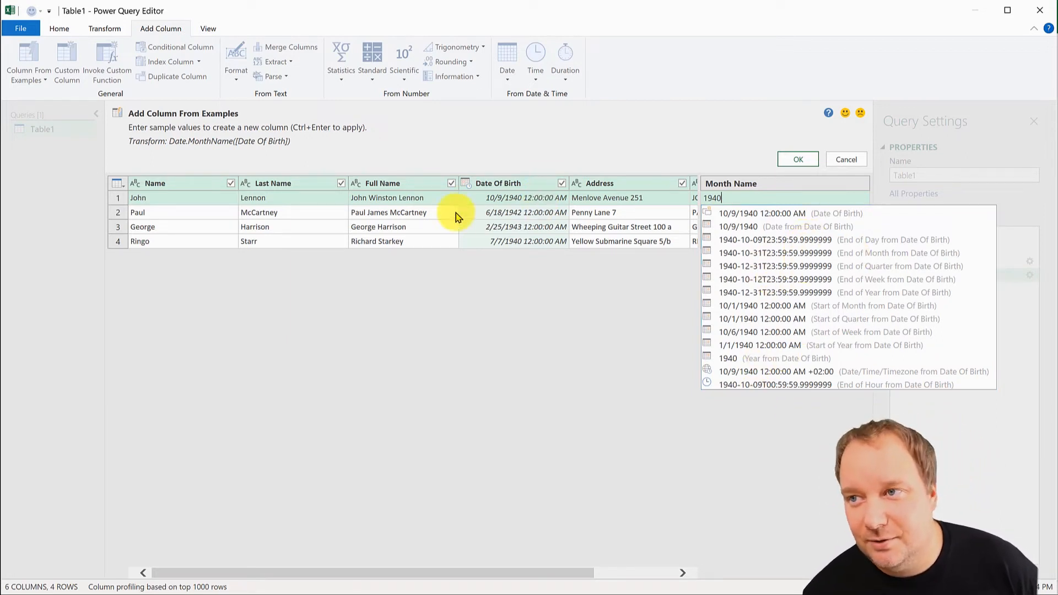
pyautogui.moveTo(663, 248)
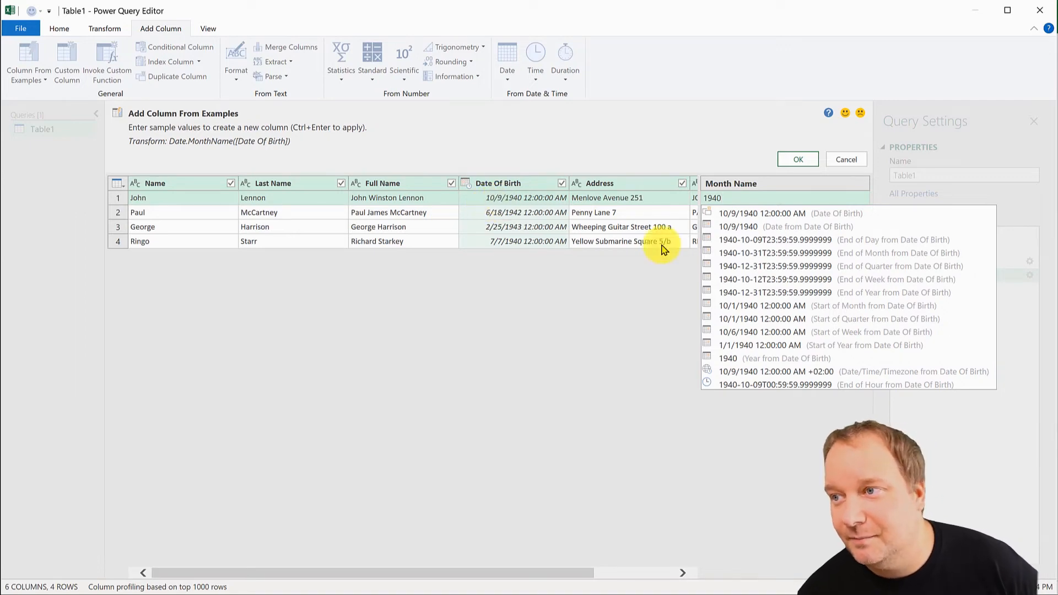
pyautogui.moveTo(734, 357)
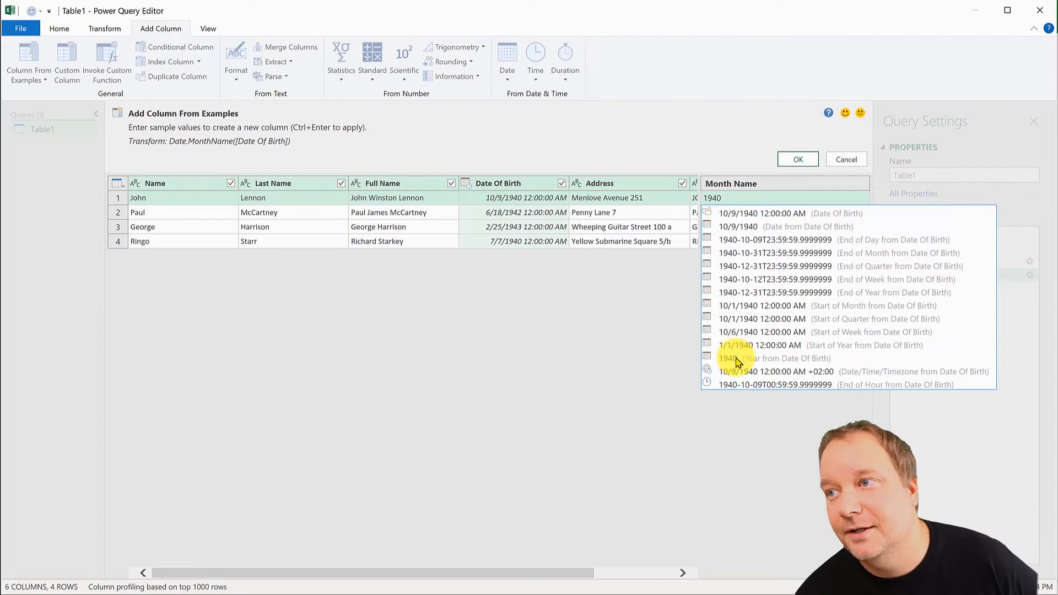
pyautogui.moveTo(836, 240)
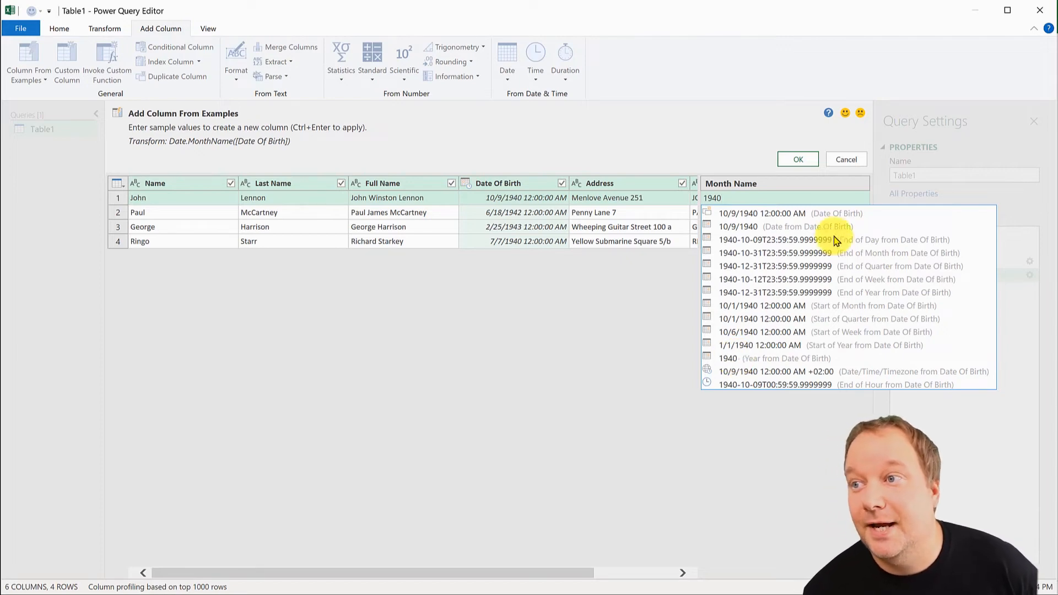
pyautogui.moveTo(738, 227)
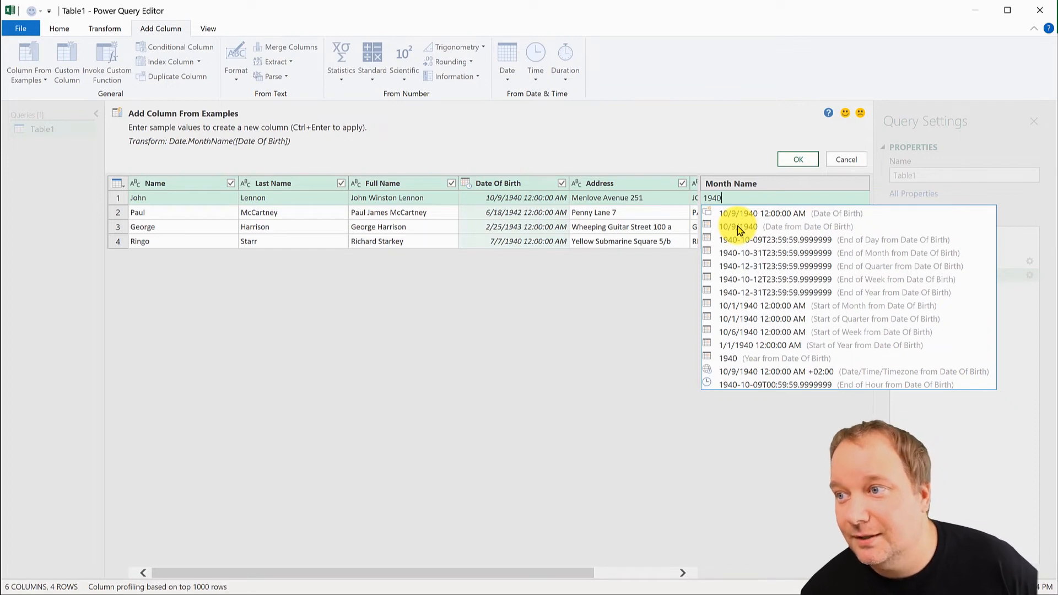
pyautogui.moveTo(796, 264)
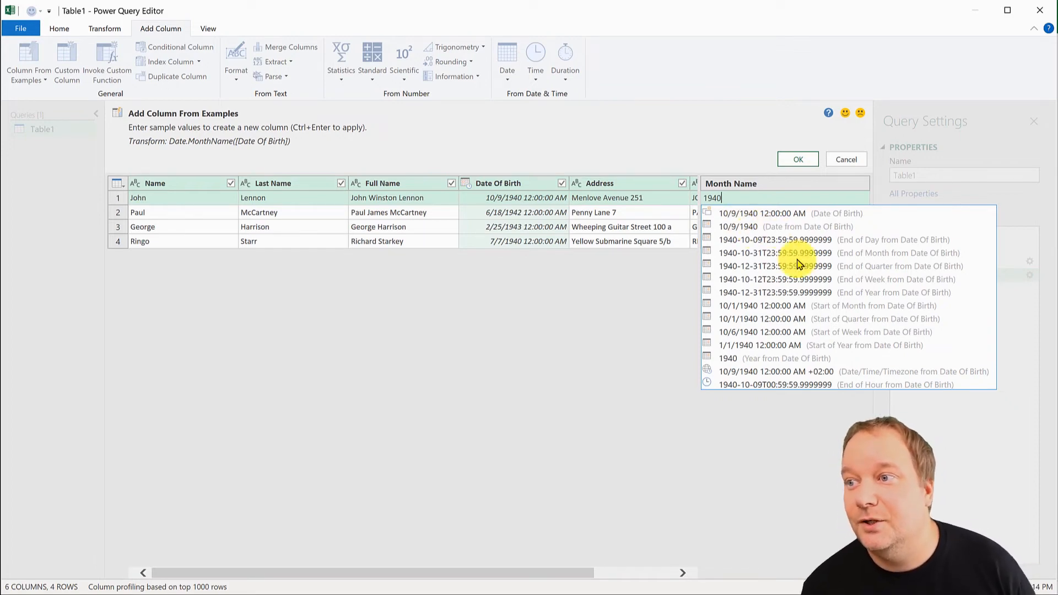
pyautogui.moveTo(756, 401)
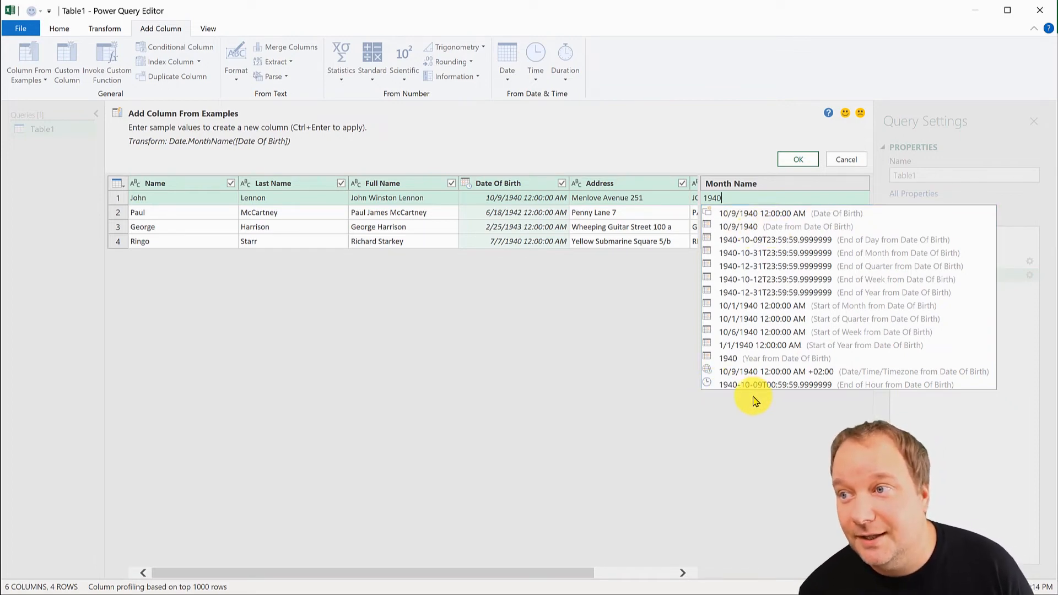
pyautogui.moveTo(769, 212)
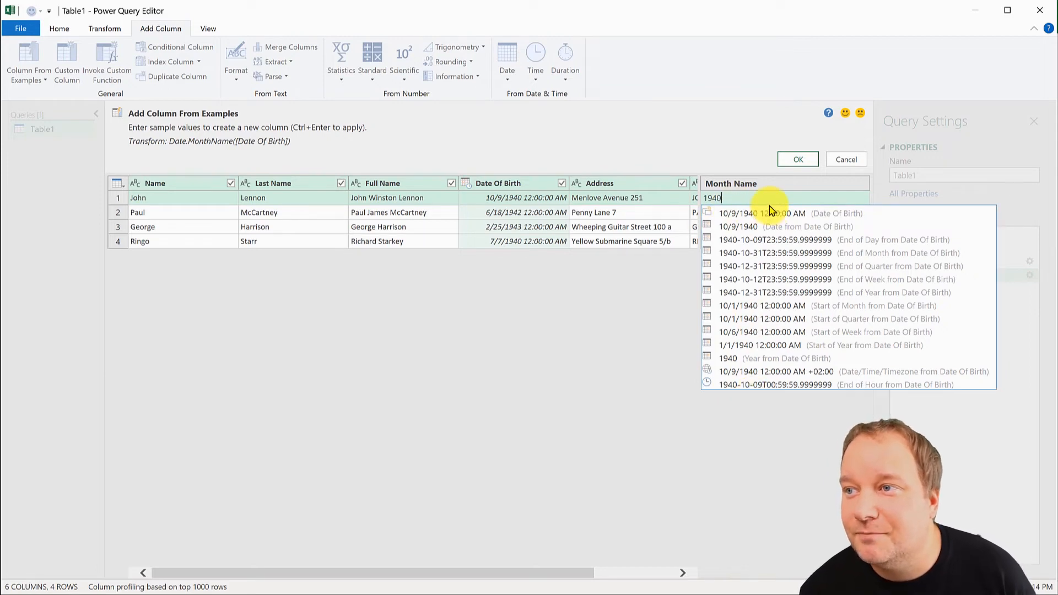
pyautogui.press('Backspace')
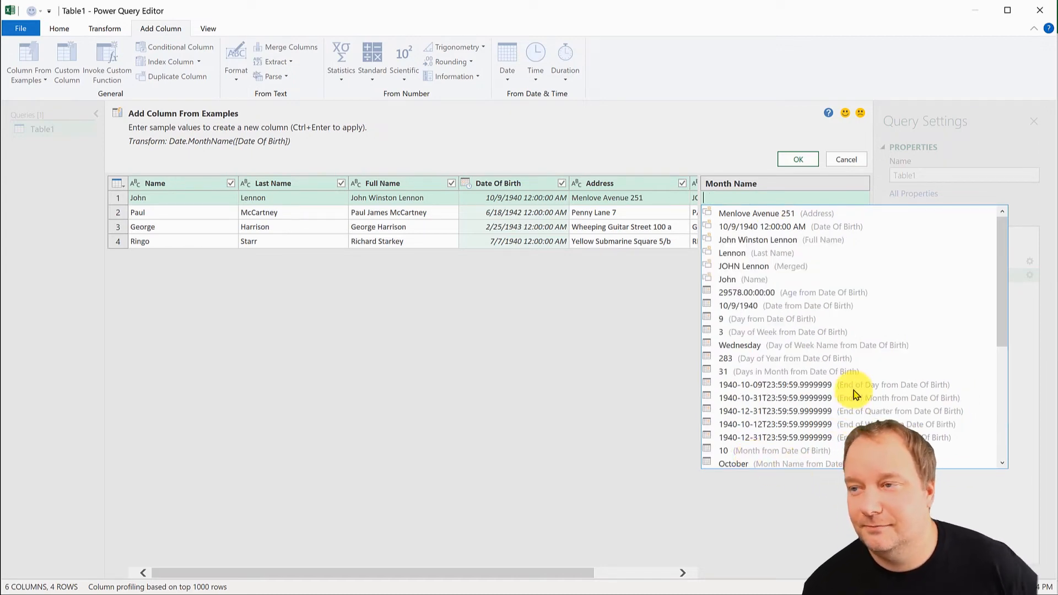
pyautogui.moveTo(824, 314)
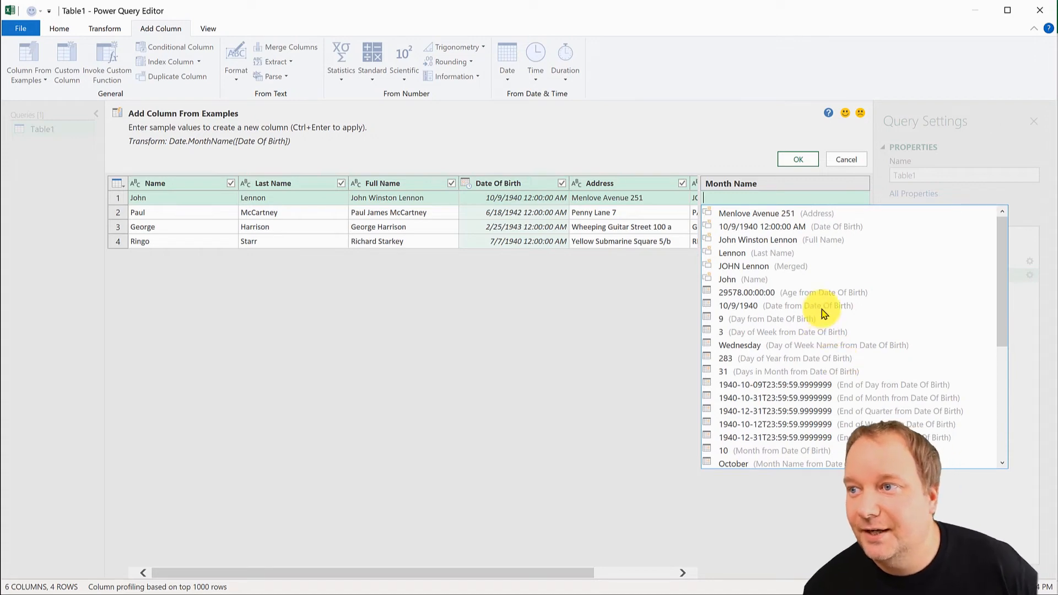
pyautogui.scroll(-3)
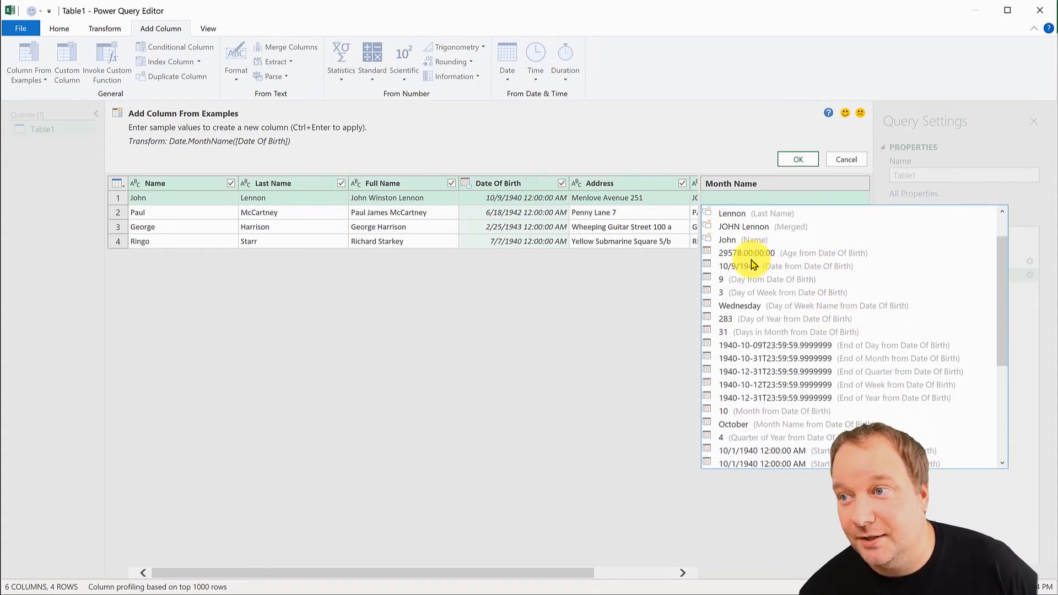
pyautogui.moveTo(777, 253)
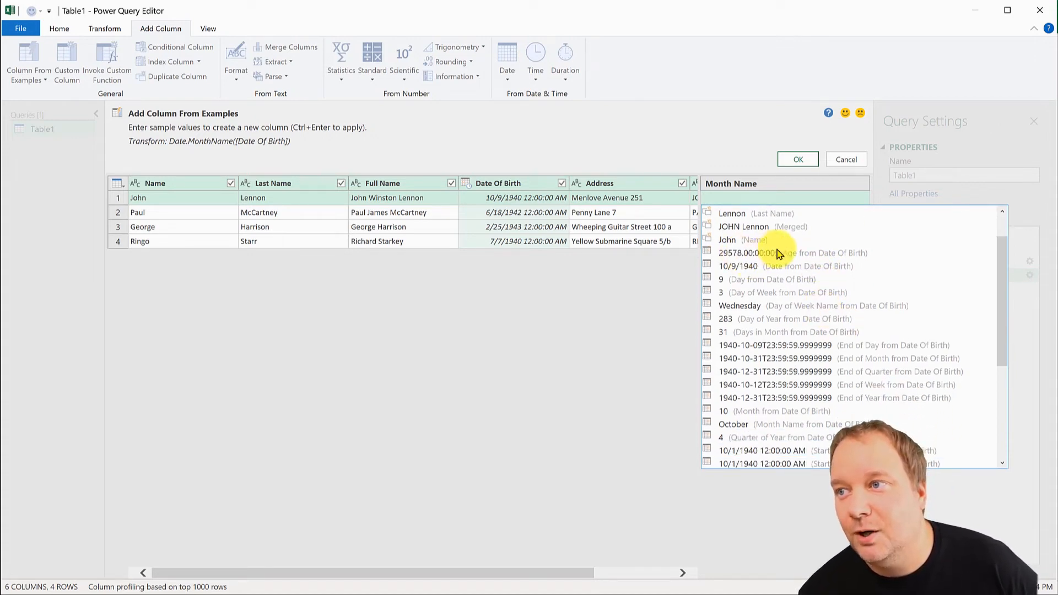
pyautogui.moveTo(810, 260)
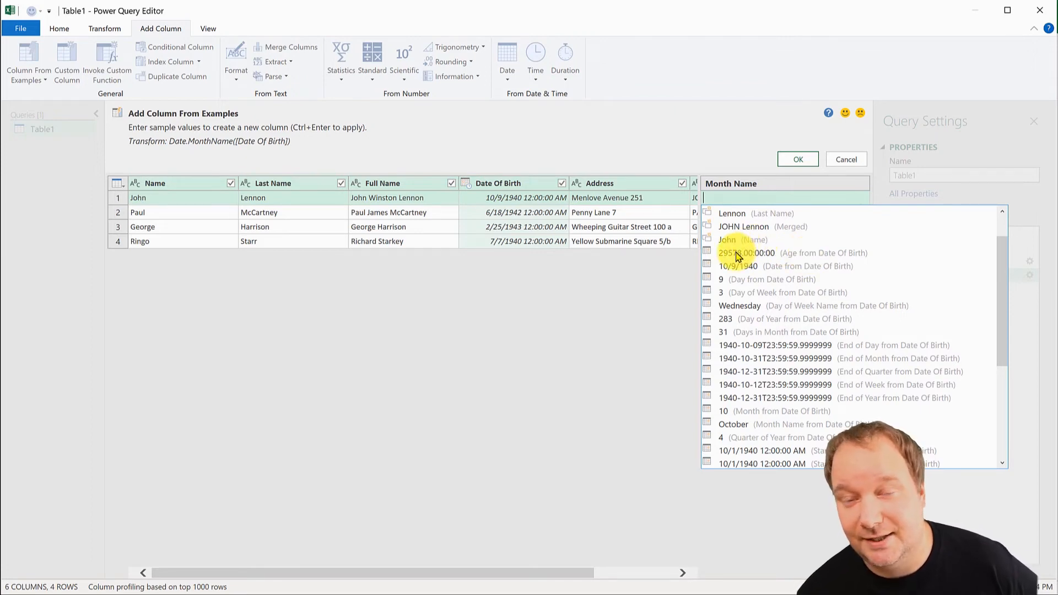
pyautogui.moveTo(810, 283)
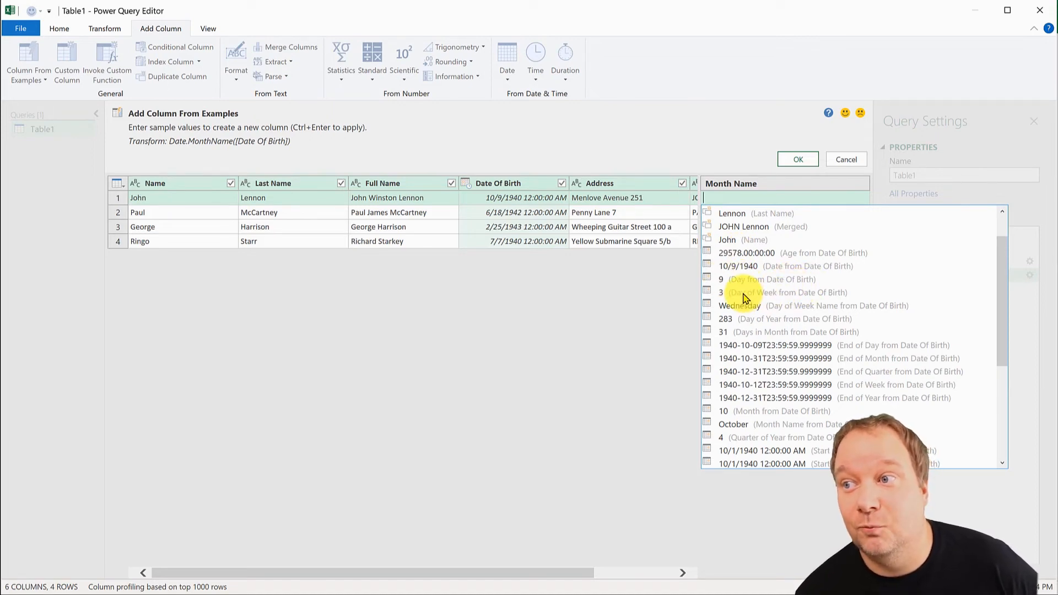
pyautogui.moveTo(742, 311)
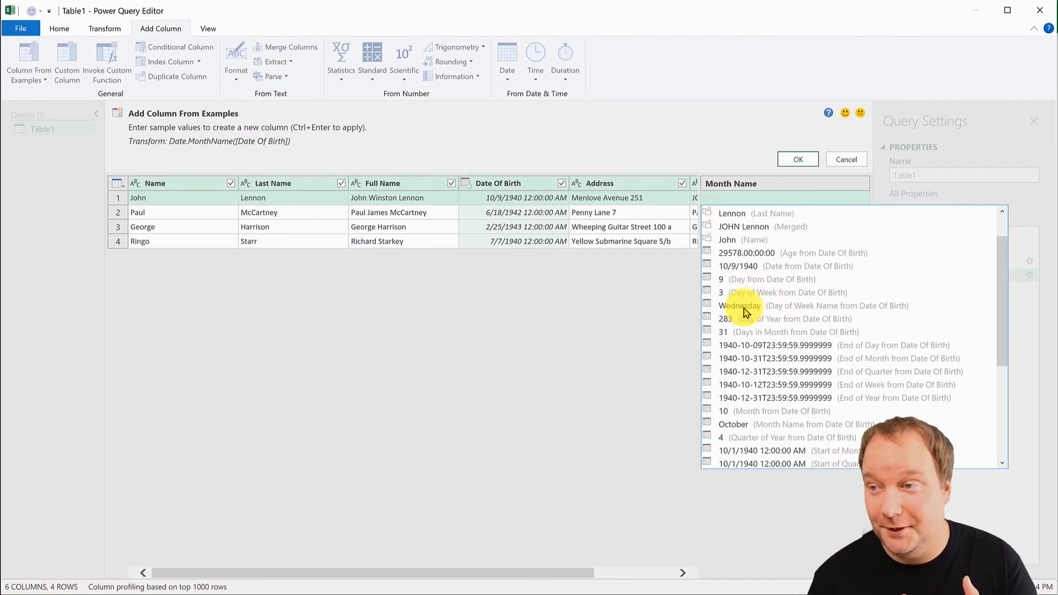
pyautogui.moveTo(779, 318)
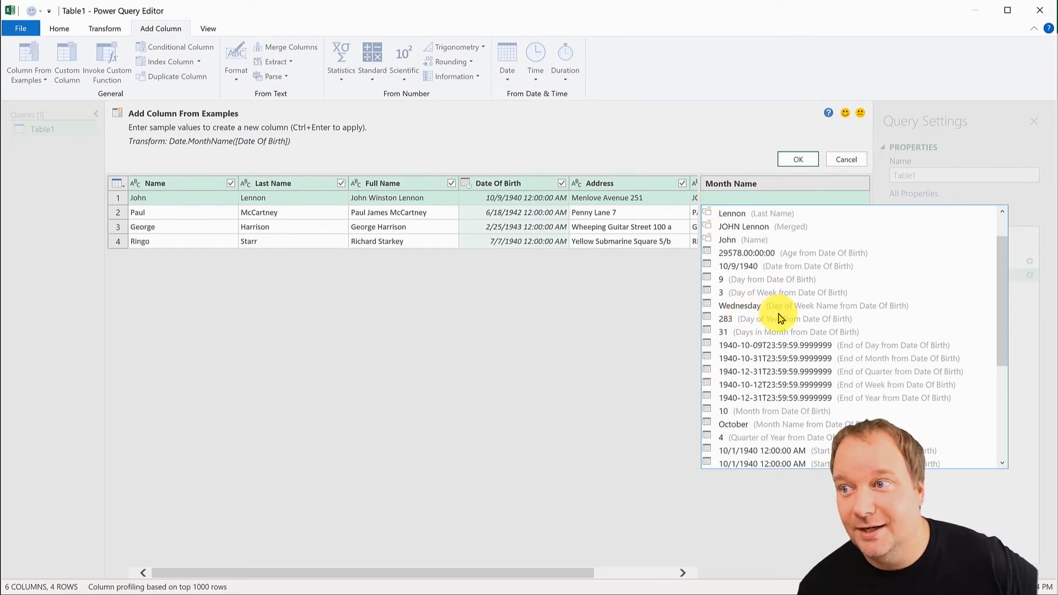
pyautogui.moveTo(725, 323)
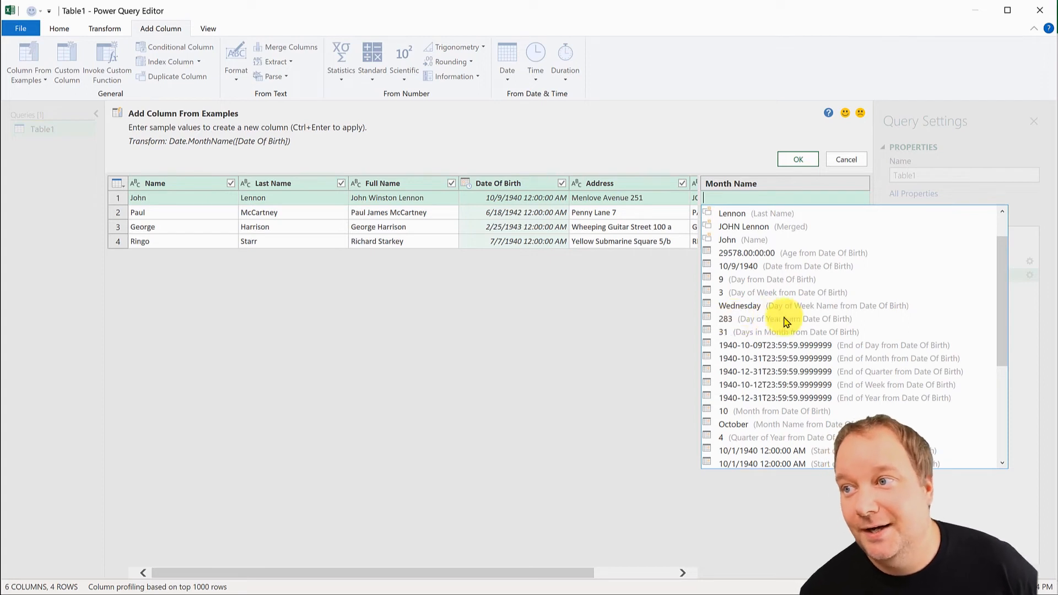
pyautogui.moveTo(780, 366)
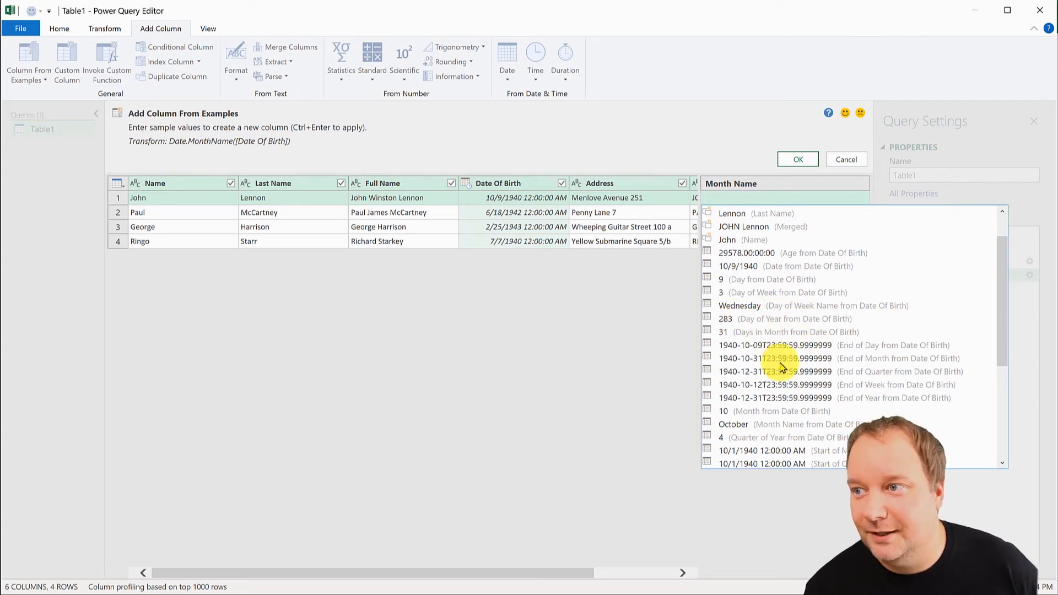
pyautogui.scroll(-3)
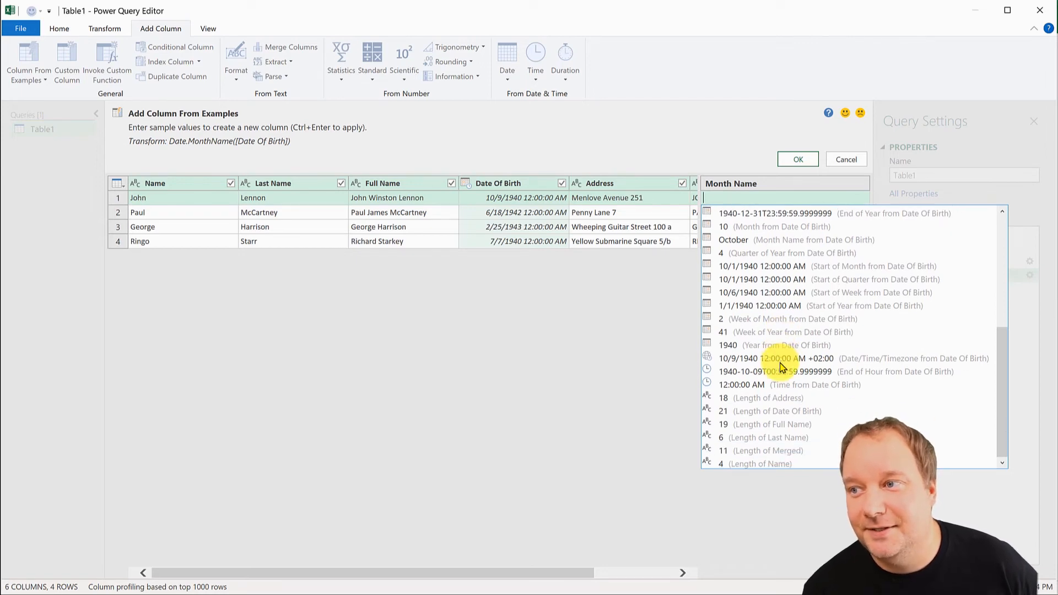
pyautogui.scroll(3)
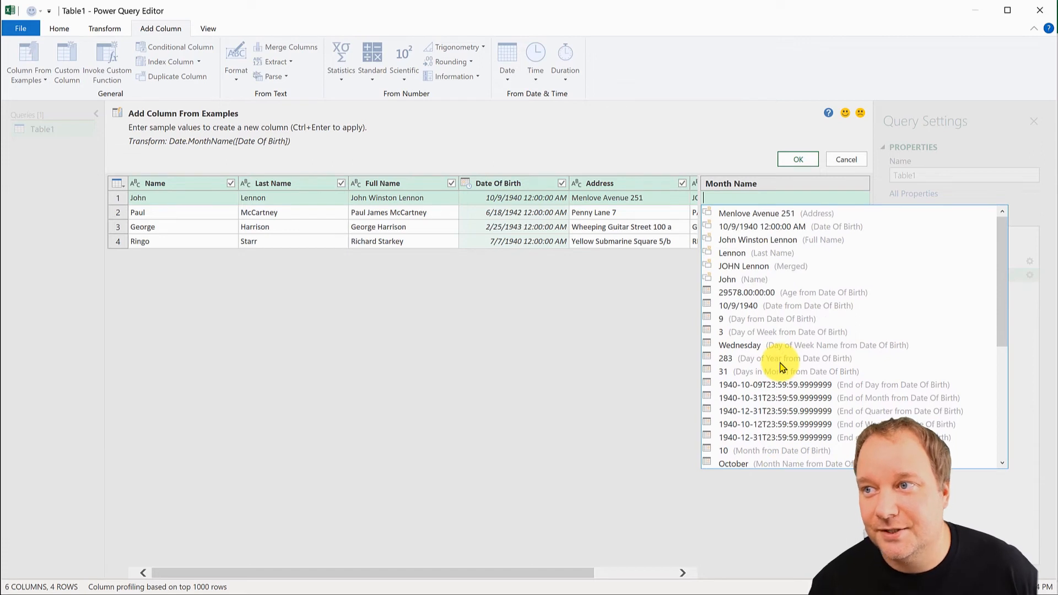
pyautogui.scroll(-3)
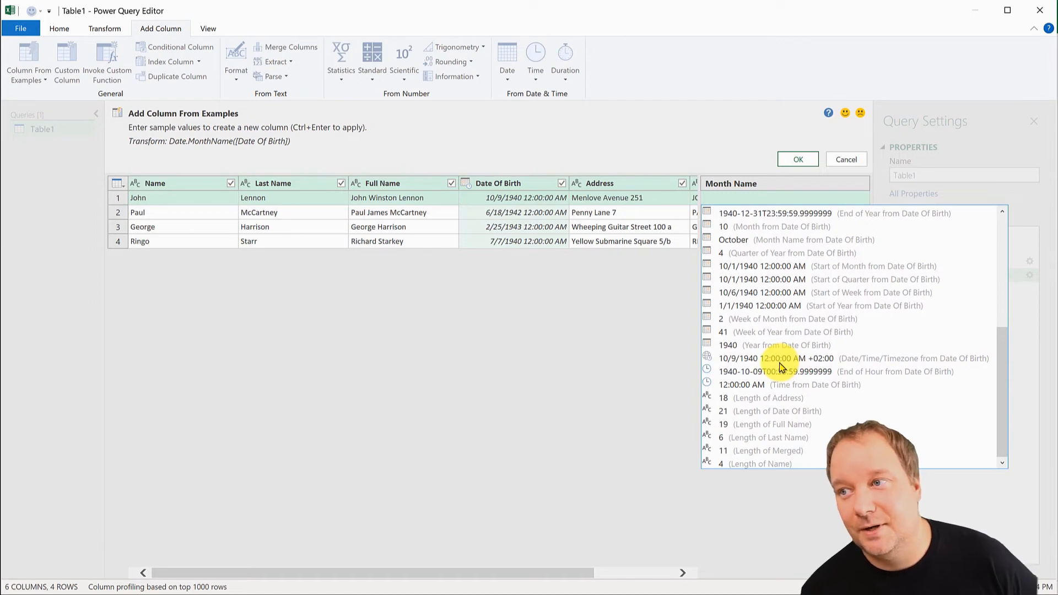
pyautogui.moveTo(731, 341)
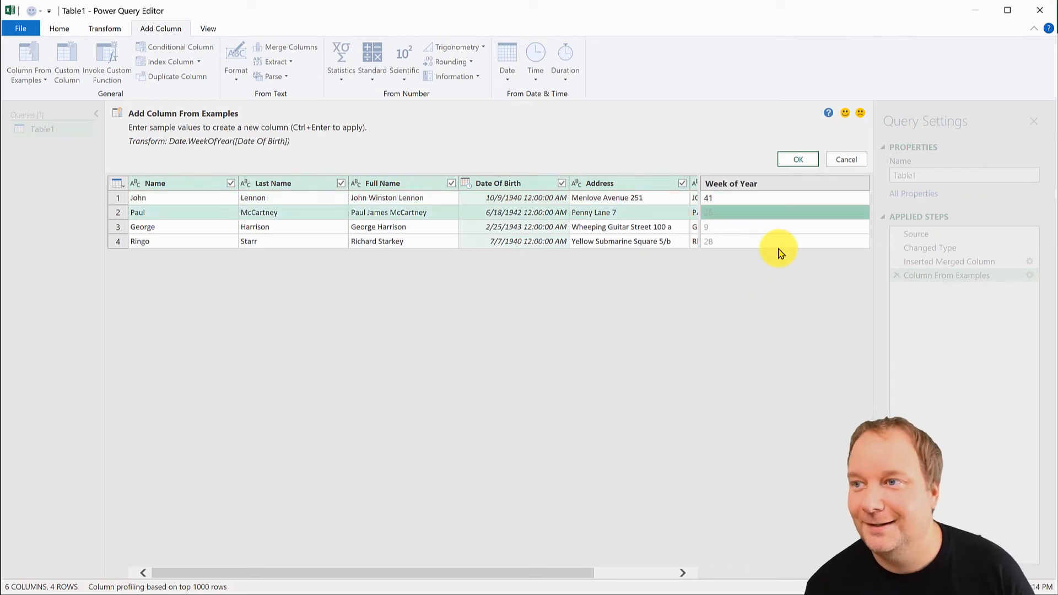
pyautogui.moveTo(814, 326)
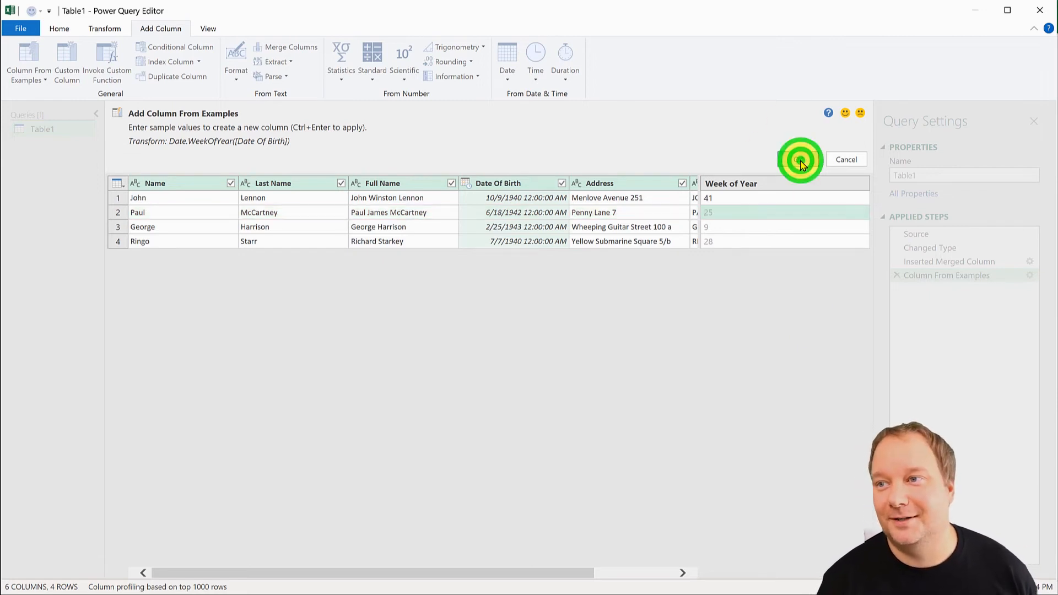
# - Commit the Week of Year column (41, 25, 9, 28) to the query
pyautogui.click(800, 159)
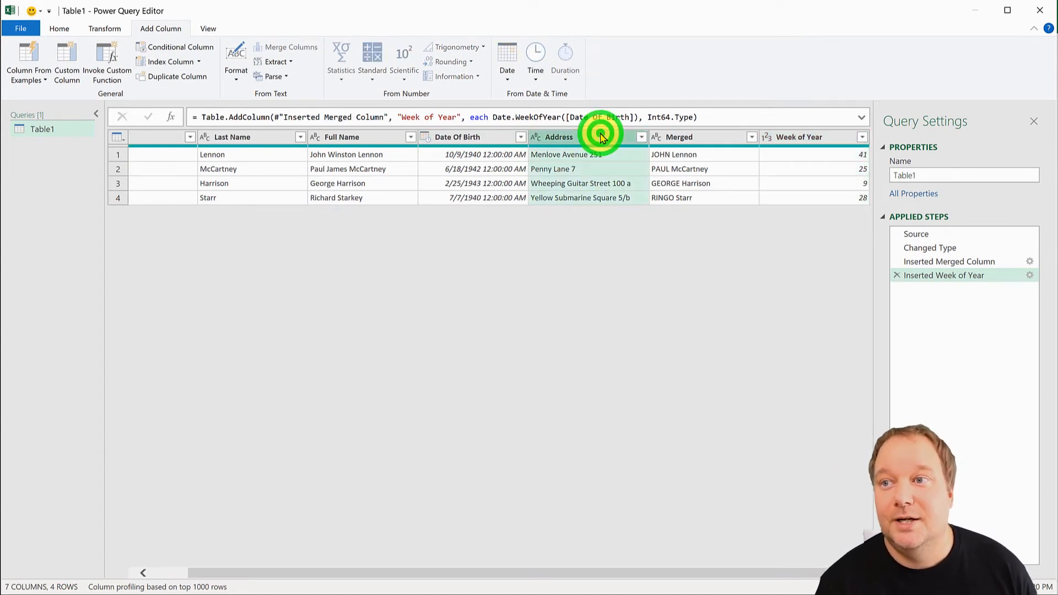
pyautogui.moveTo(624, 191)
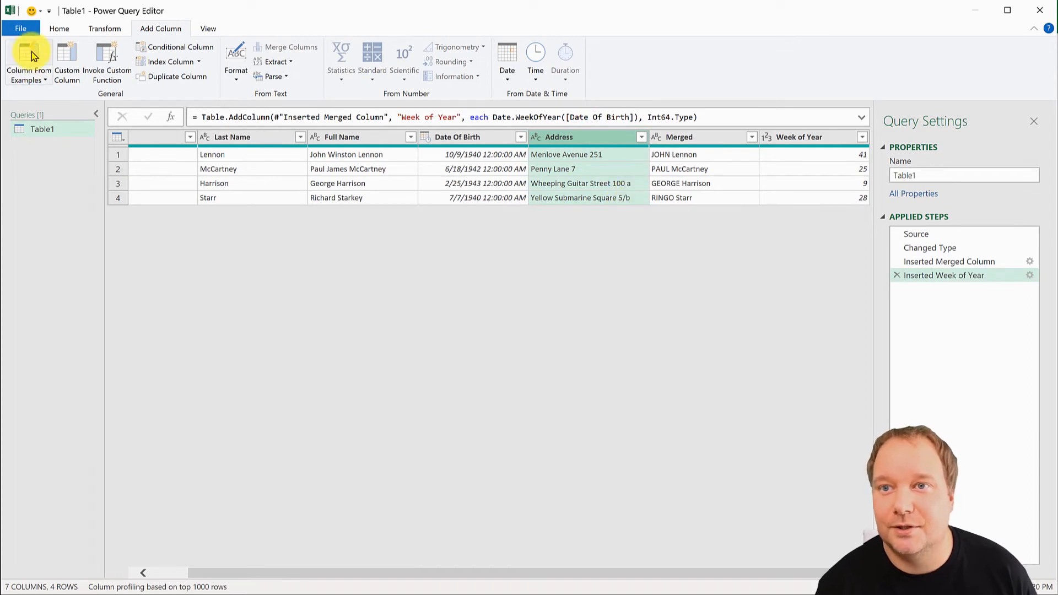
# - Begin a new example column from Address with 251 as Emily's first-row example
pyautogui.click(28, 61)
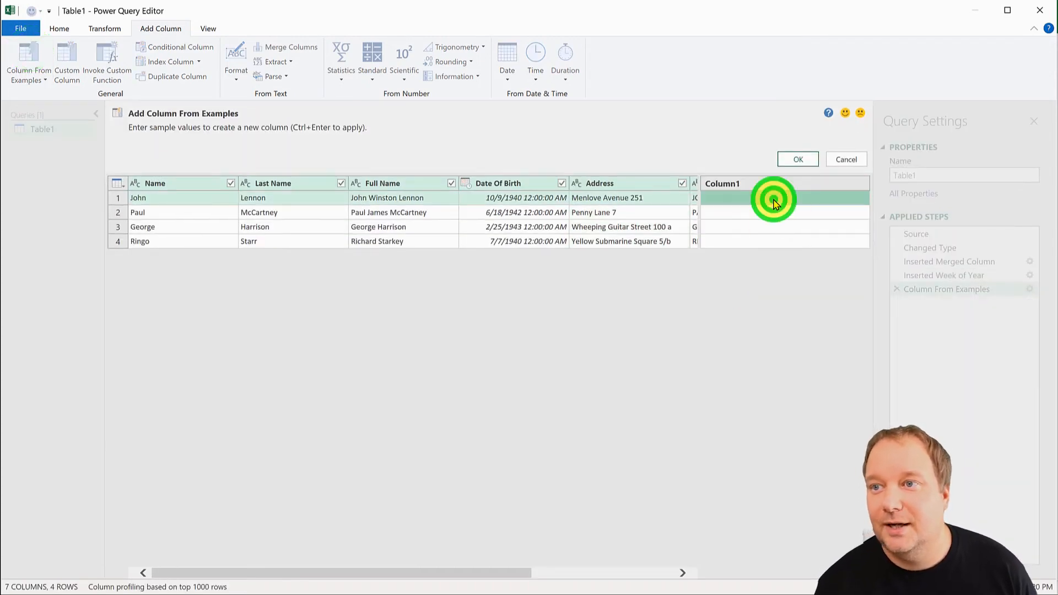
pyautogui.moveTo(748, 404)
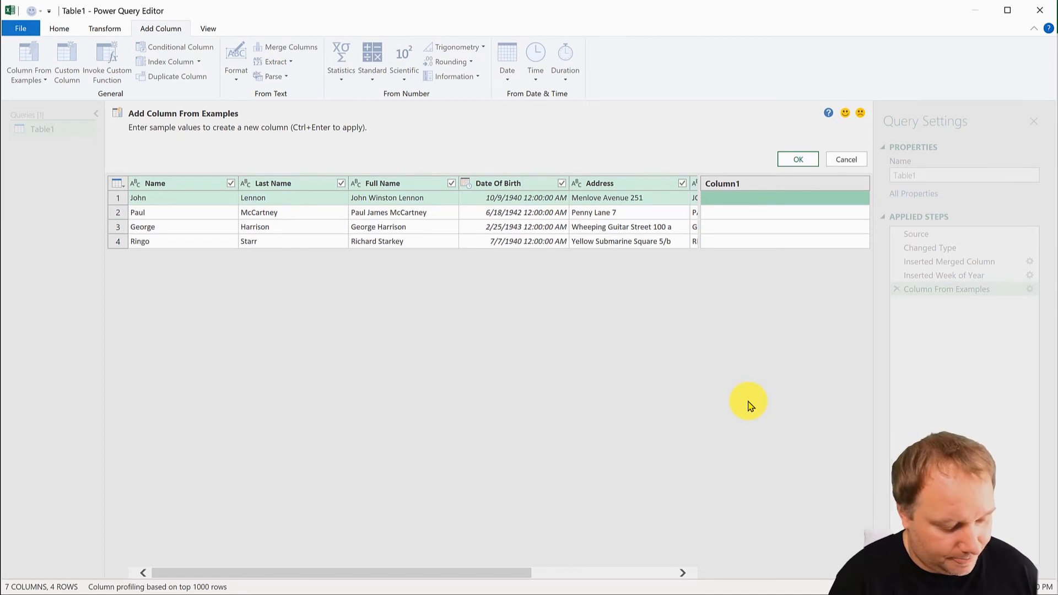
pyautogui.write('251')
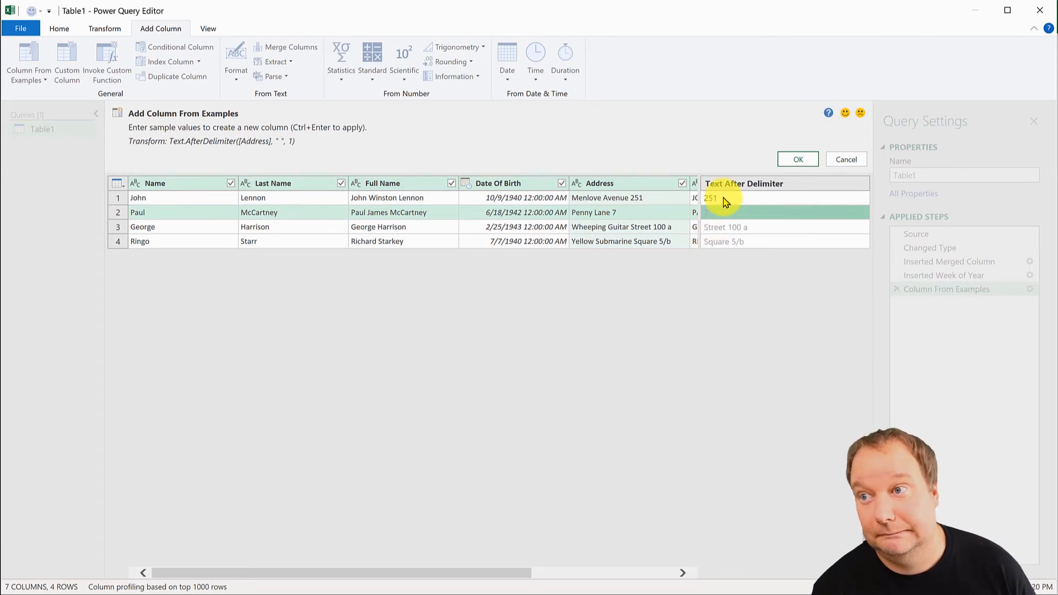
pyautogui.moveTo(716, 216)
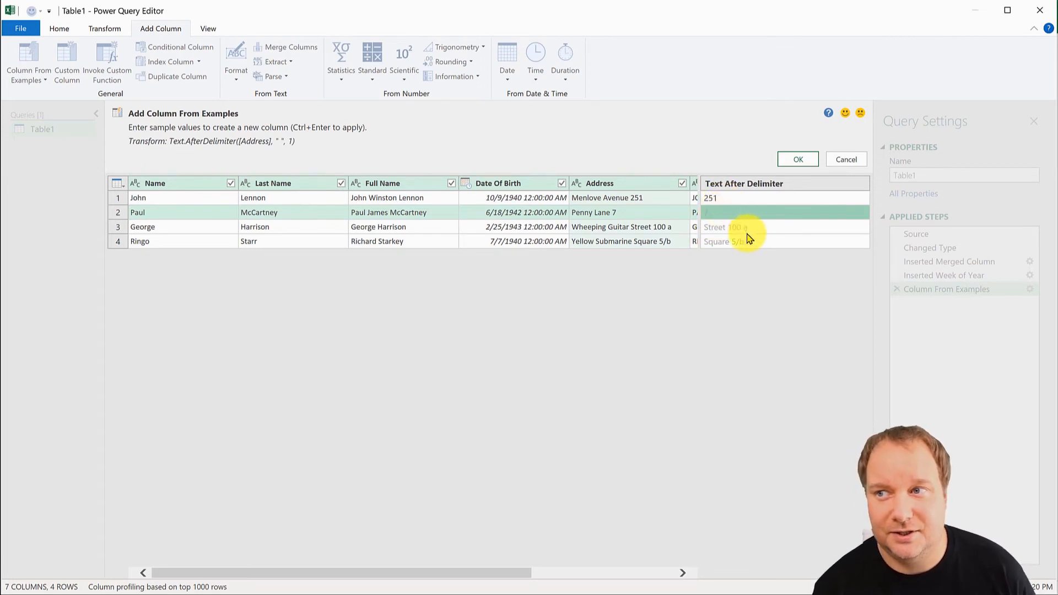
pyautogui.moveTo(738, 229)
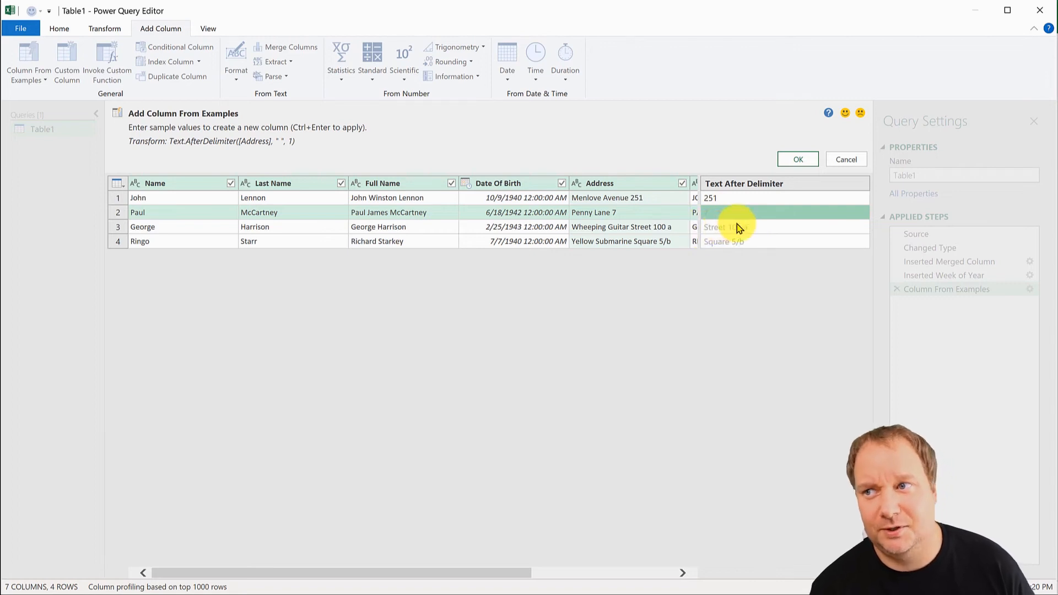
pyautogui.moveTo(729, 262)
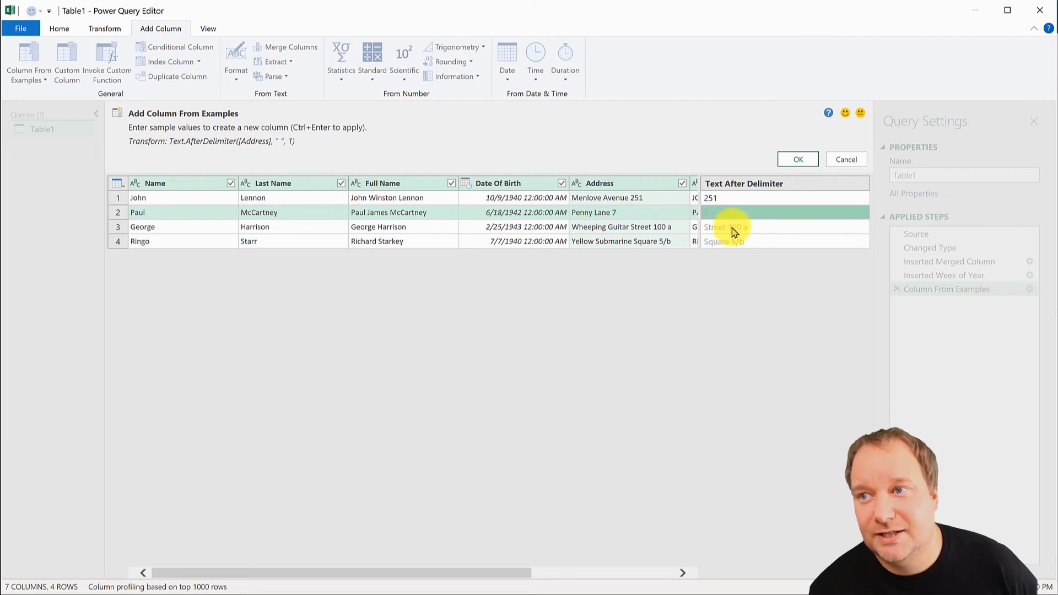
pyautogui.moveTo(610, 191)
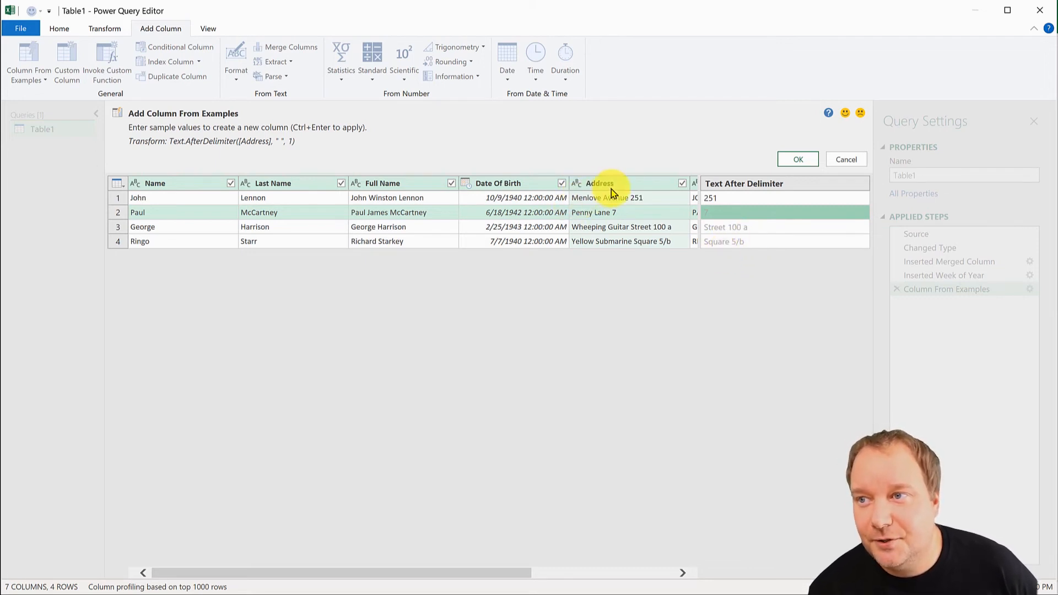
pyautogui.moveTo(626, 202)
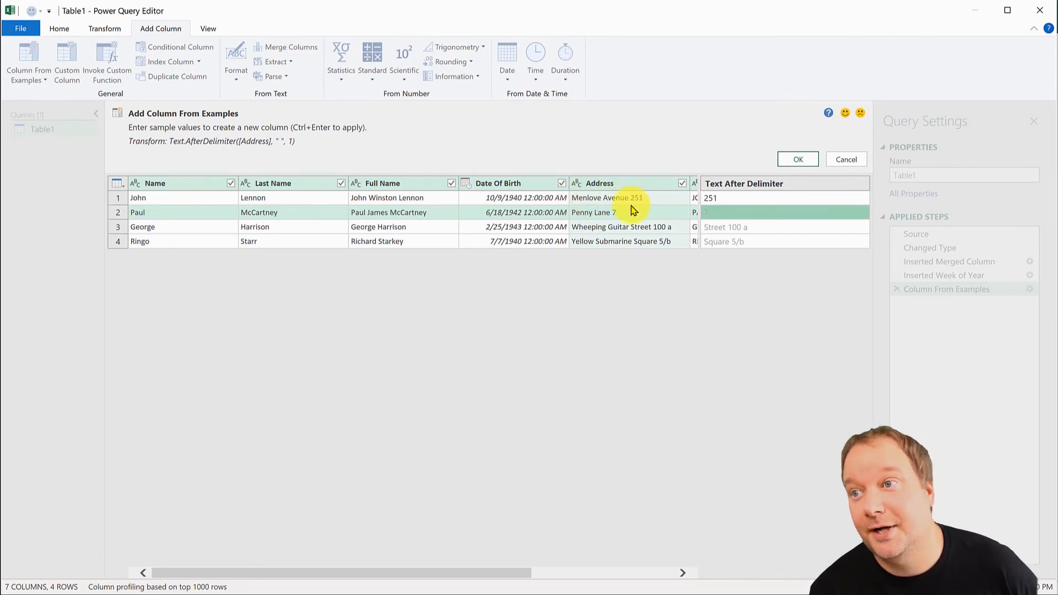
pyautogui.moveTo(656, 206)
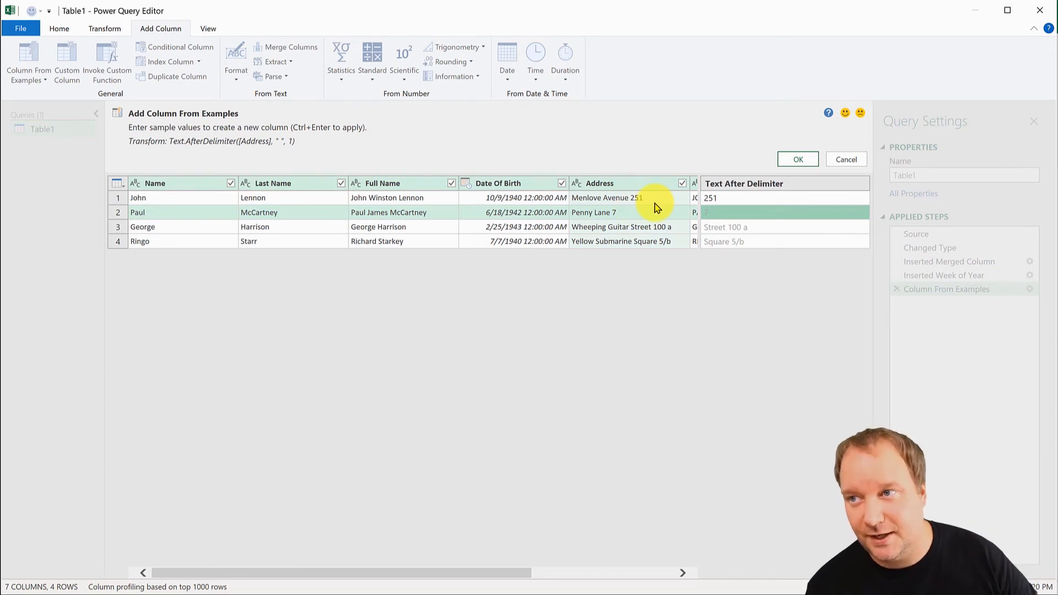
pyautogui.moveTo(612, 216)
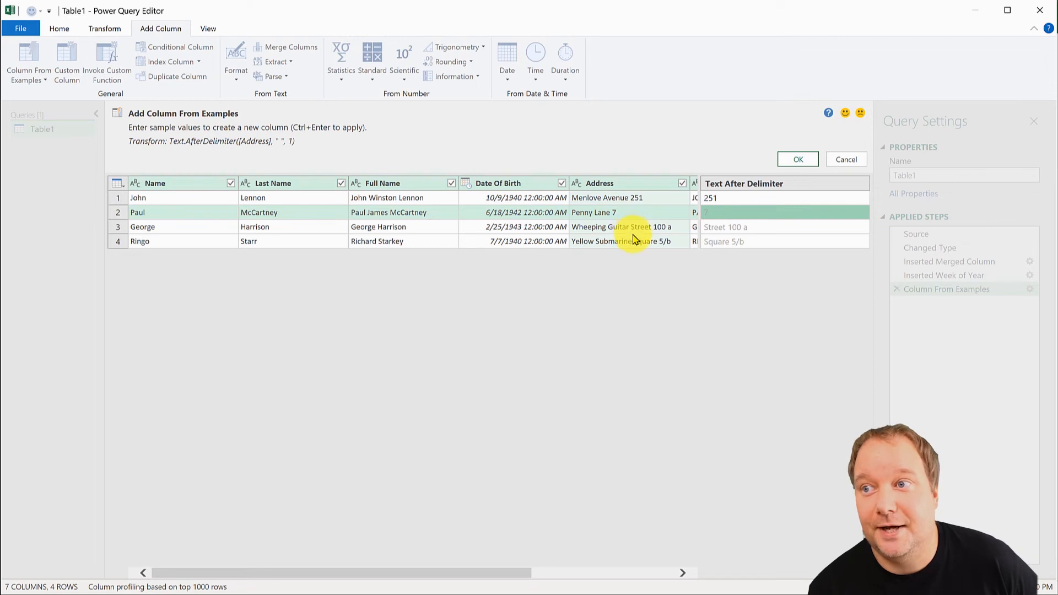
pyautogui.moveTo(661, 238)
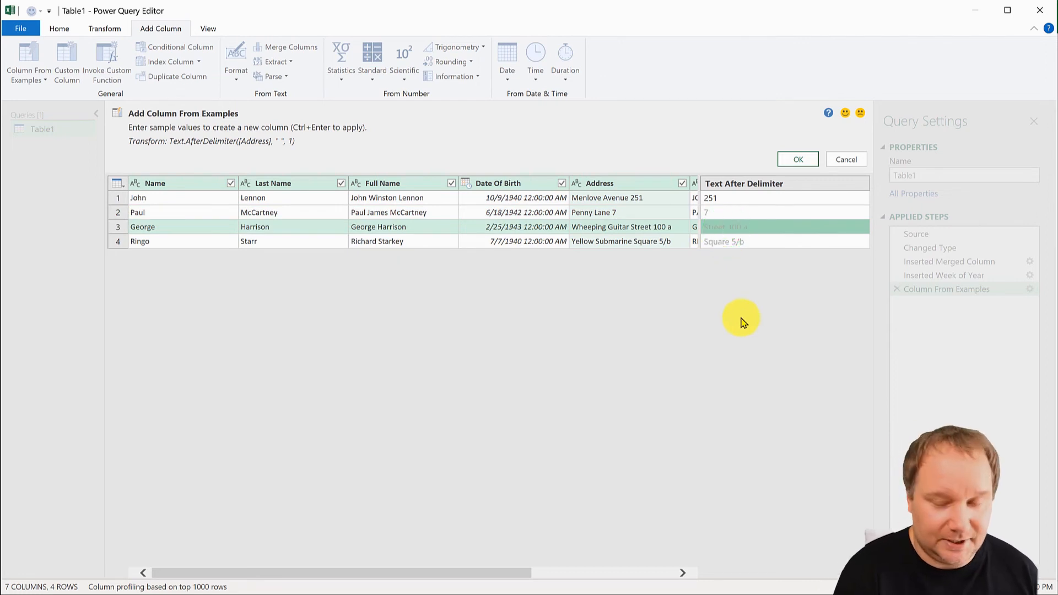
# - Enter 100 for George's row so the column becomes Text.Select keeping digits 0-9
pyautogui.write('100')
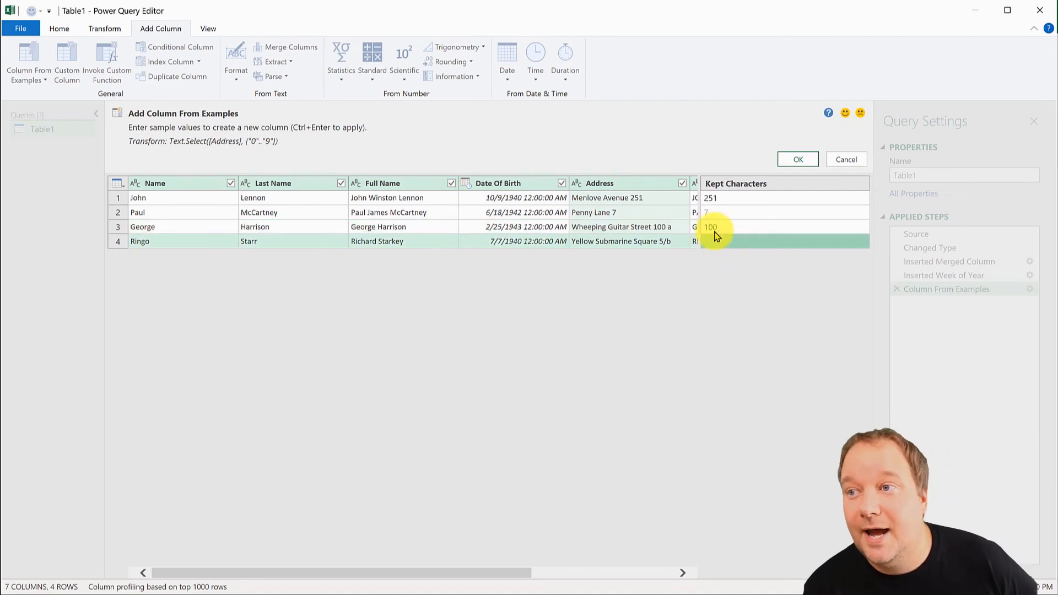
pyautogui.moveTo(784, 194)
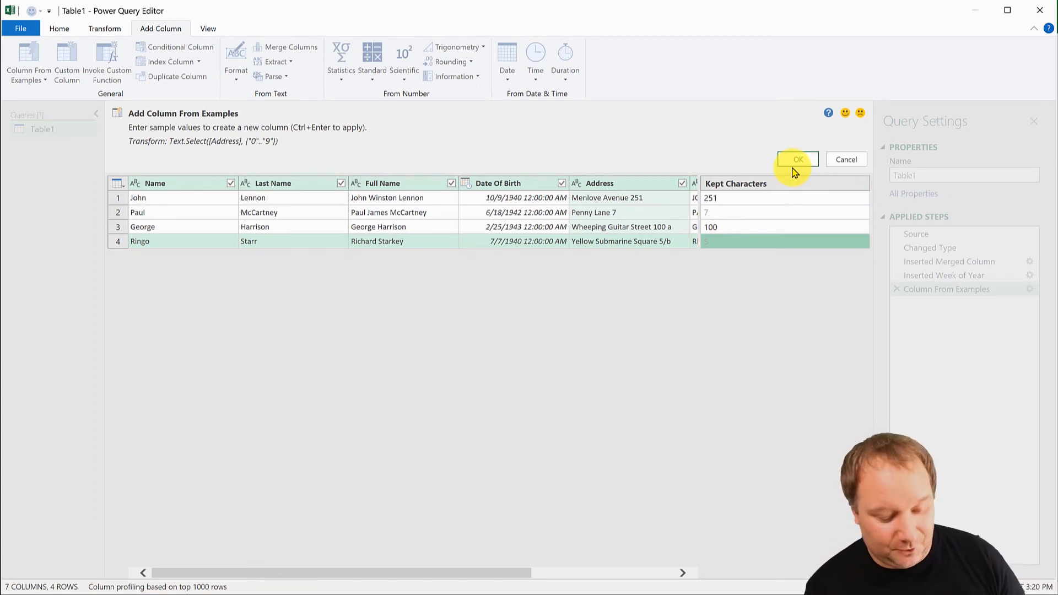
pyautogui.moveTo(717, 227)
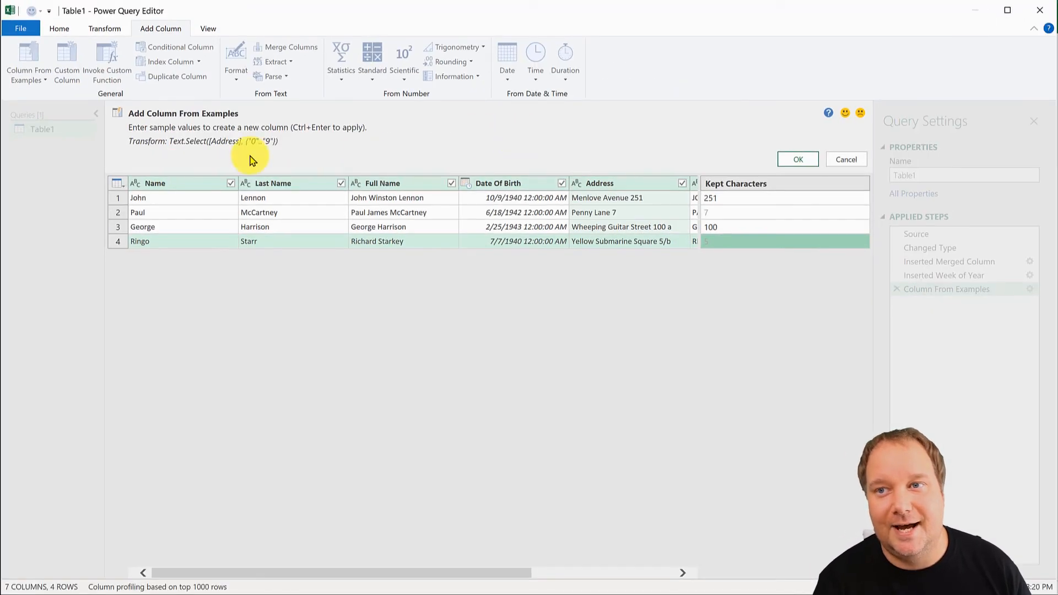
pyautogui.click(797, 158)
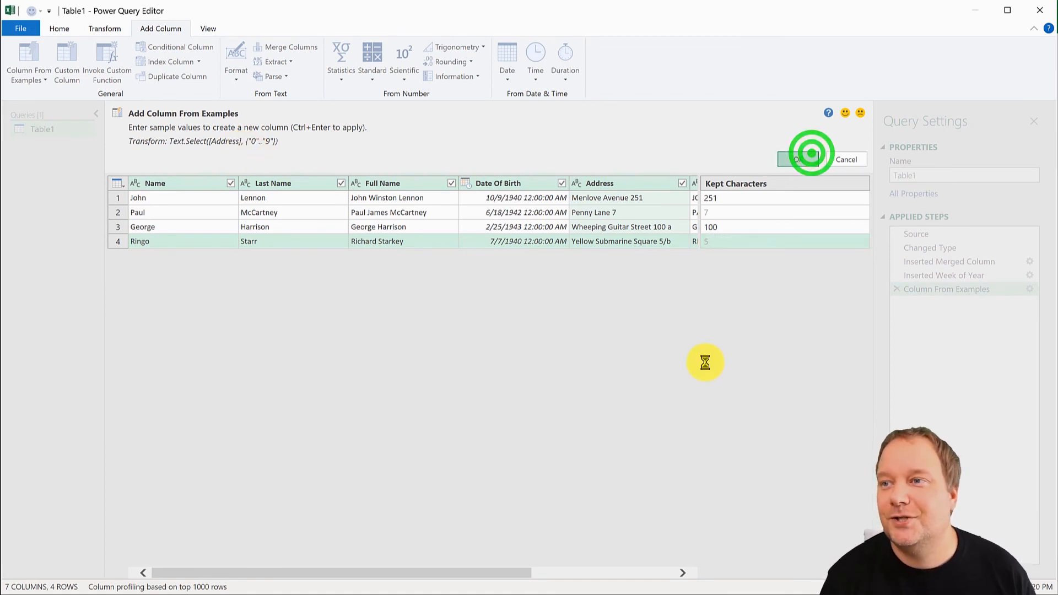
# - Commit the Kept Characters column (251, 7, 100, 5) as an Inserted Kept Characters step
pyautogui.click(800, 158)
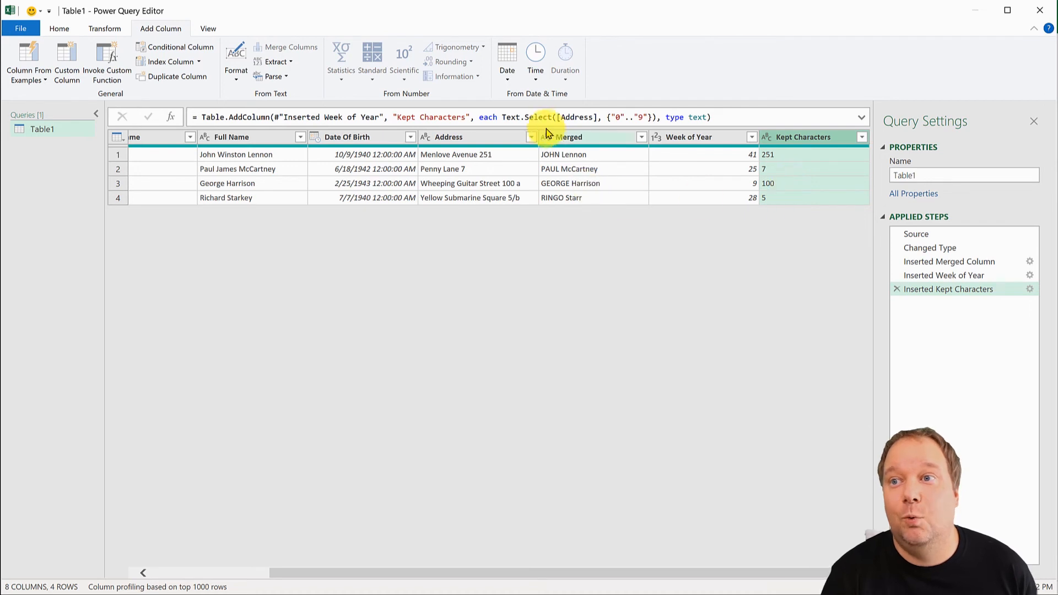
pyautogui.moveTo(659, 117)
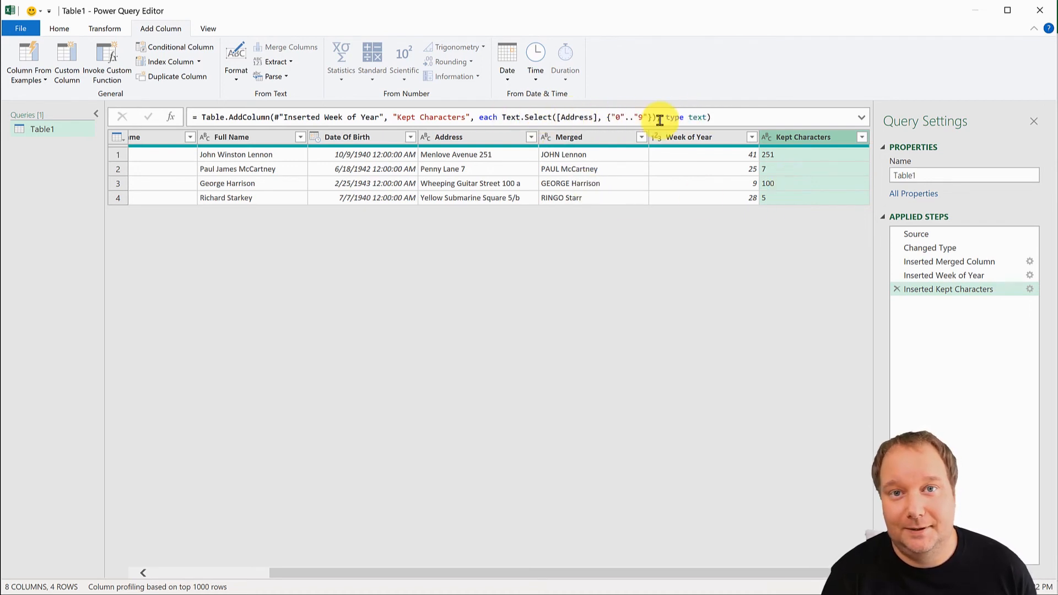
pyautogui.moveTo(684, 304)
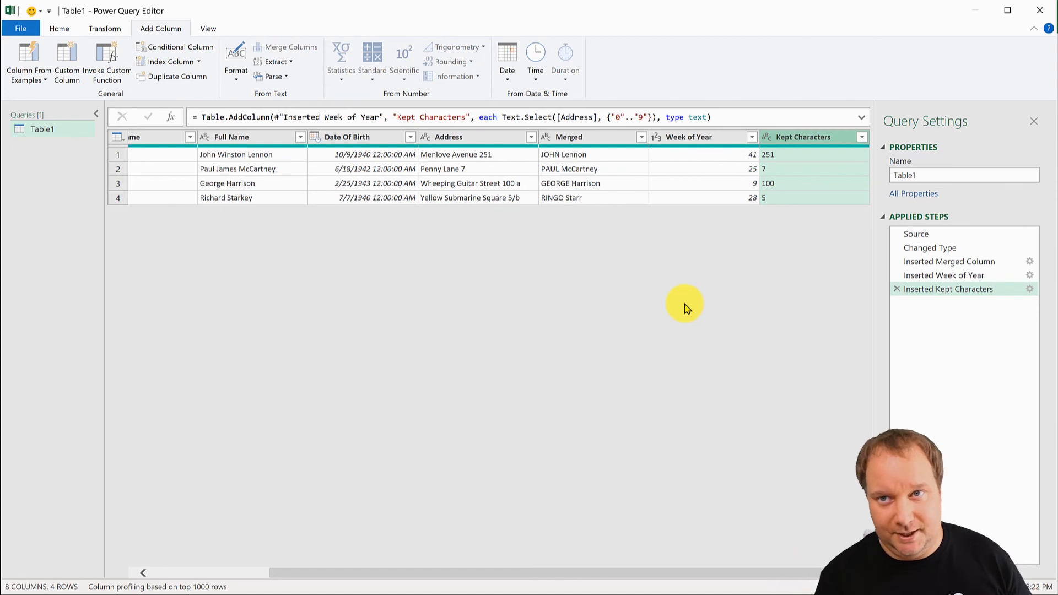
pyautogui.click(58, 28)
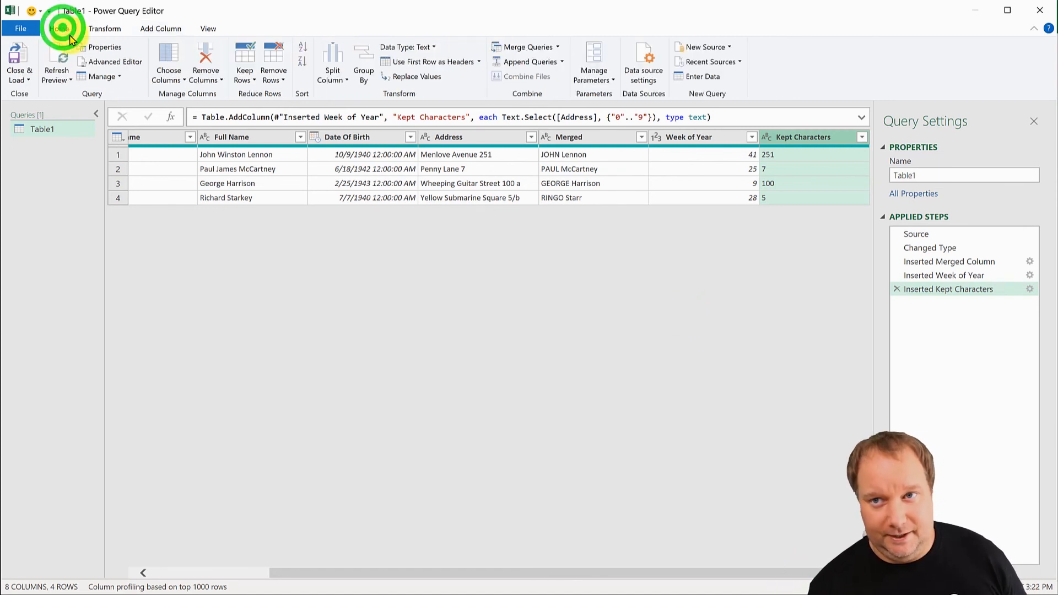
# - Close & Load the query as a table to the existing Column from Examples sheet at B12
pyautogui.click(19, 60)
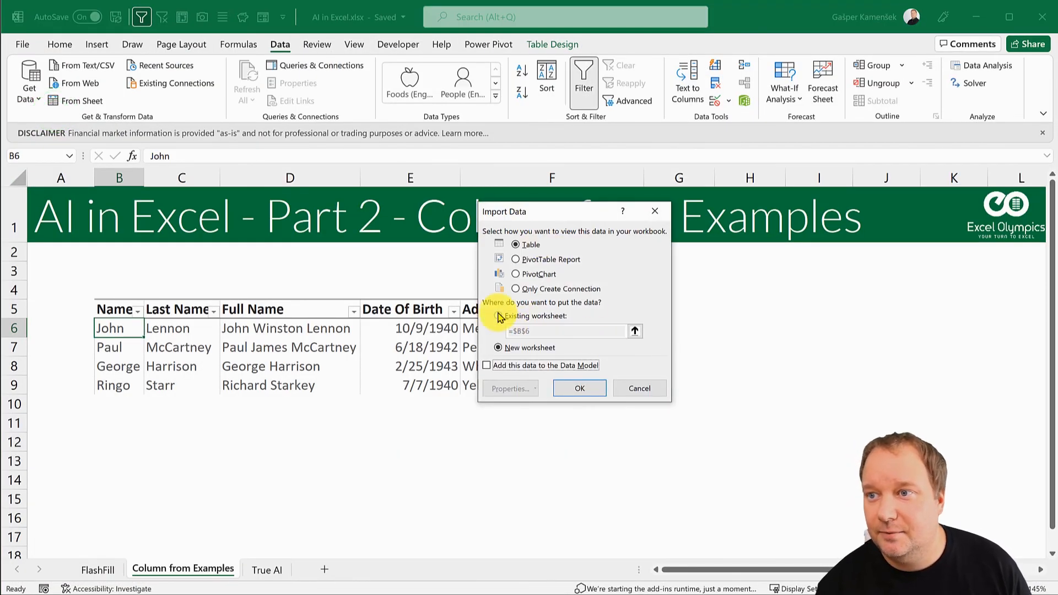
pyautogui.click(497, 317)
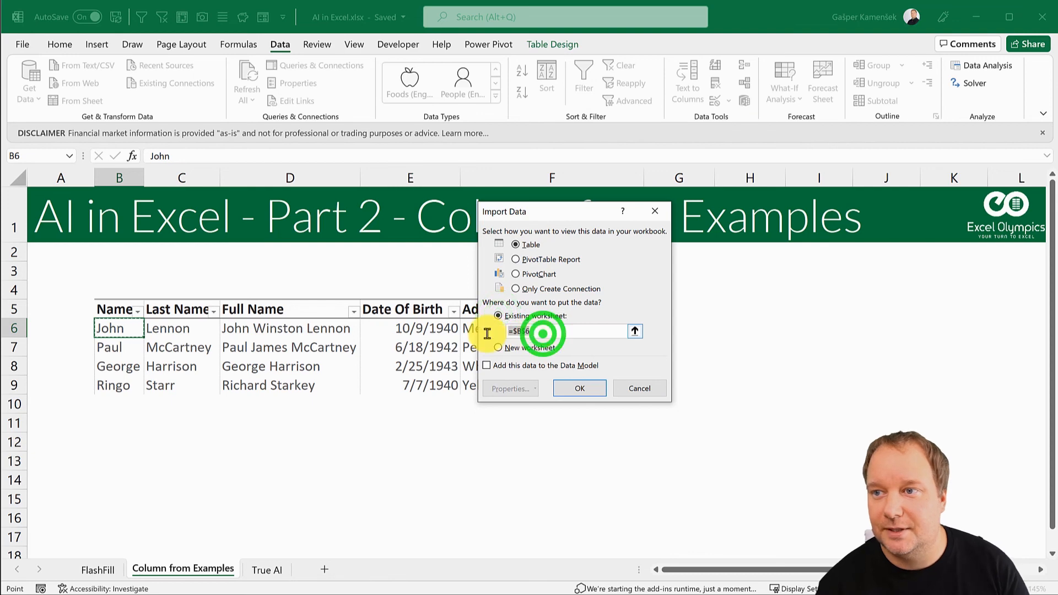
pyautogui.click(119, 441)
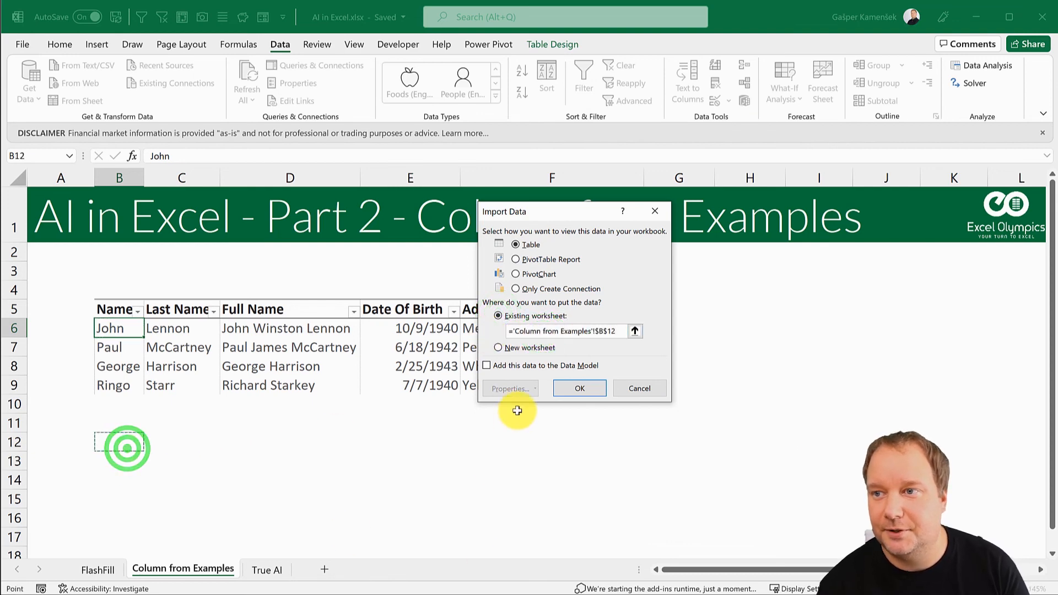
pyautogui.click(578, 388)
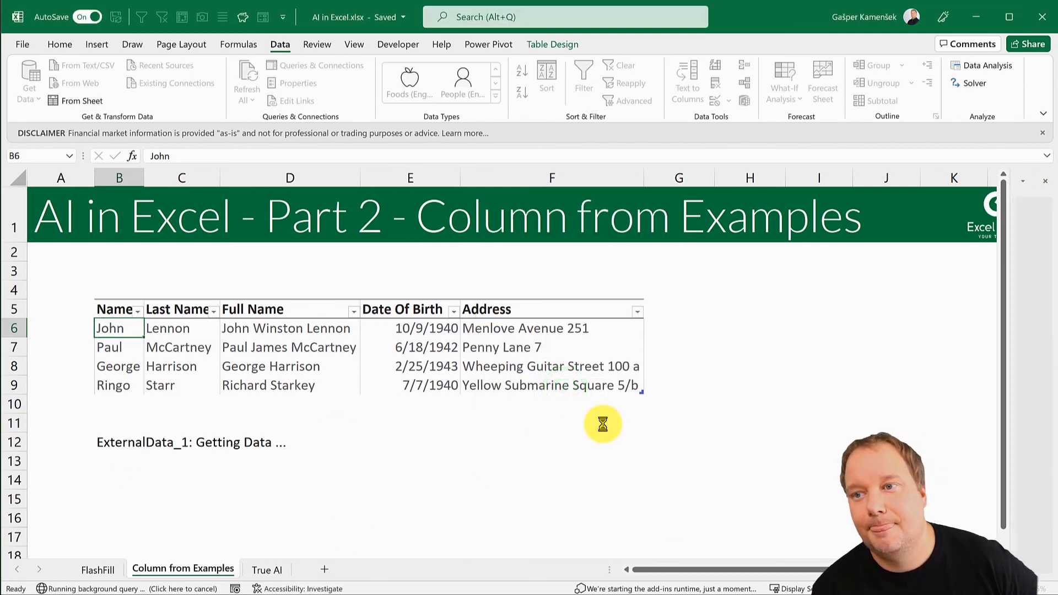